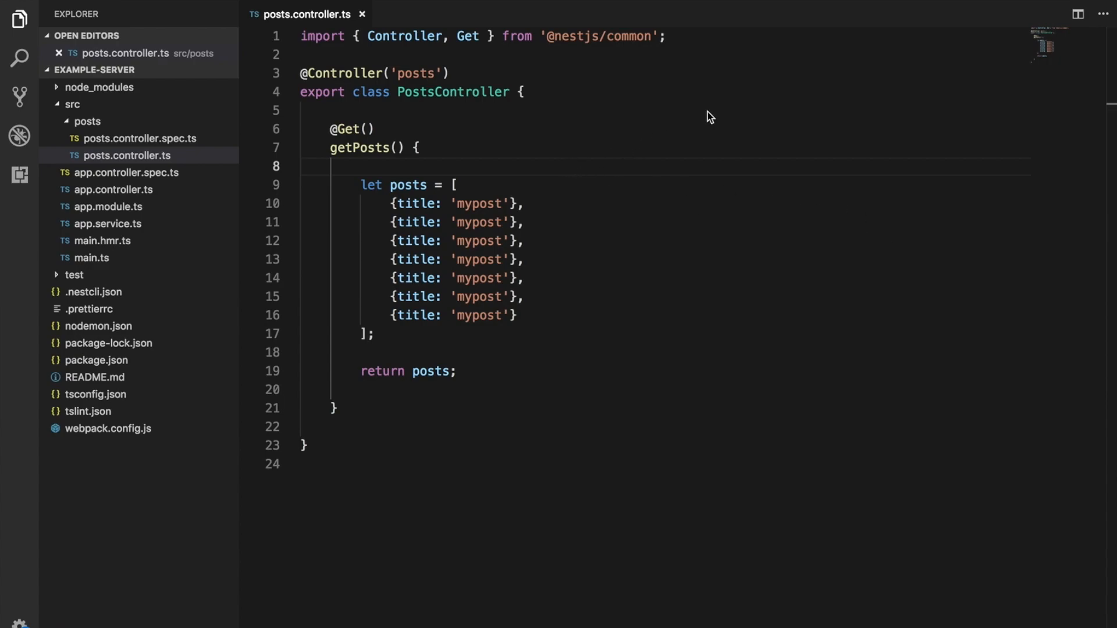
mouse_move(676, 270)
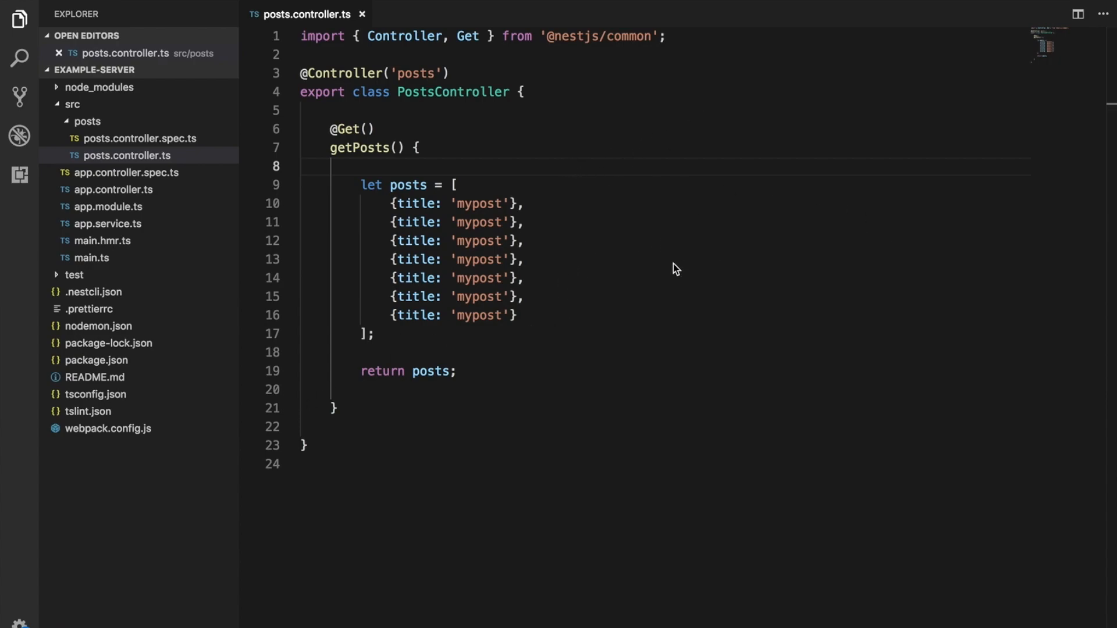
mouse_move(499, 182)
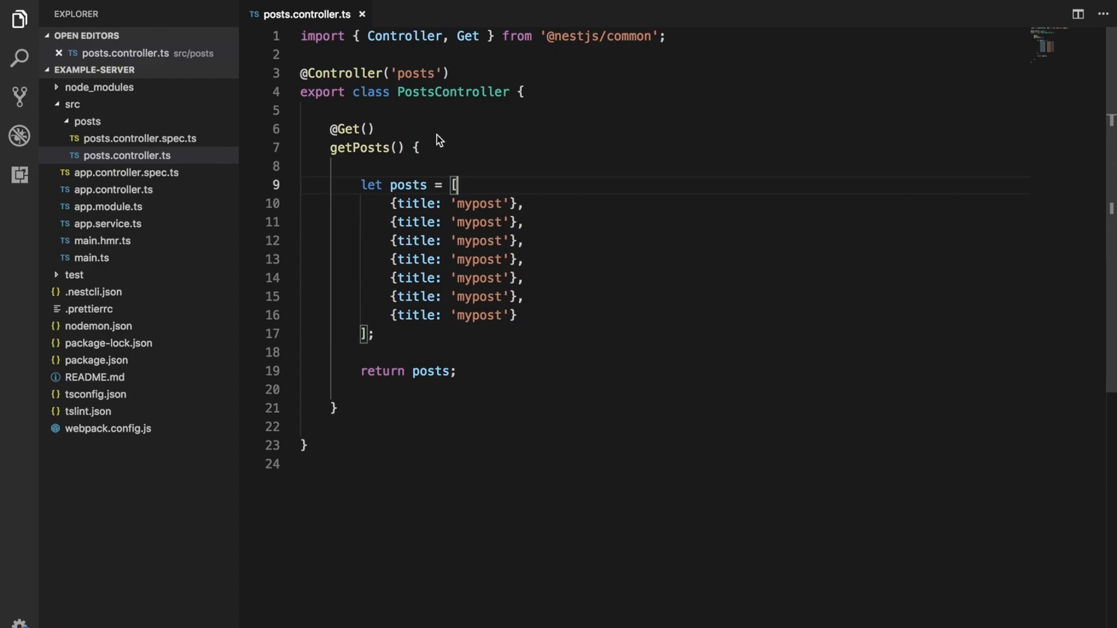
mouse_move(495, 324)
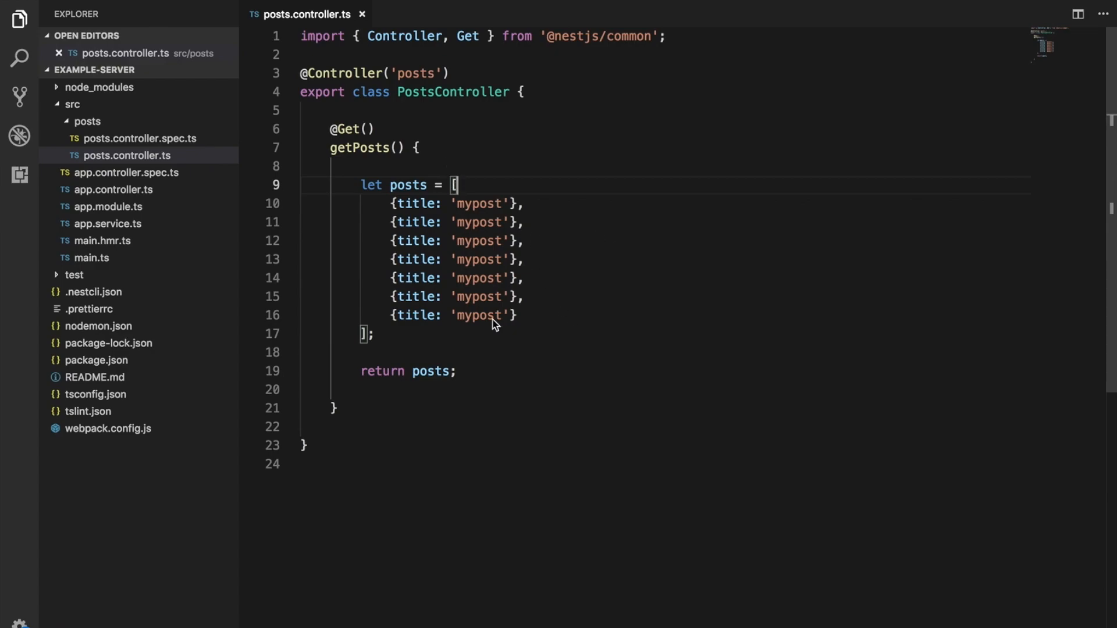
mouse_move(550, 210)
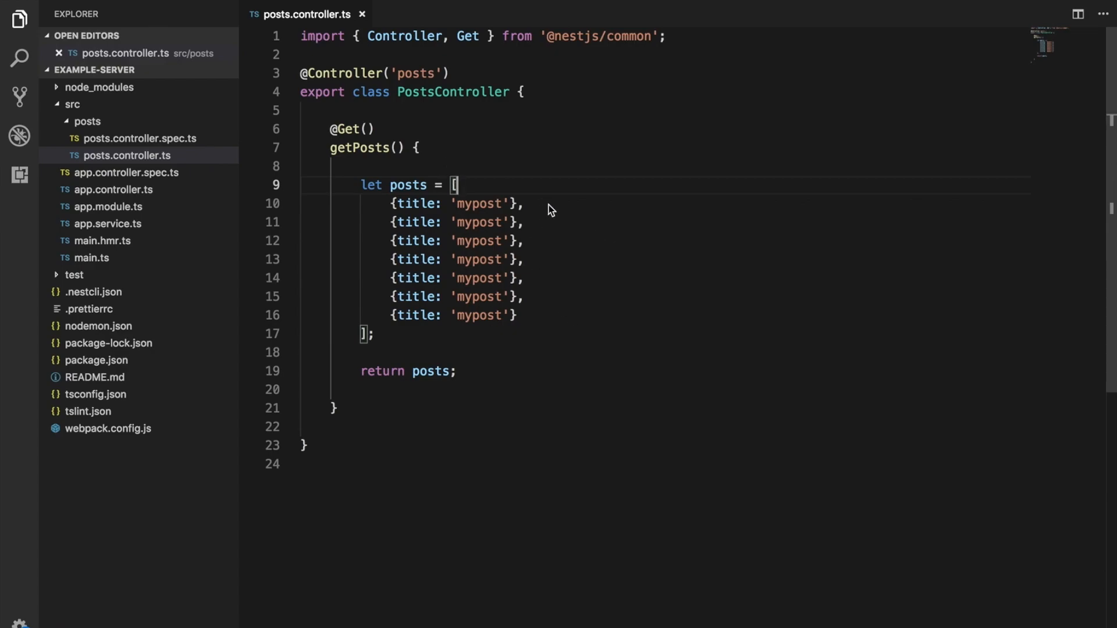
mouse_move(441, 225)
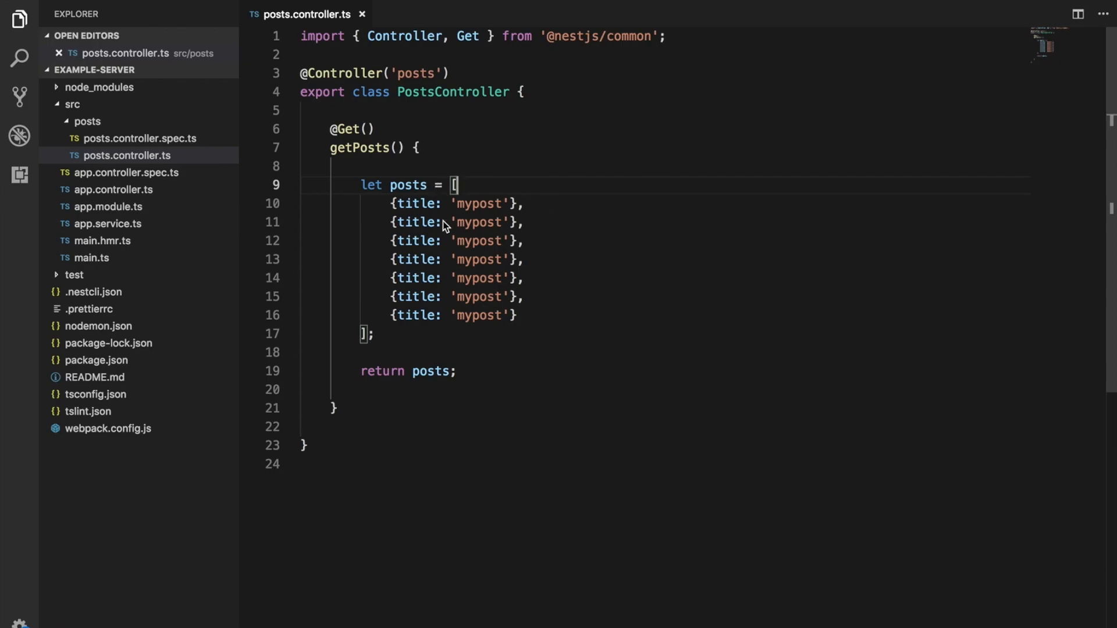
double_click(409, 185)
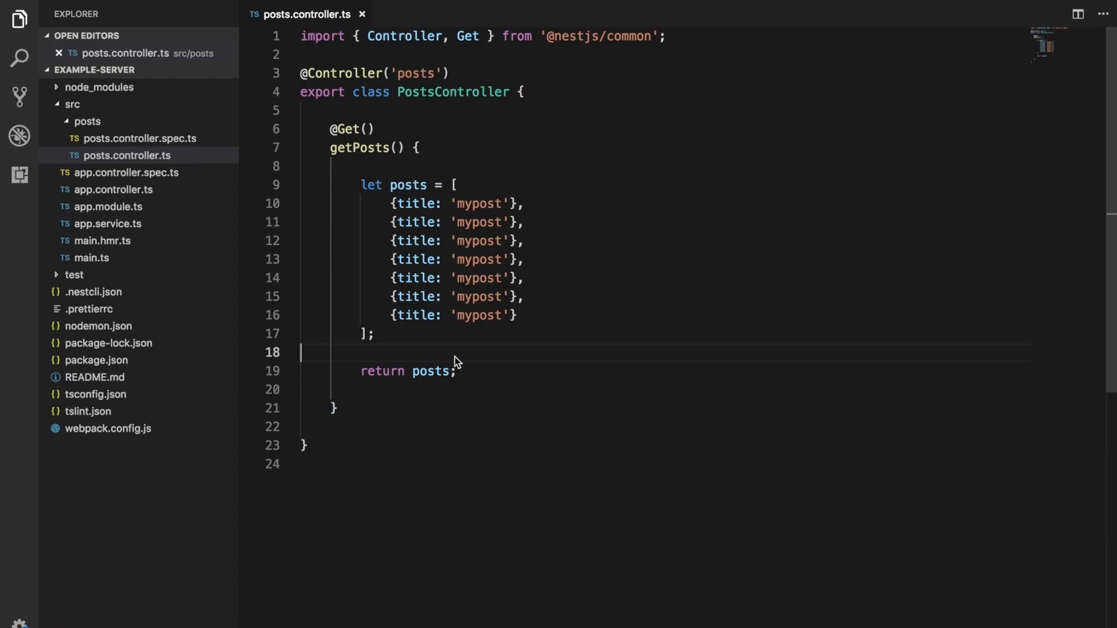
mouse_move(456, 133)
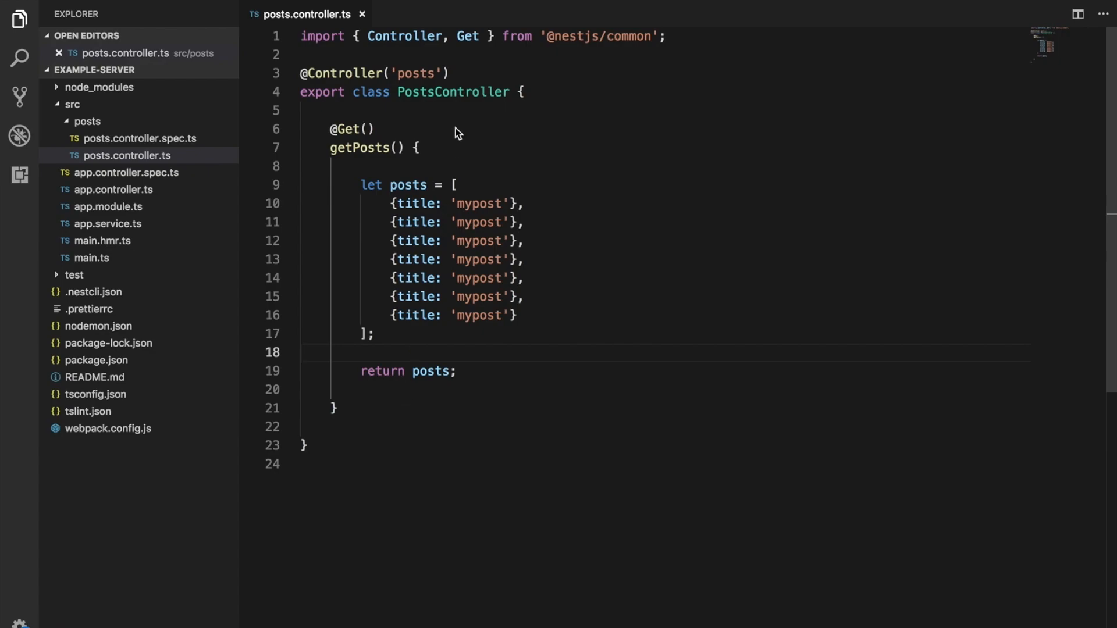
text(,)
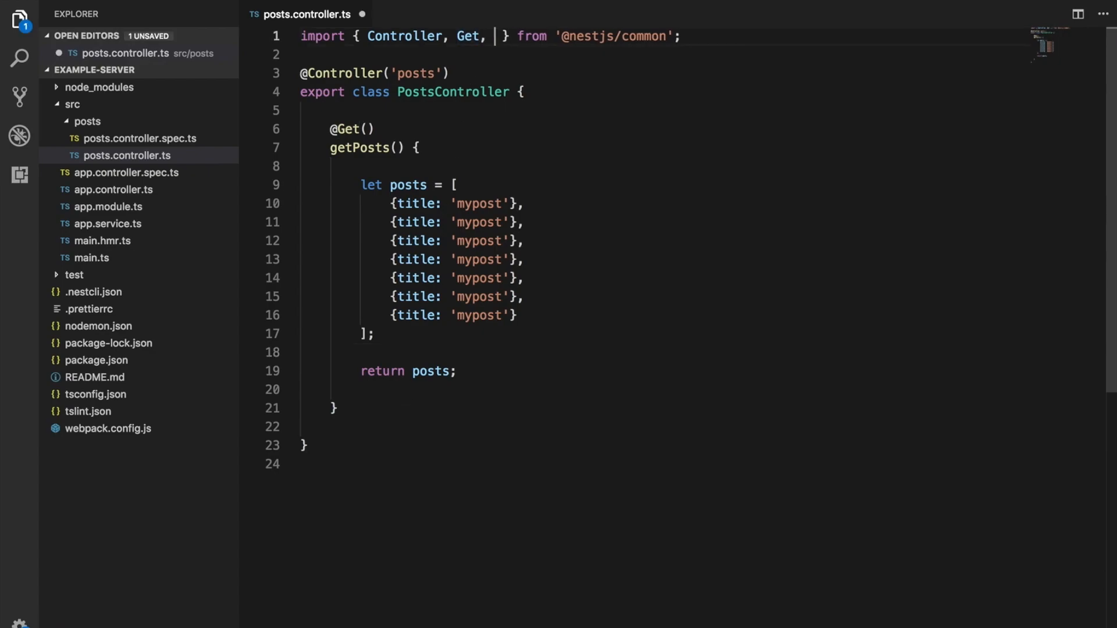
text(Post)
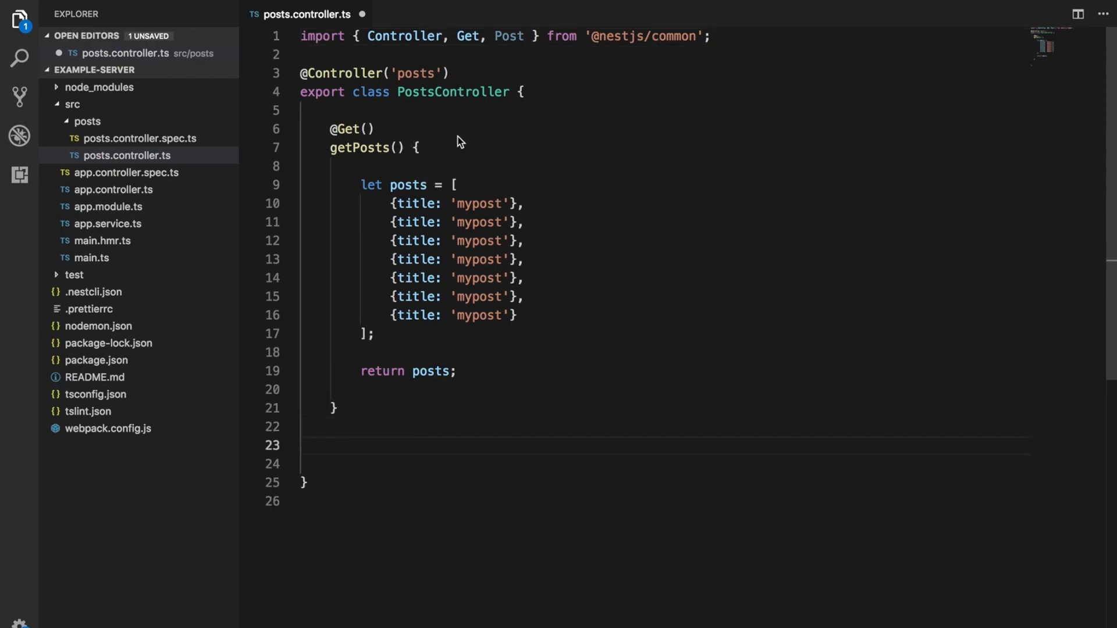
mouse_move(508, 35)
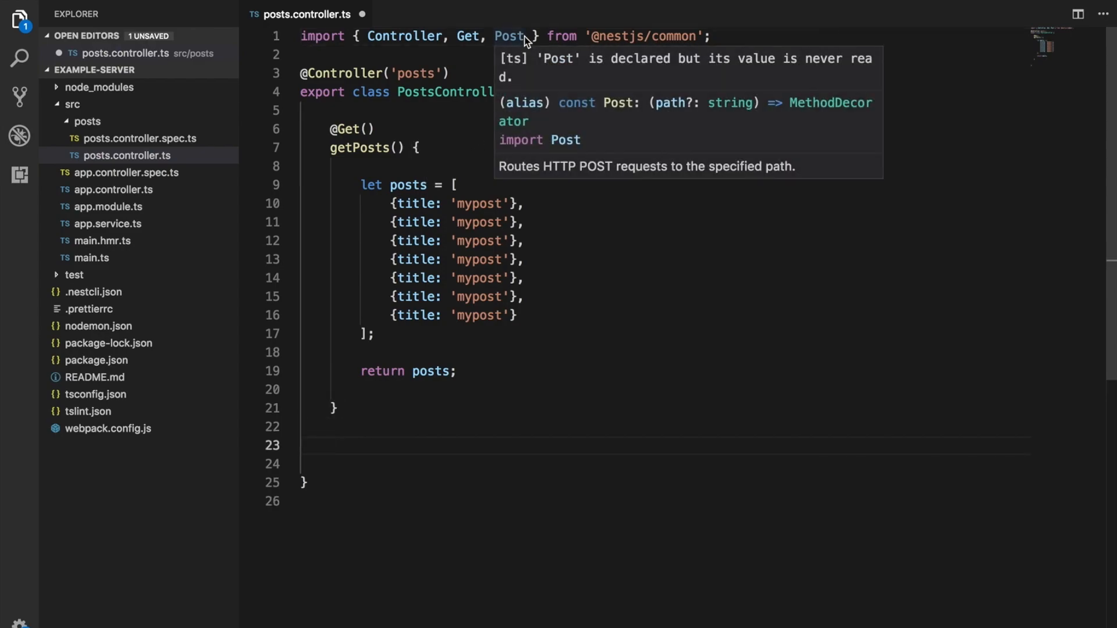
click(408, 185)
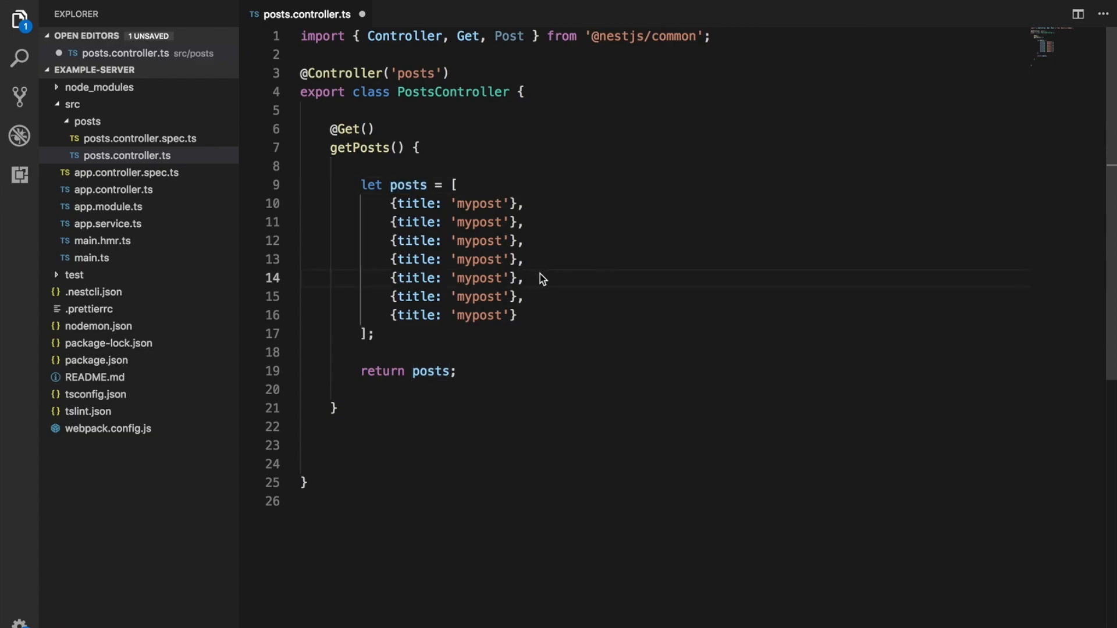
mouse_move(509, 35)
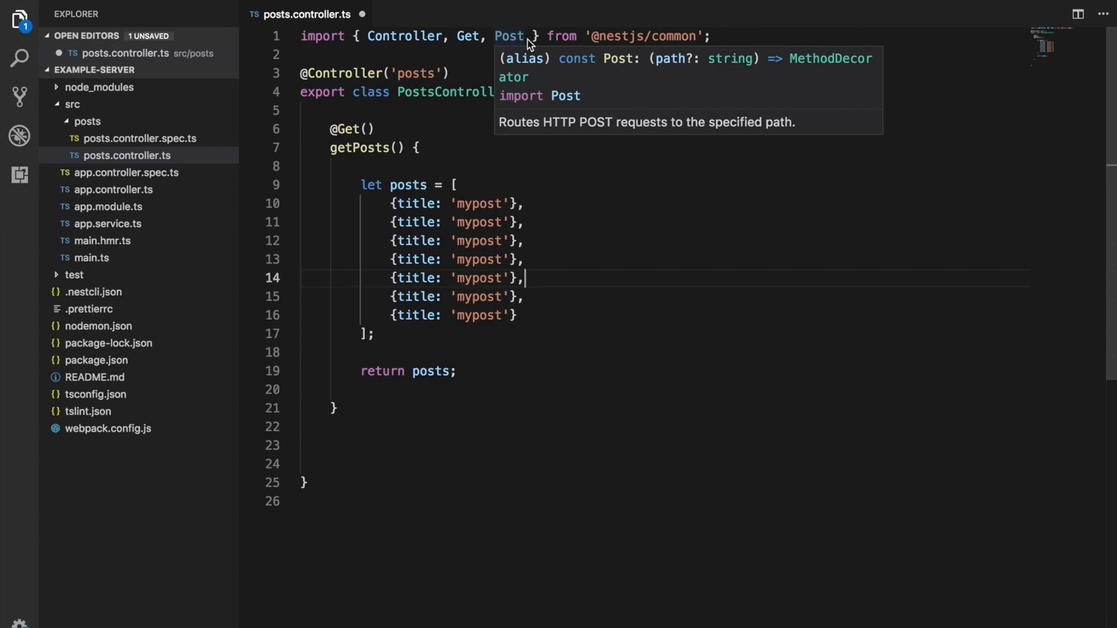
mouse_move(530, 51)
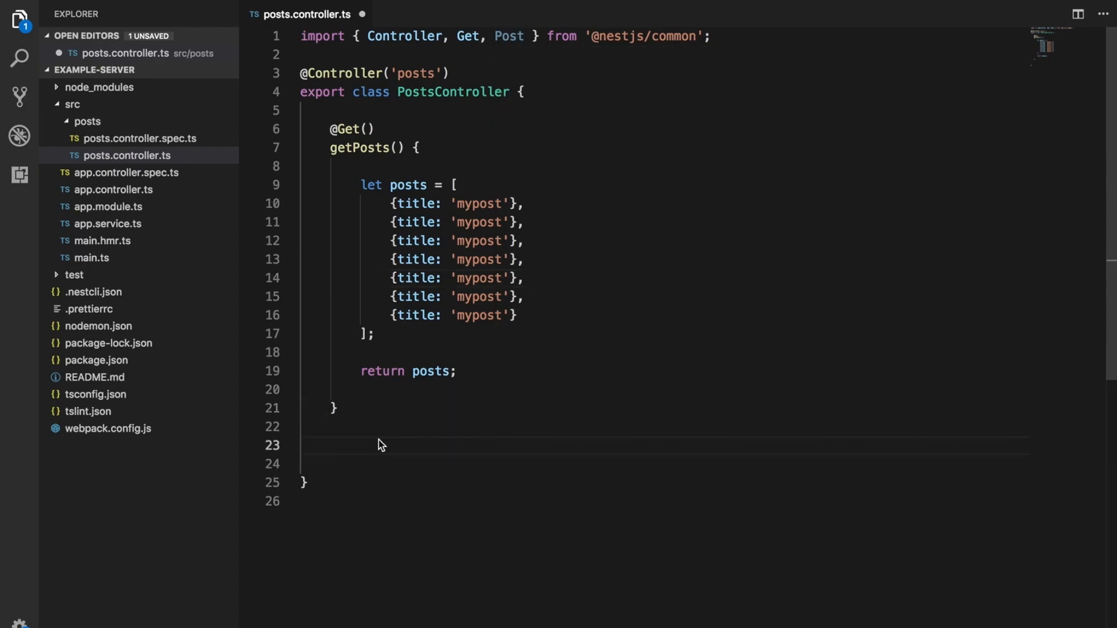
text(@Post()
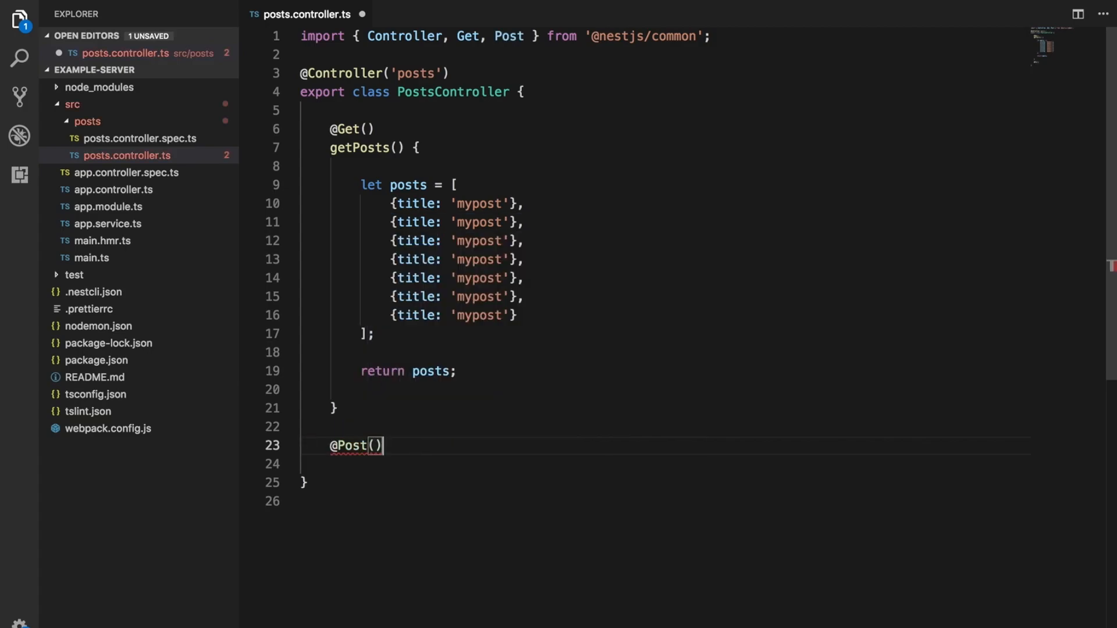
key(Enter)
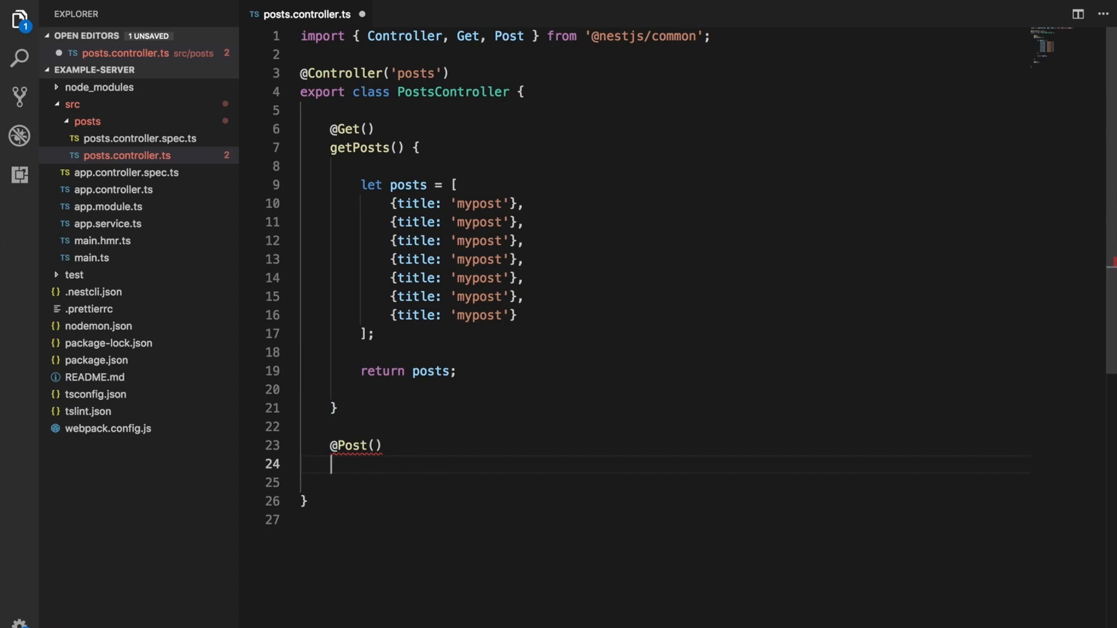
text(create)
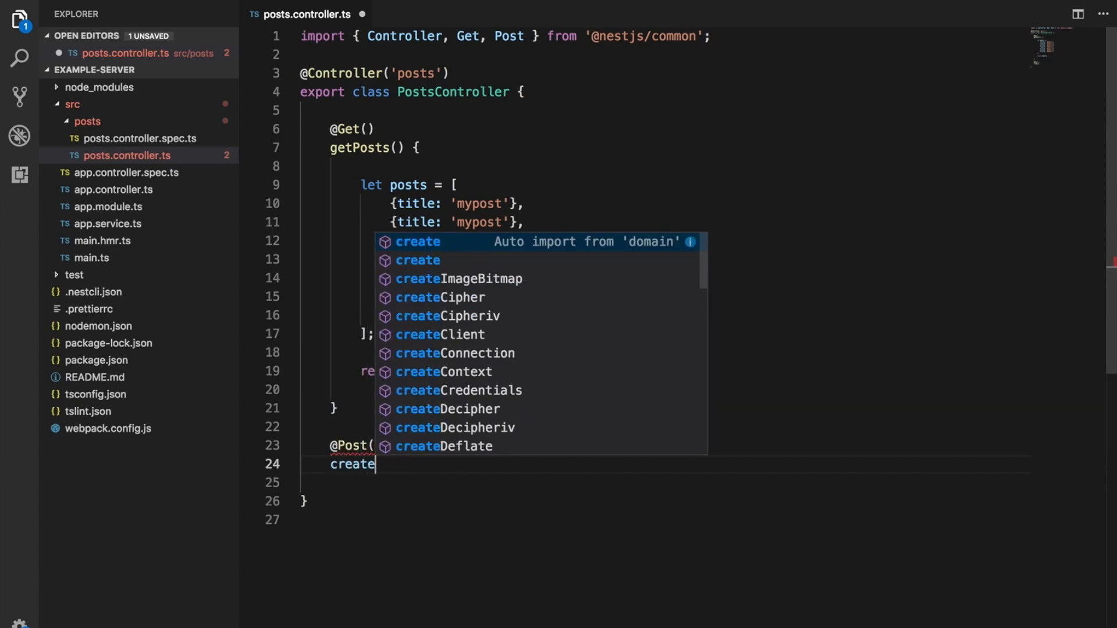
key(Enter)
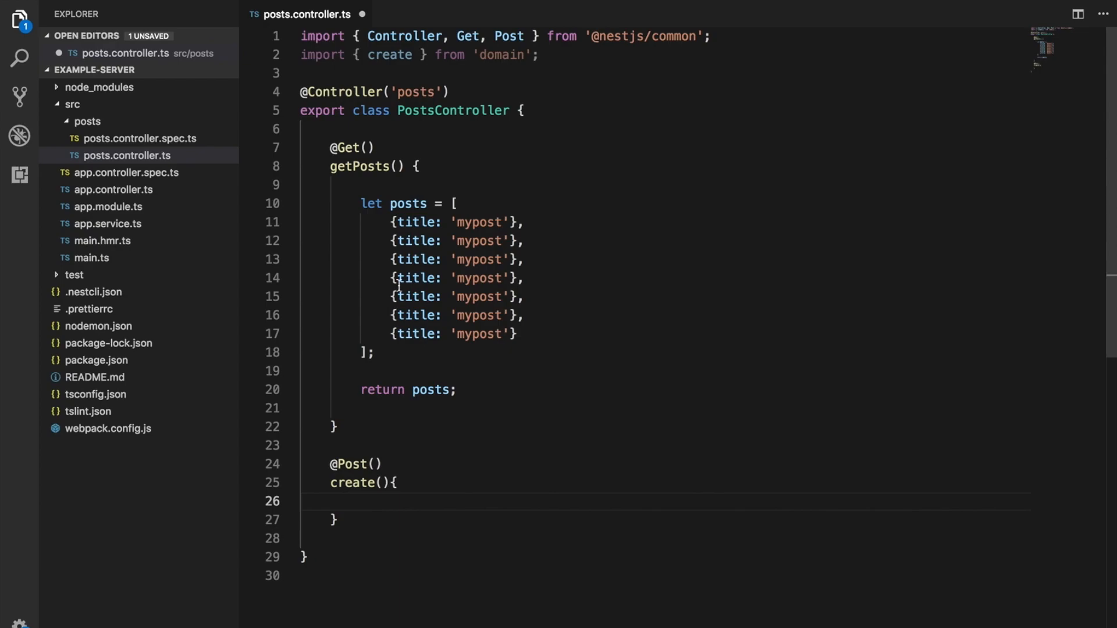
mouse_move(575, 63)
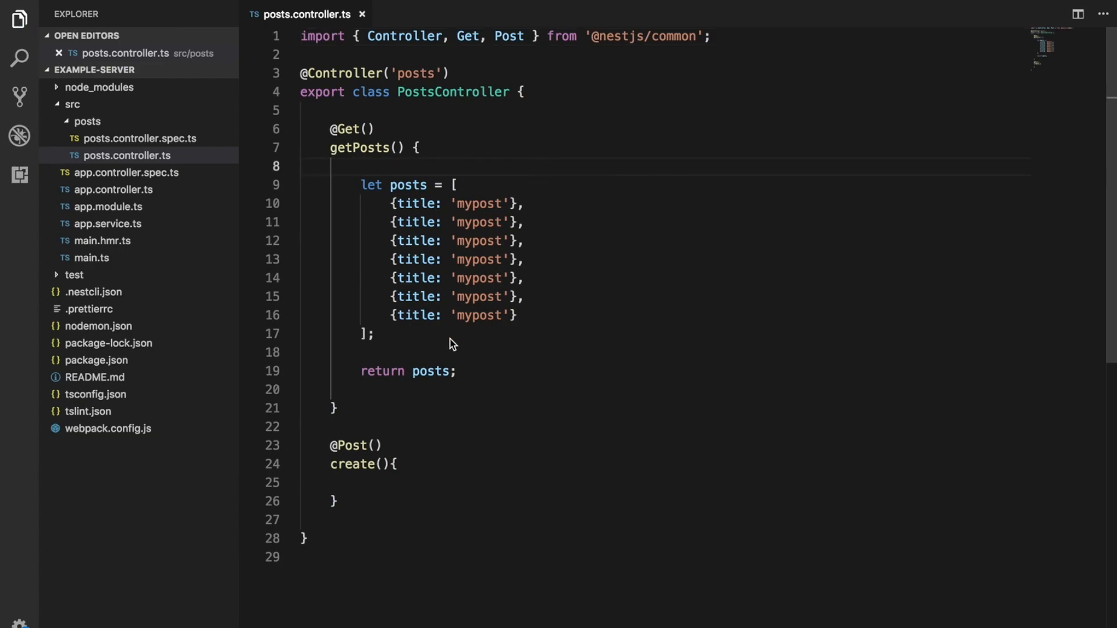
mouse_move(460, 288)
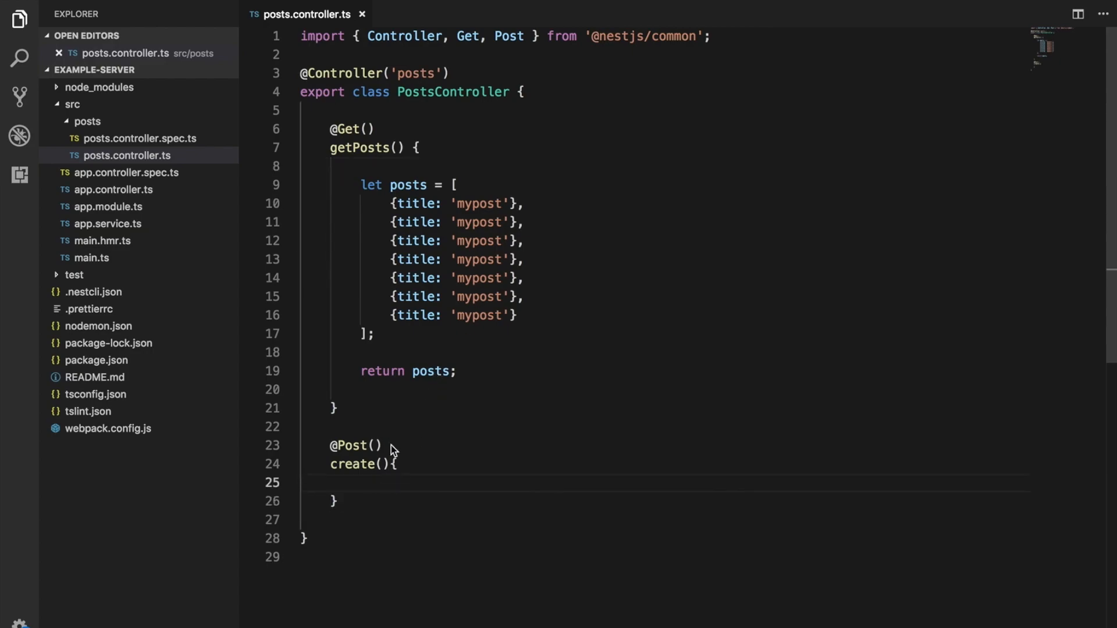
mouse_move(356, 445)
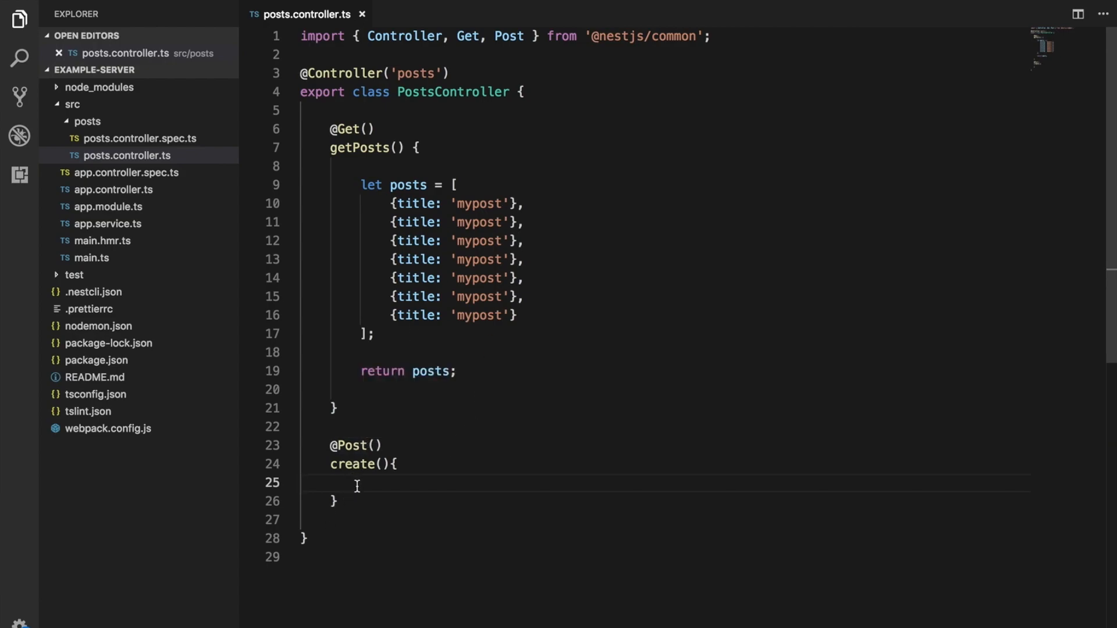
- Remove the stray 'domain' auto-import and return to the create method body
drag(329, 464, 335, 501)
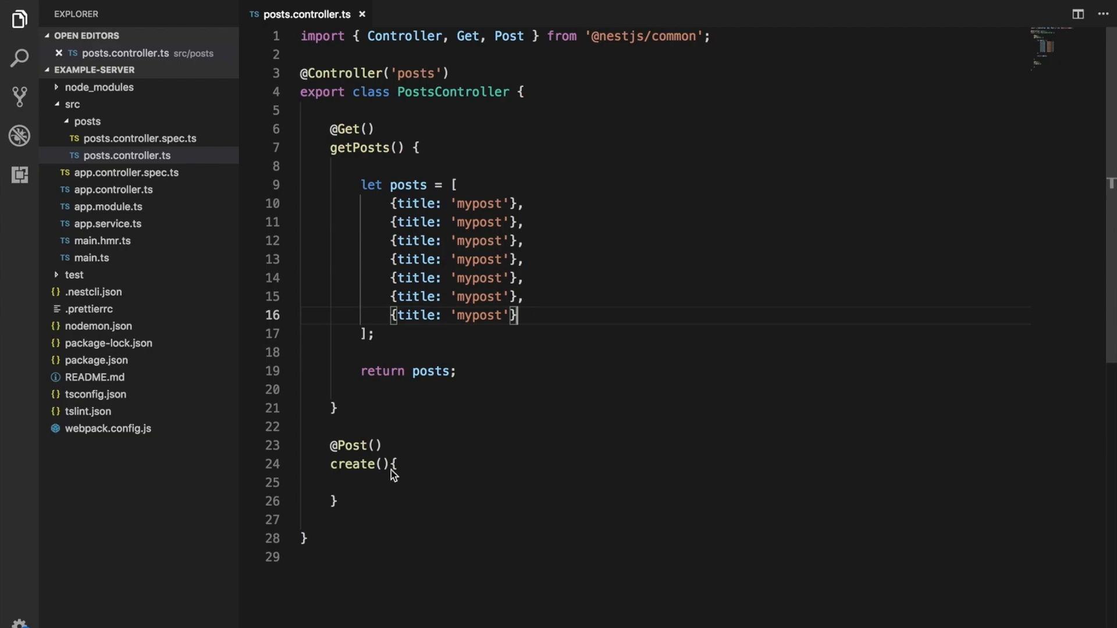
double_click(350, 464)
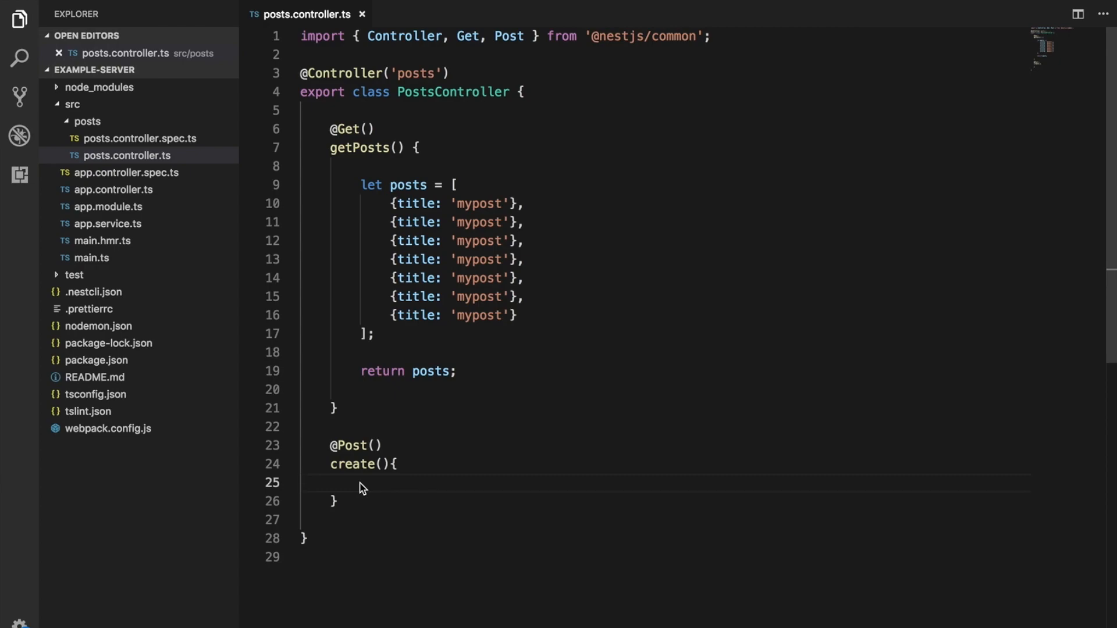
click(301, 483)
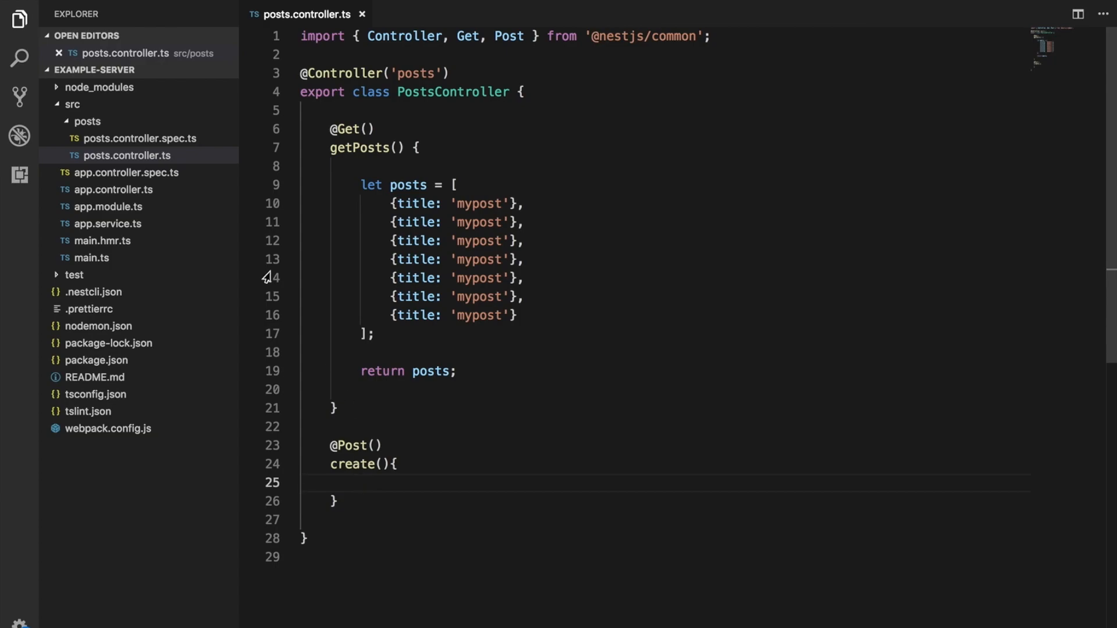
- Add a new file named create-post.dto.ts to the posts folder
right_click(88, 121)
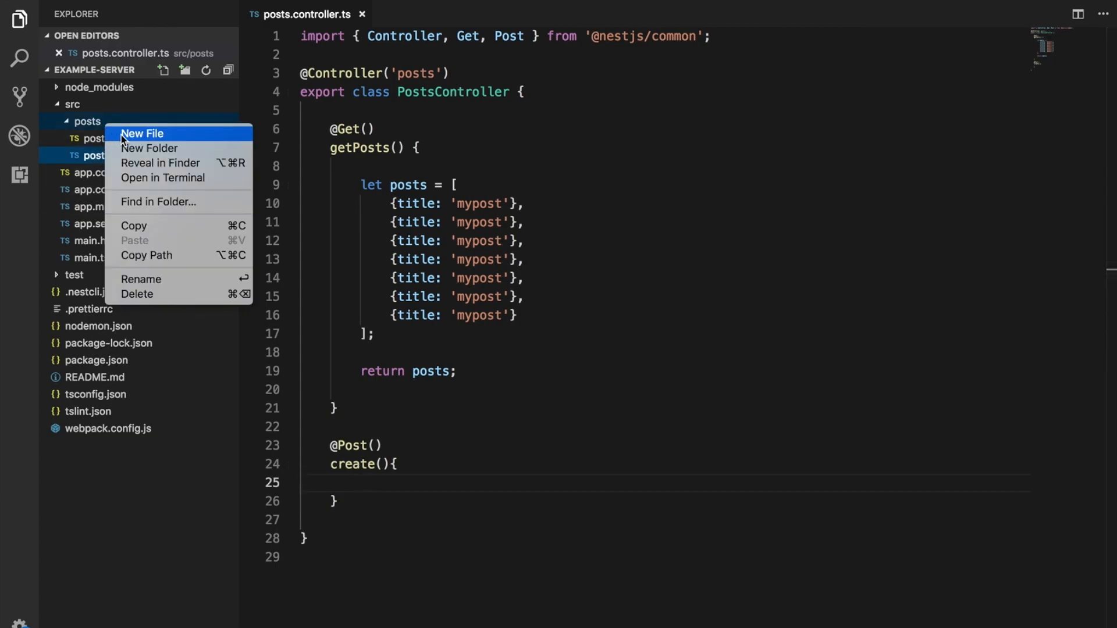
click(142, 133)
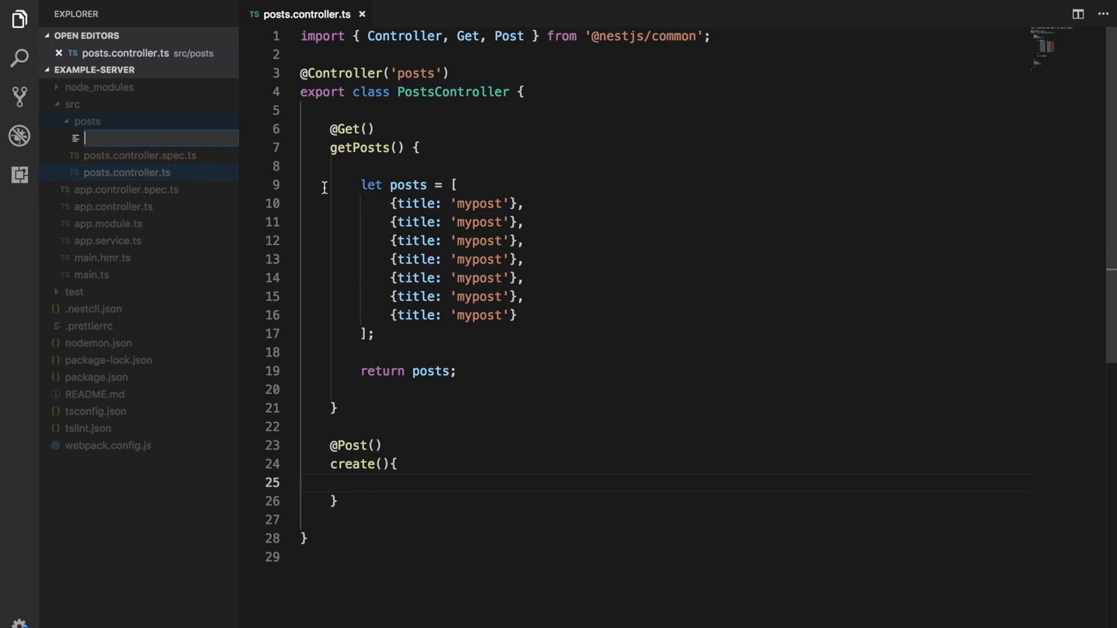
text(create-post.dto)
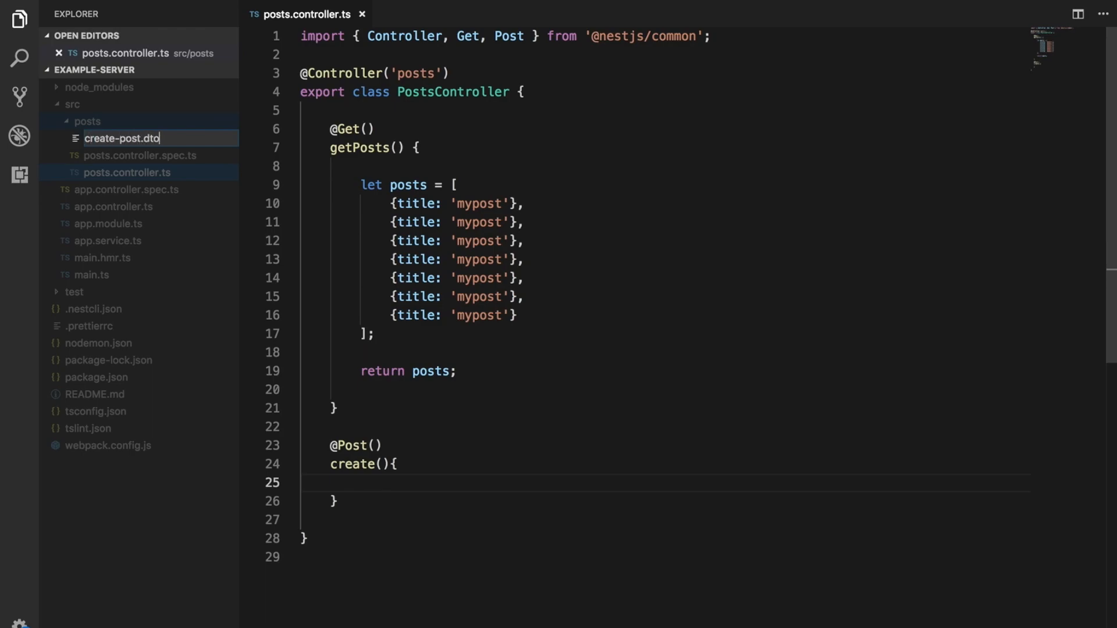
key(Enter)
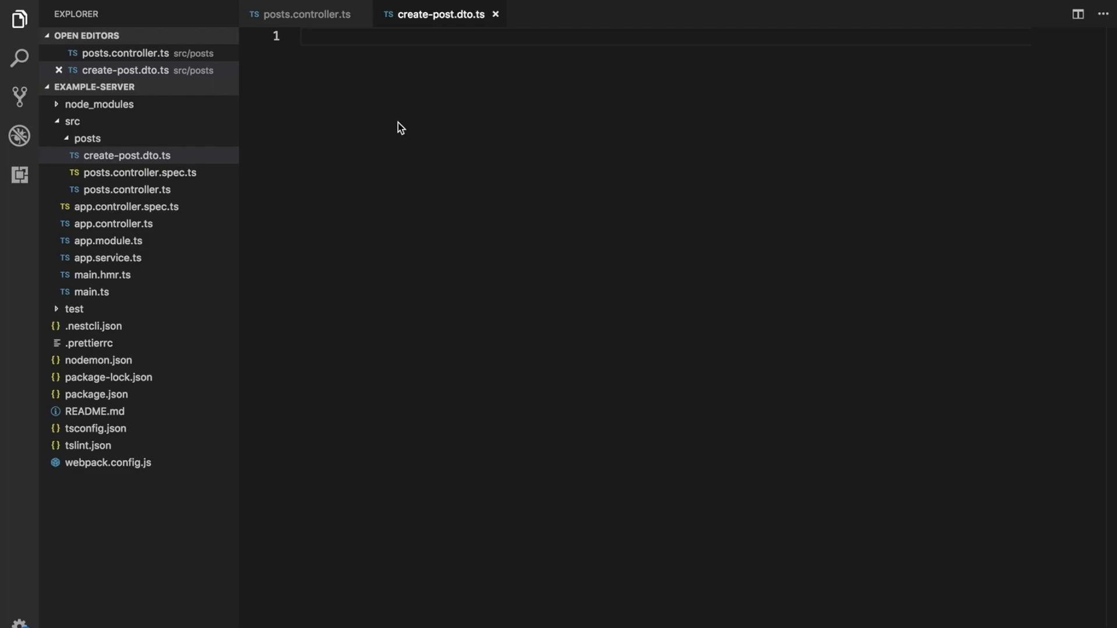
- Write export class CreatePostDto with message: string and author: string properties
text(e)
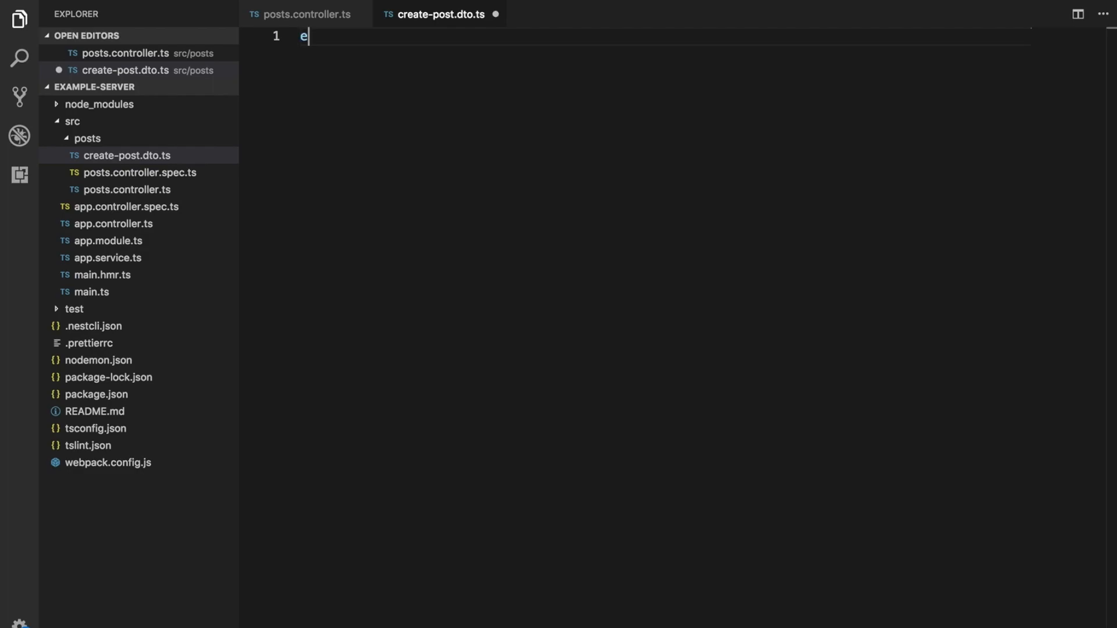
text(xport class)
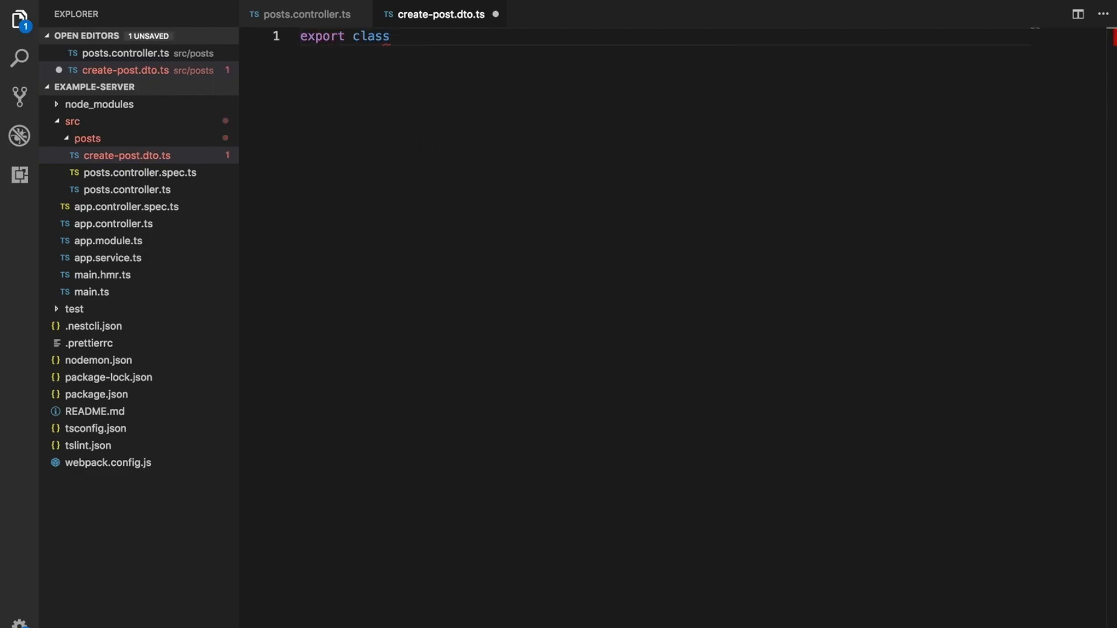
text(CreatePo)
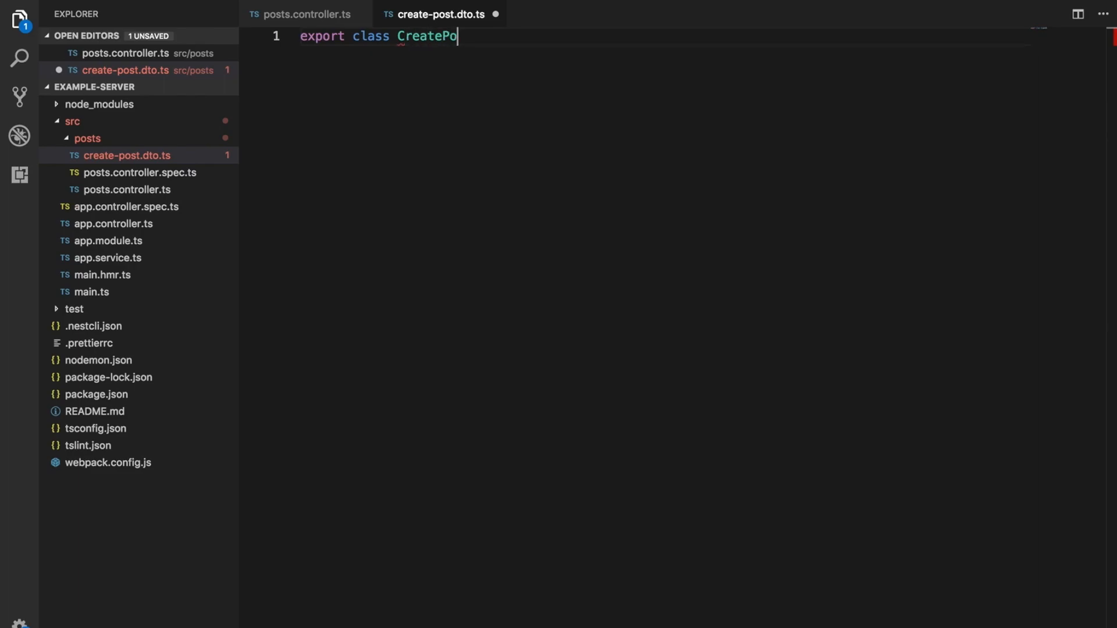
text(stDto {)
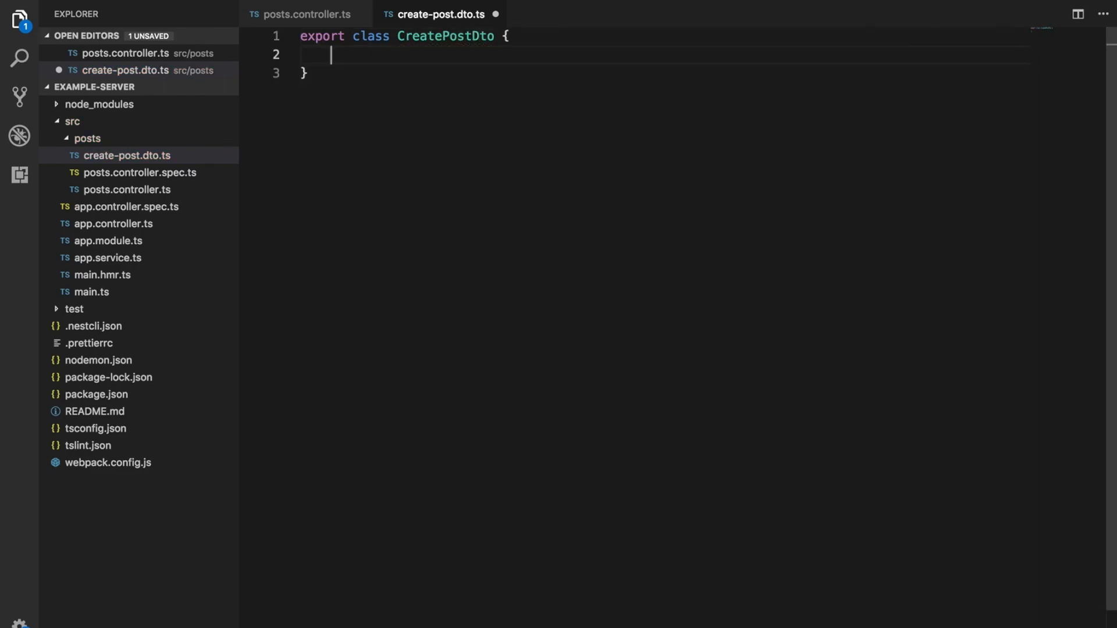
text(mess)
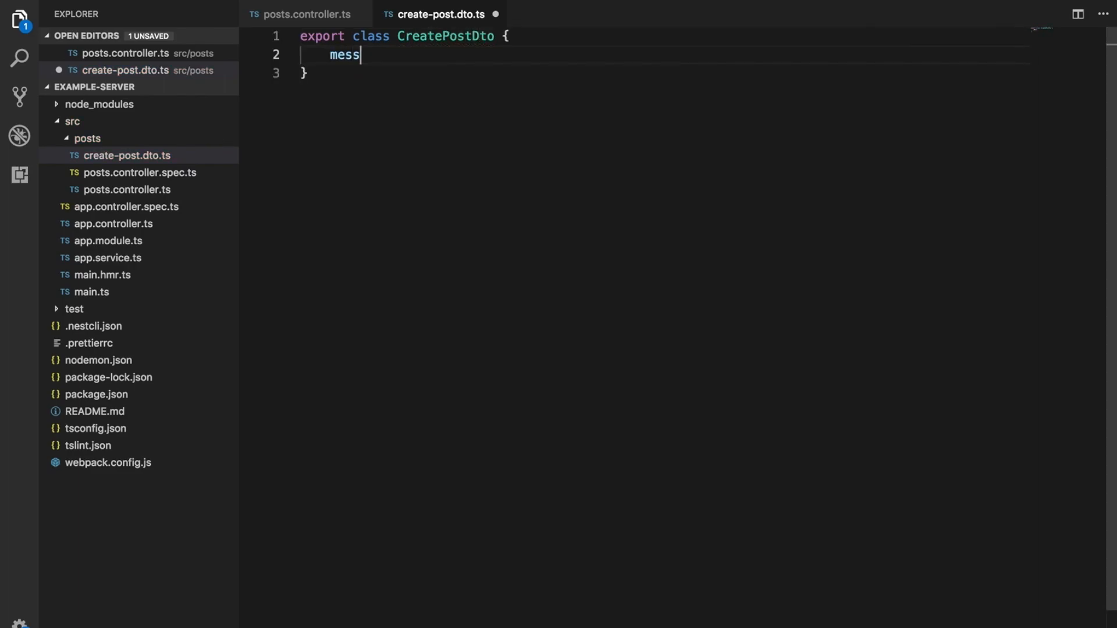
text(age:)
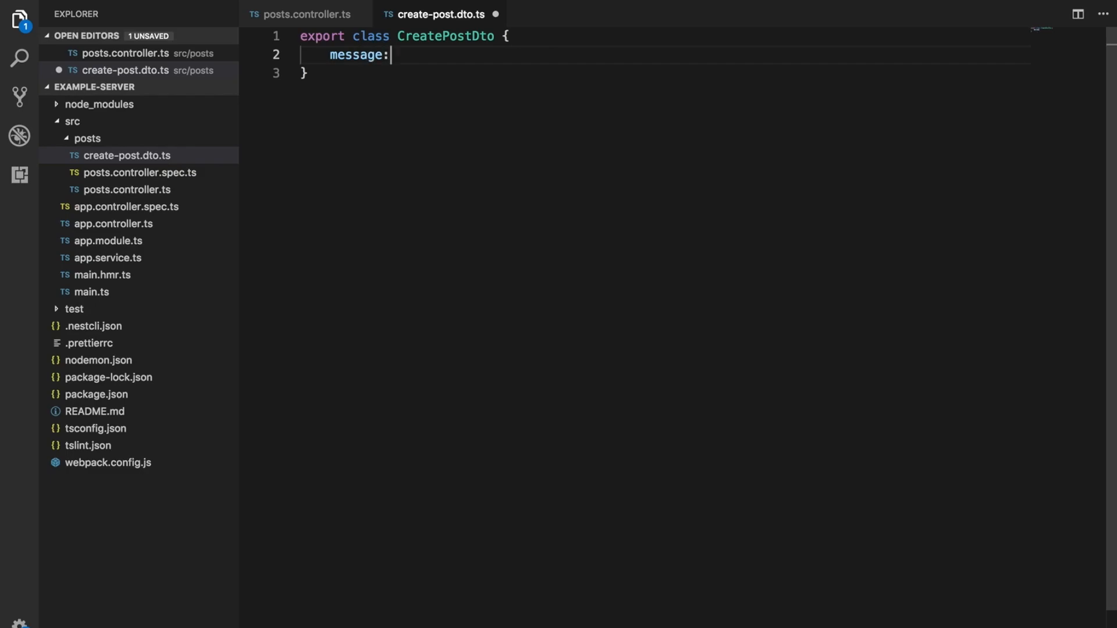
text(string;)
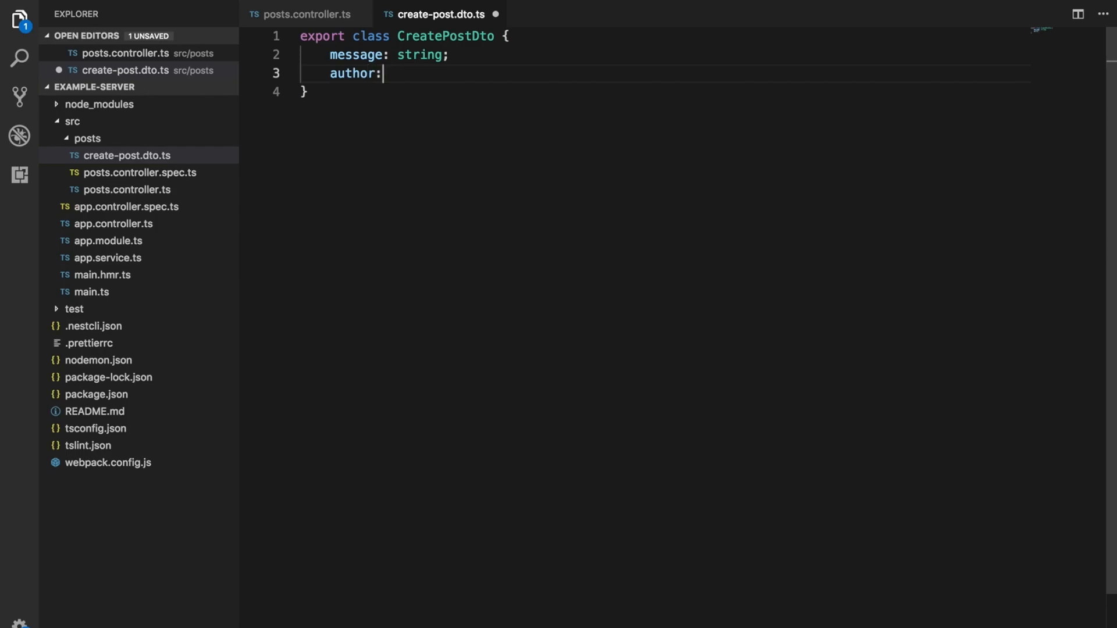
text(string;)
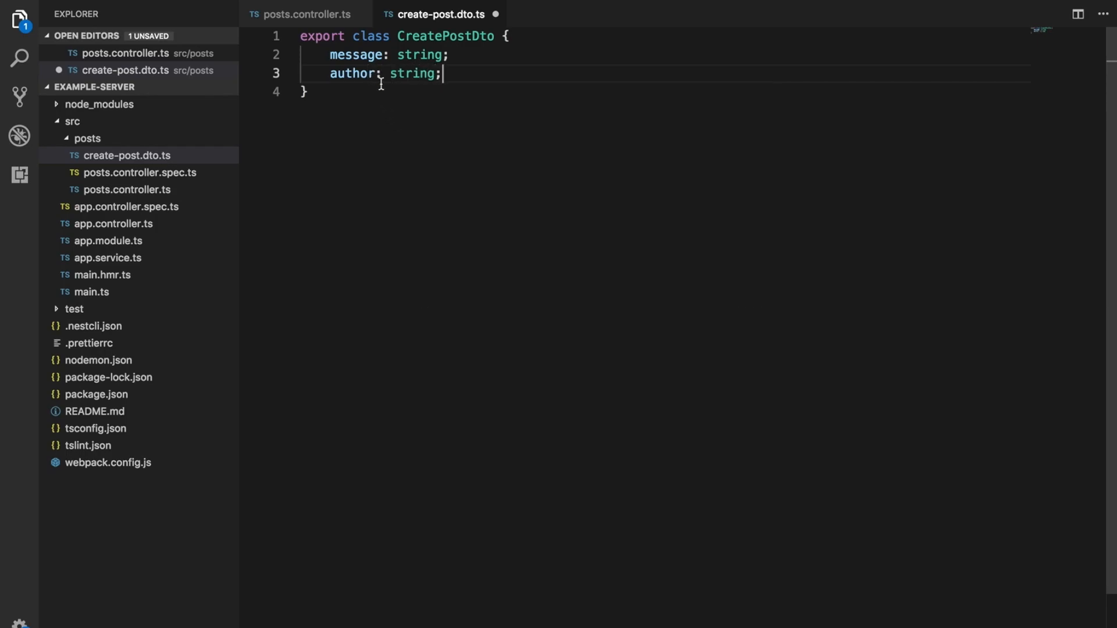
mouse_move(384, 106)
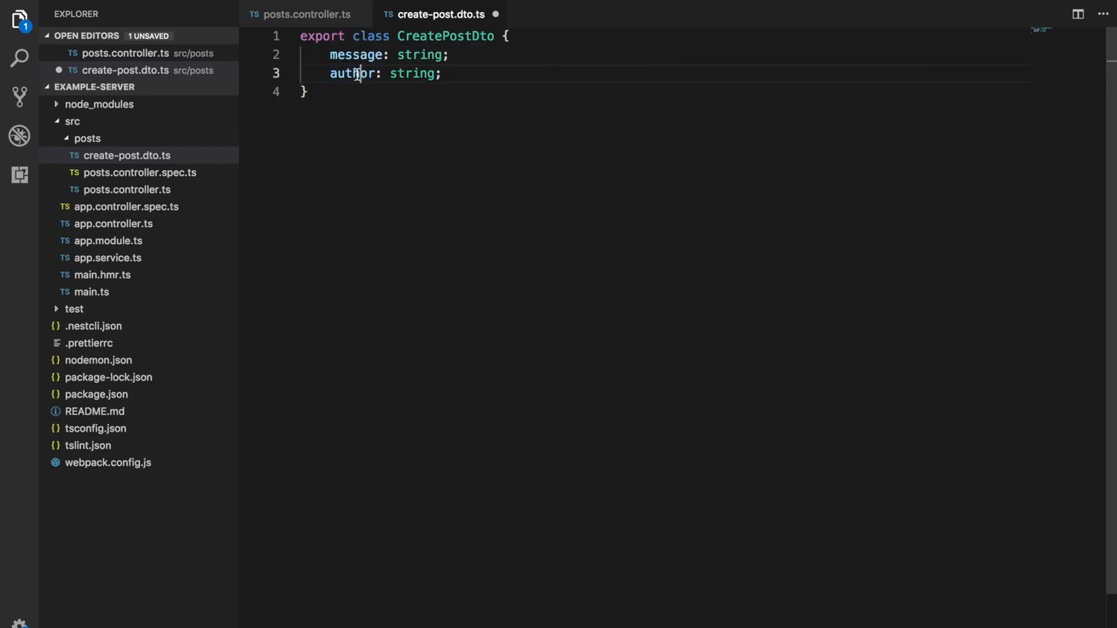
- Add import { CreatePostDto } from './create-post.dto' as line 2 of posts.controller.ts
click(305, 14)
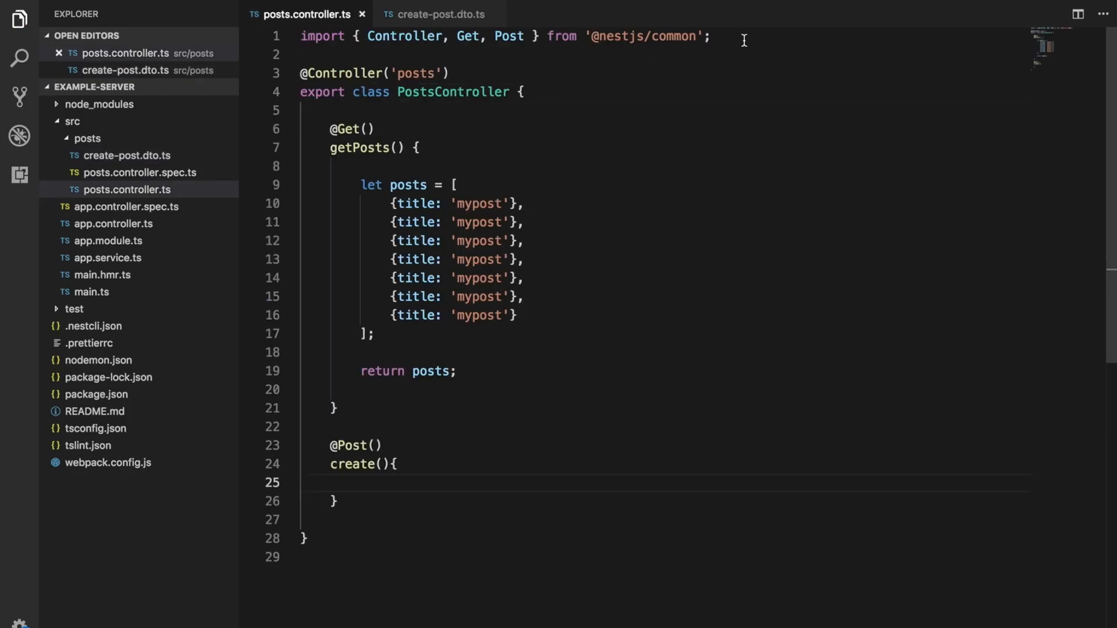
text(i)
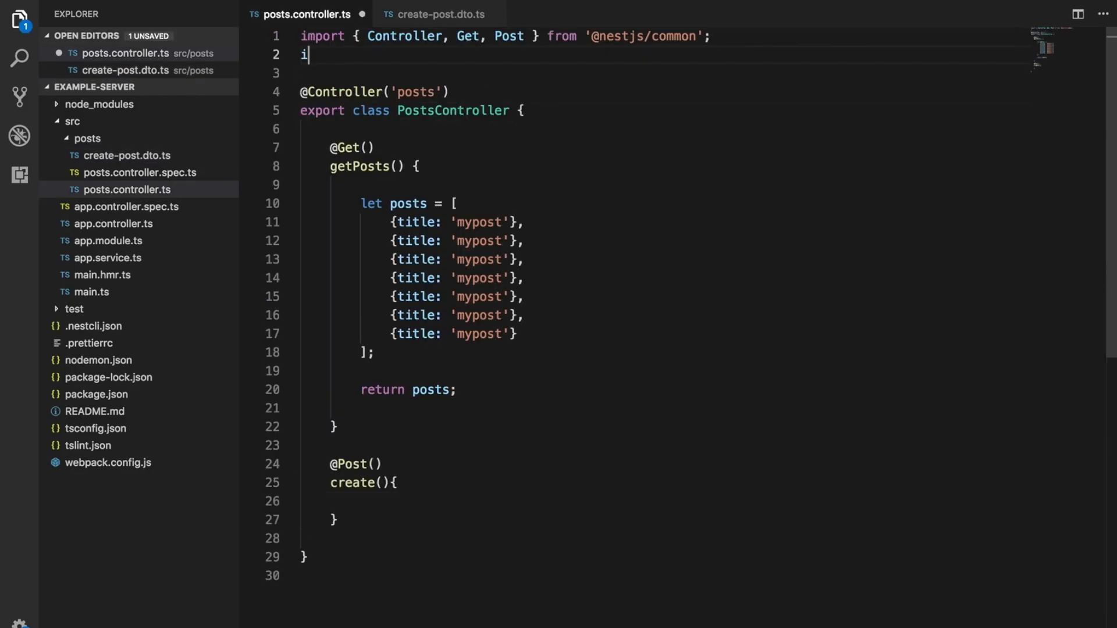
text(mport P)
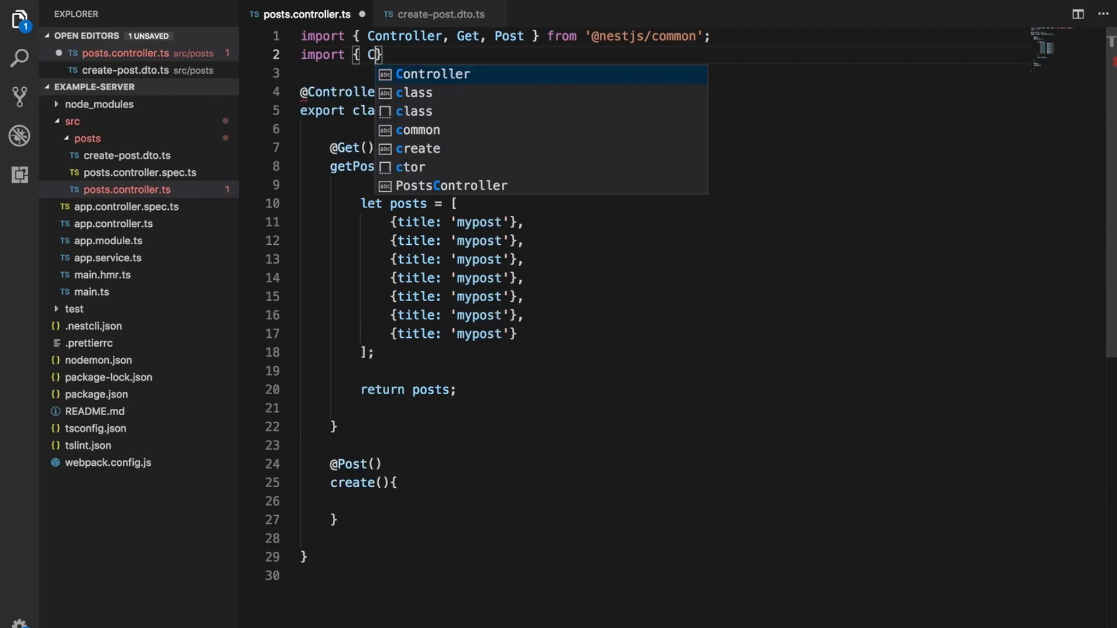
text(CreatePostDto)
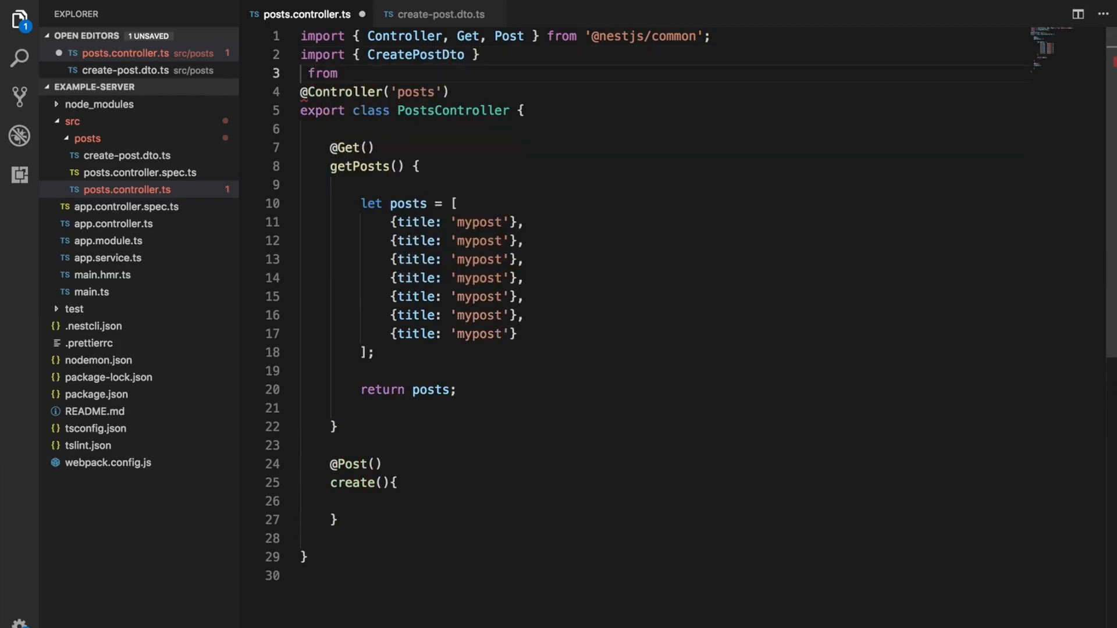
text(from './create-post.dto';)
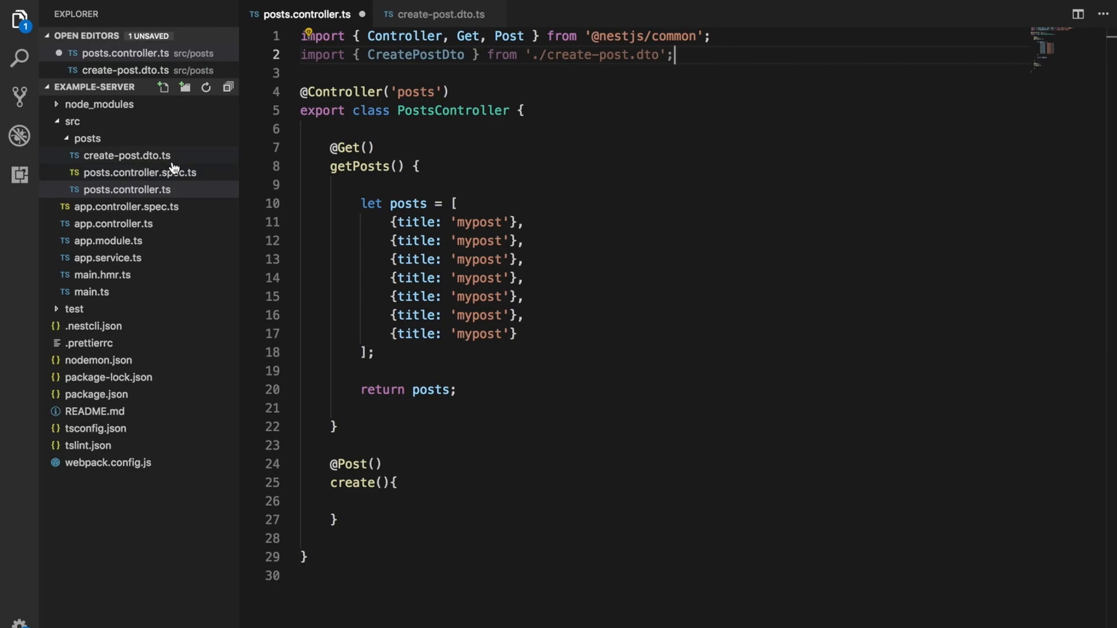
mouse_move(415, 54)
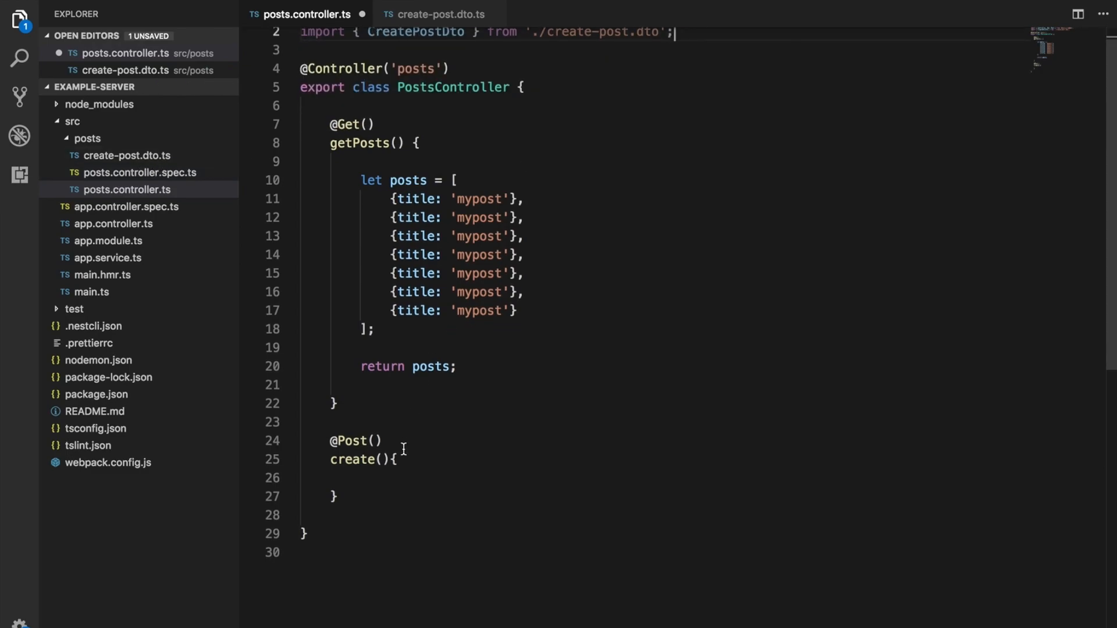
- Append Body to the Controller, Get, Post import braces, then review the controller
click(391, 460)
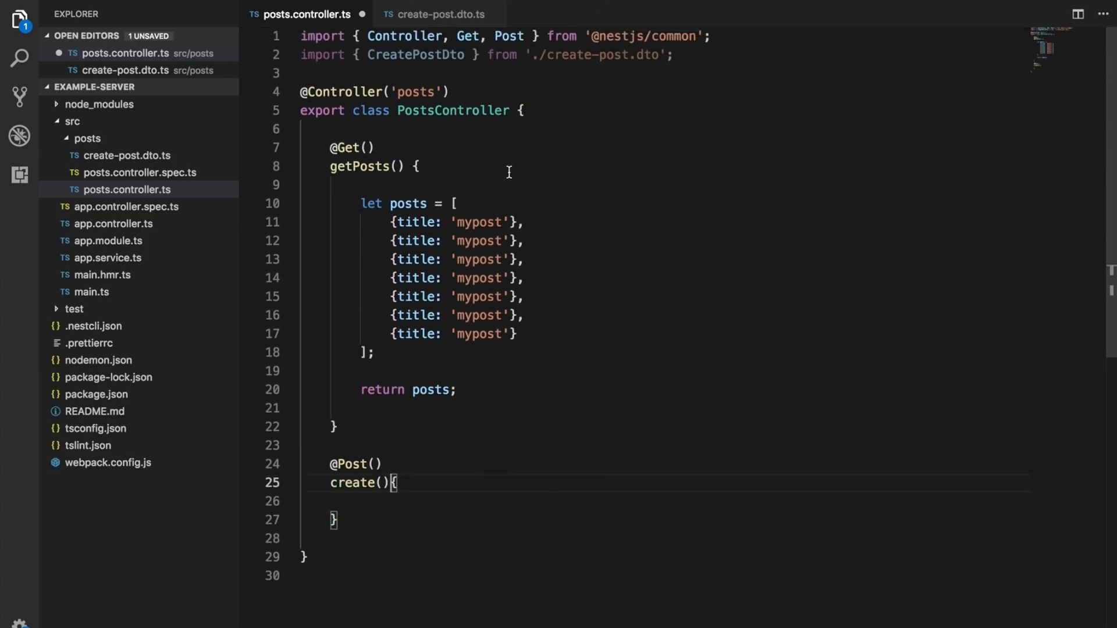
mouse_move(415, 258)
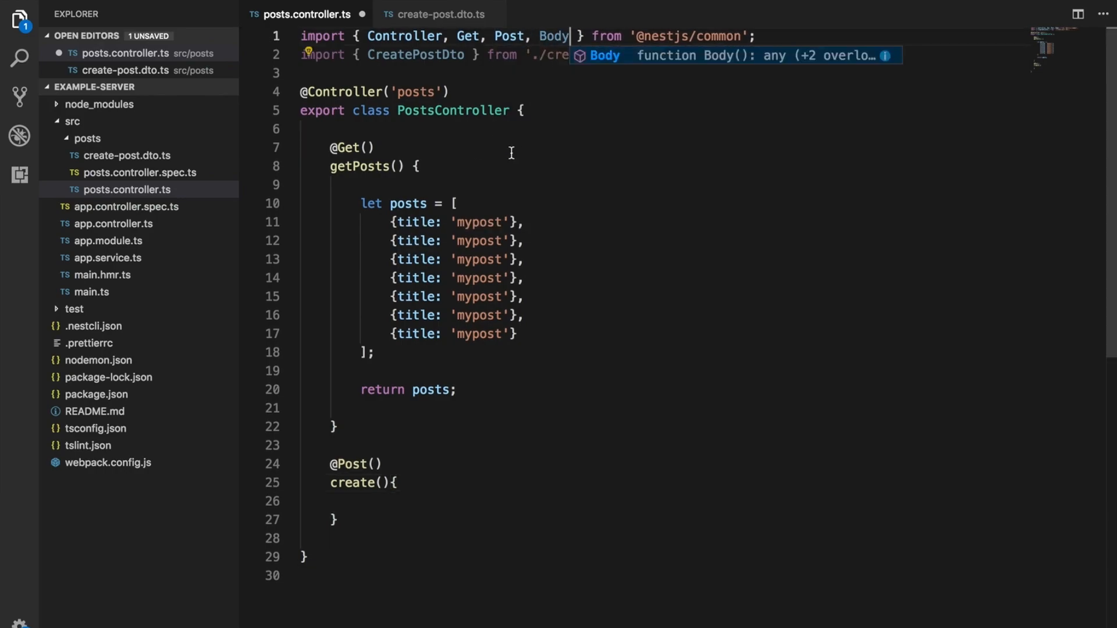
mouse_move(726, 56)
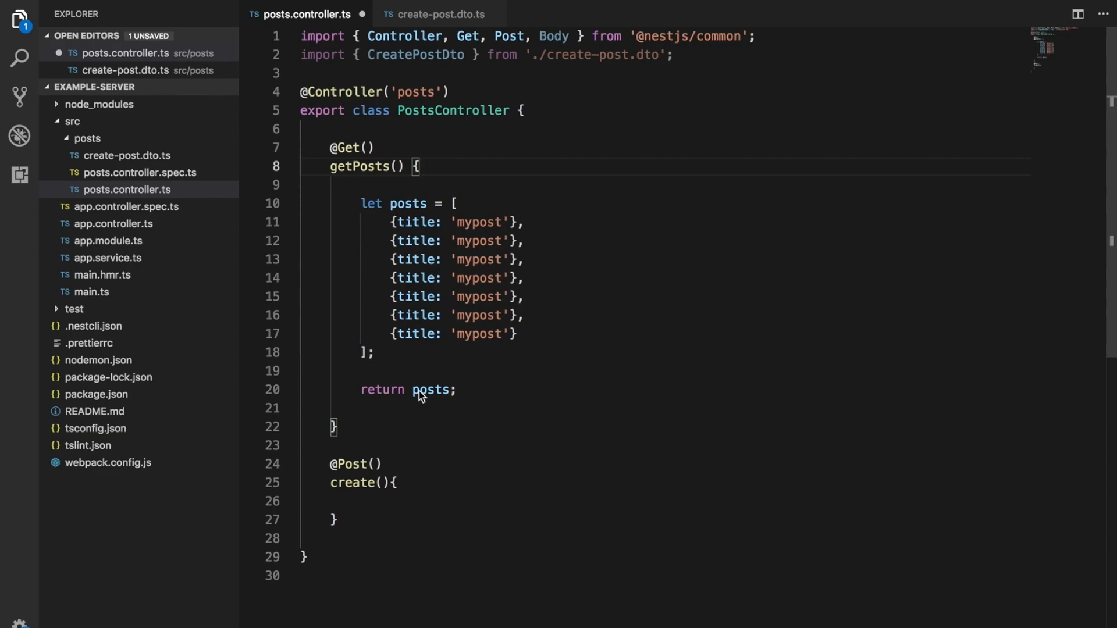
scroll(down, 3)
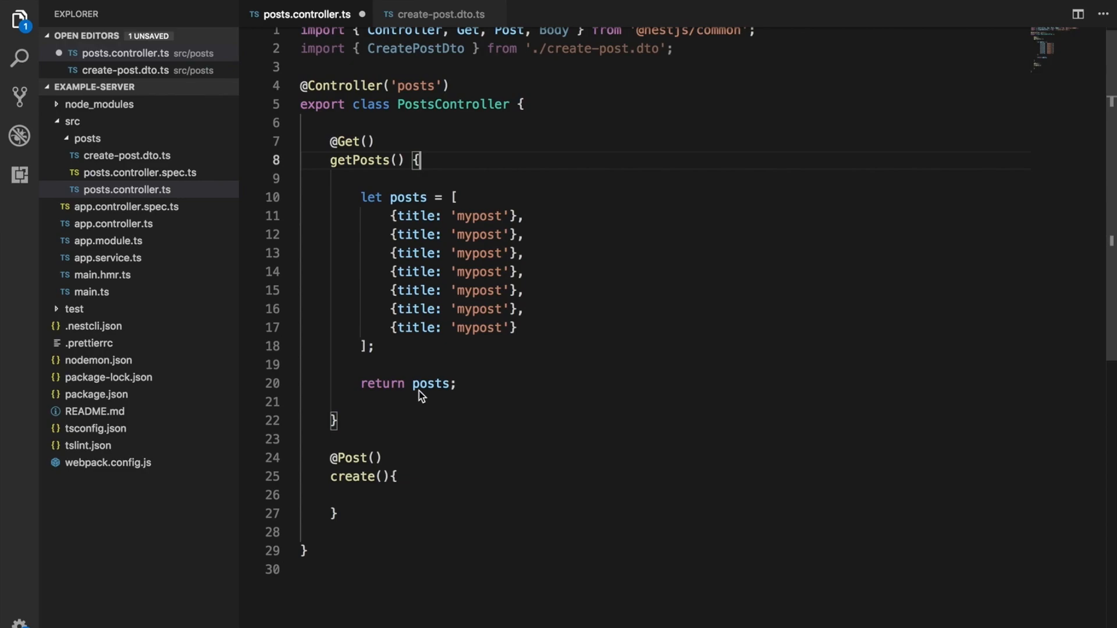
scroll(down, 3)
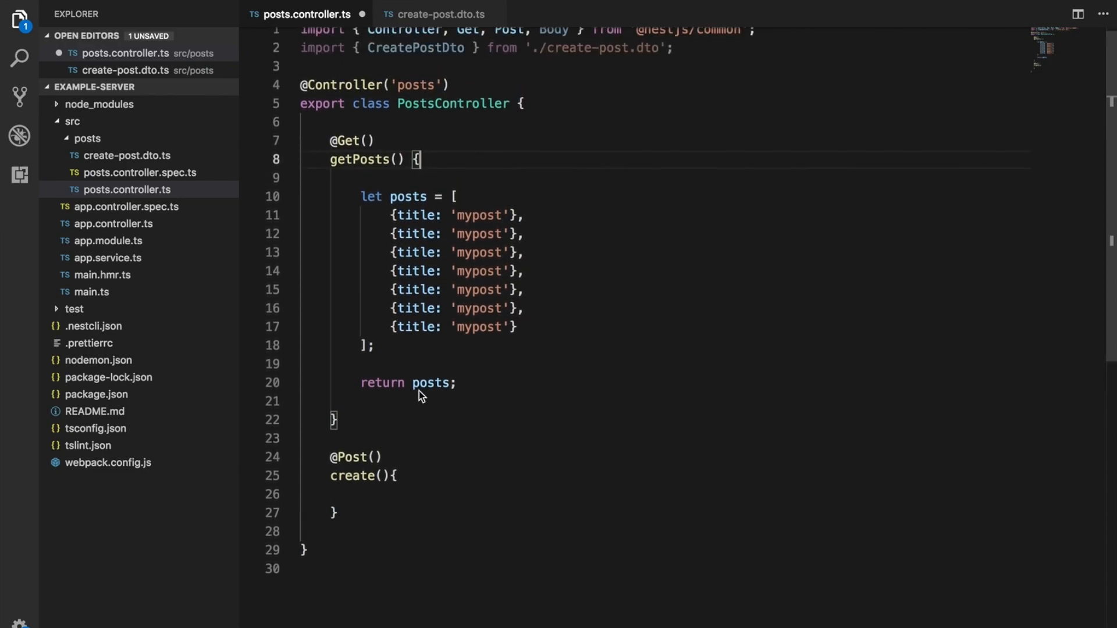
scroll(down, 3)
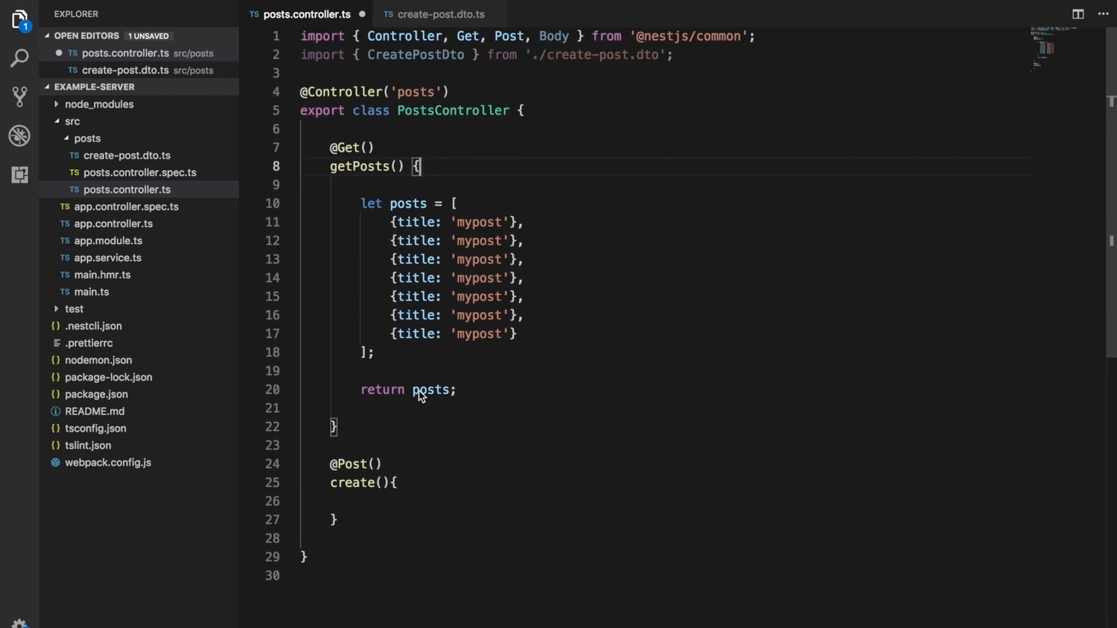
scroll(down, 3)
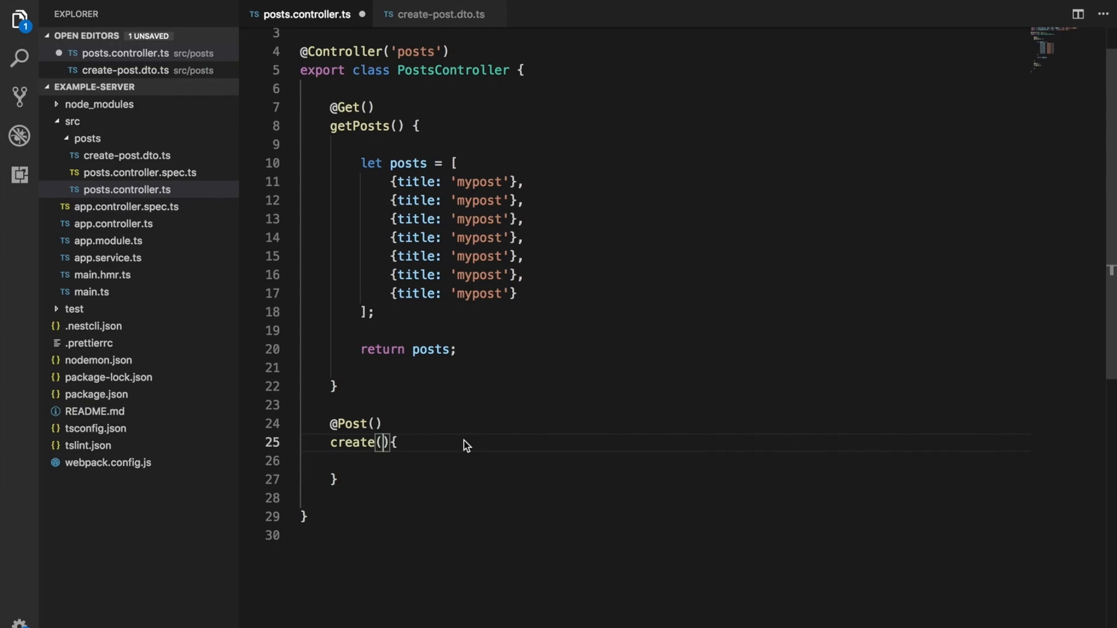
text(@Body() createPostD)
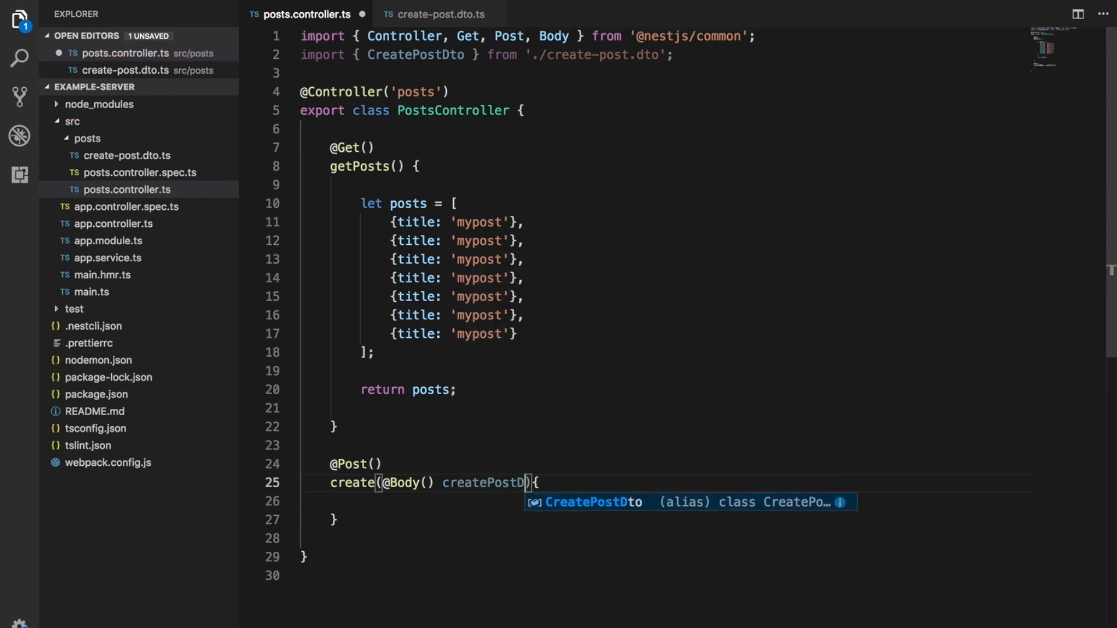
text(: CreatePostDto)
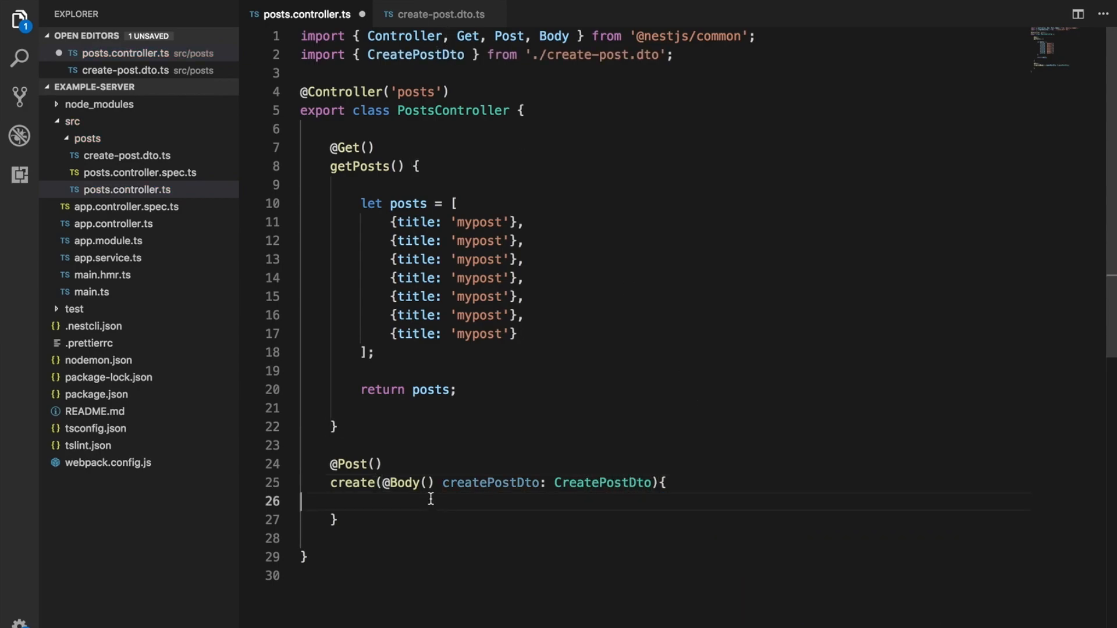
key(Enter)
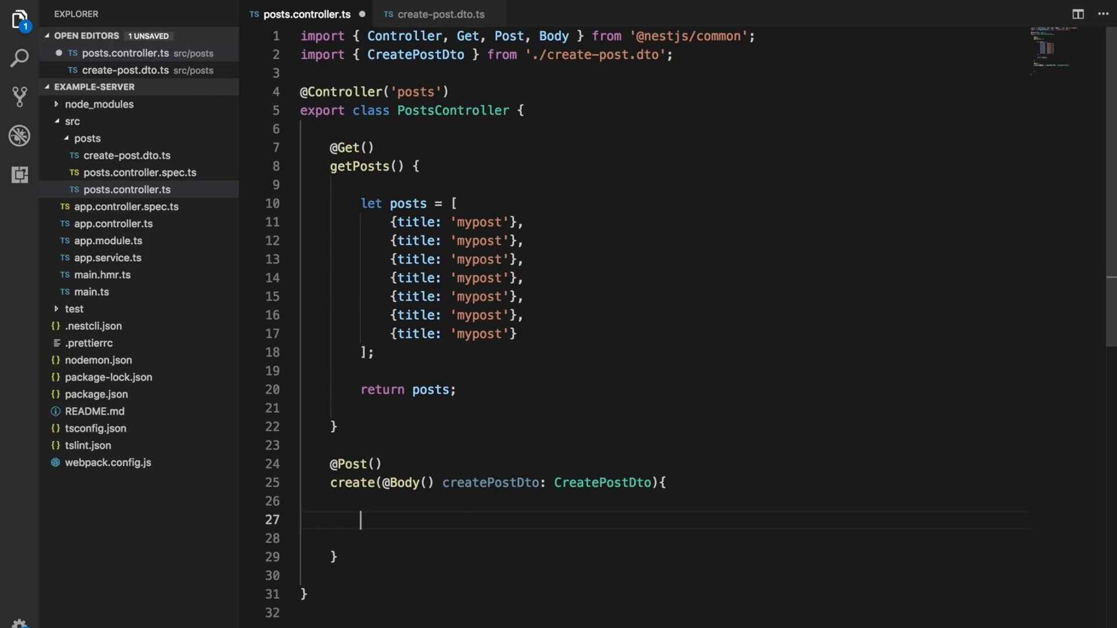
text(console.log())
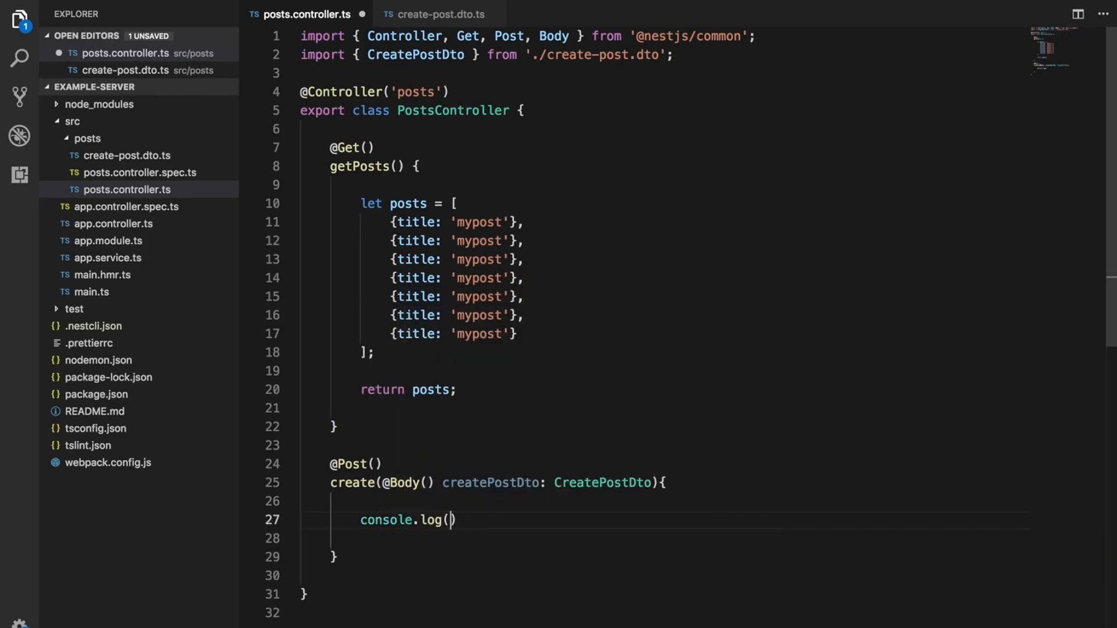
text(createpostDto)
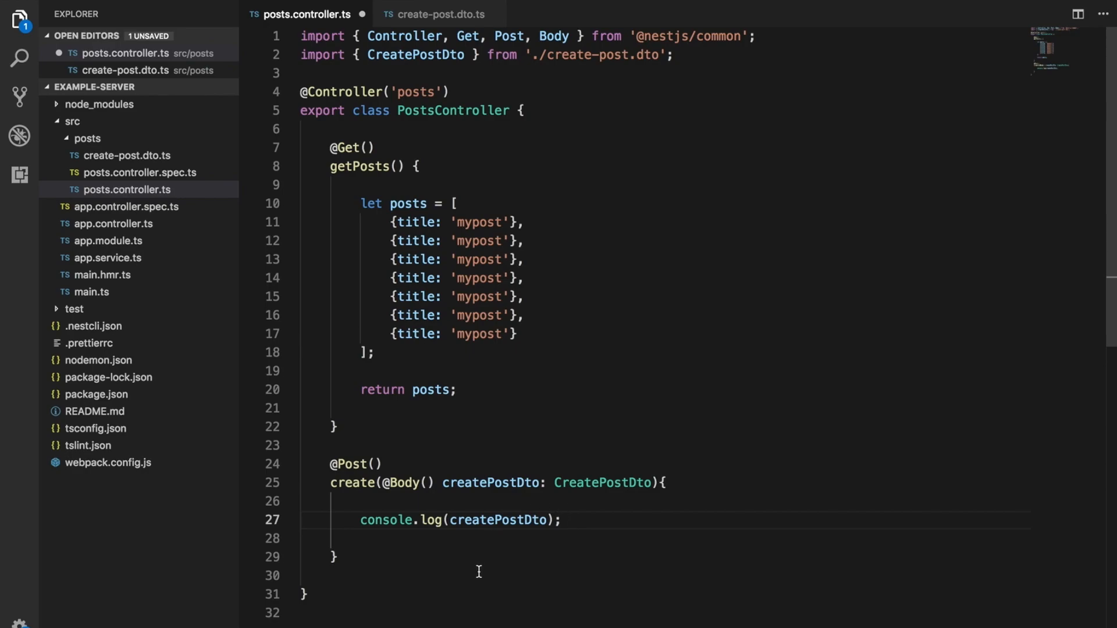
mouse_move(570, 507)
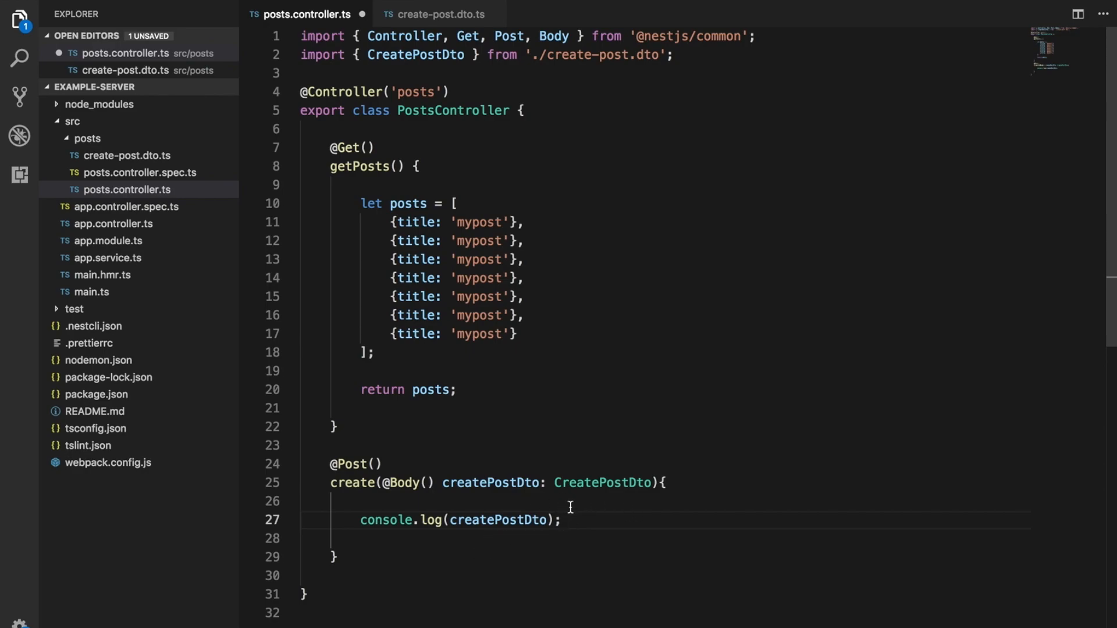
mouse_move(611, 526)
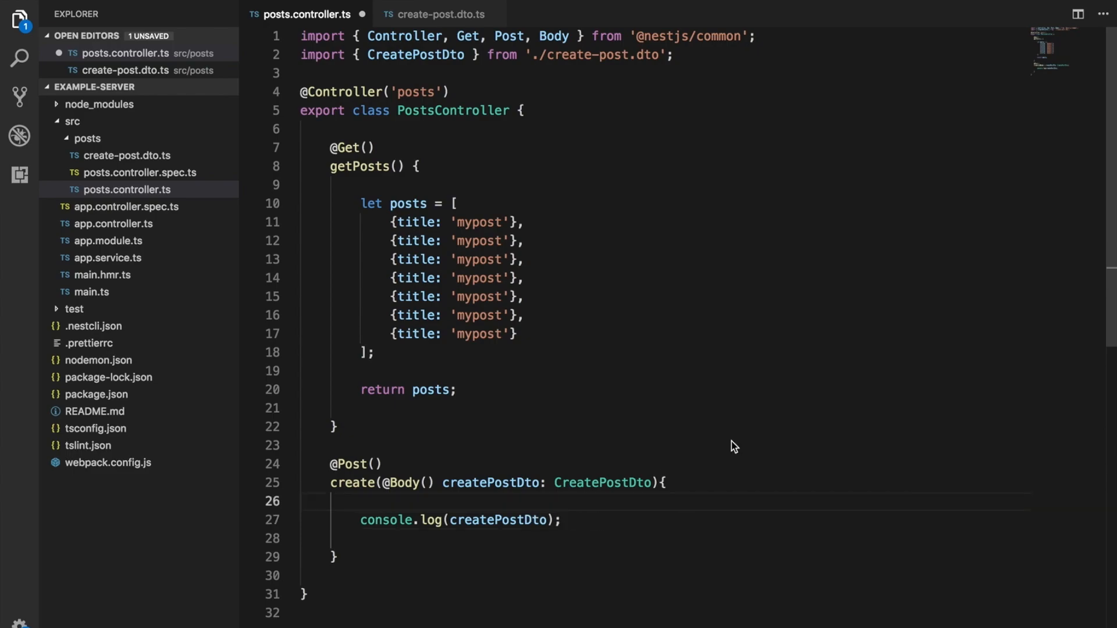
mouse_move(504, 508)
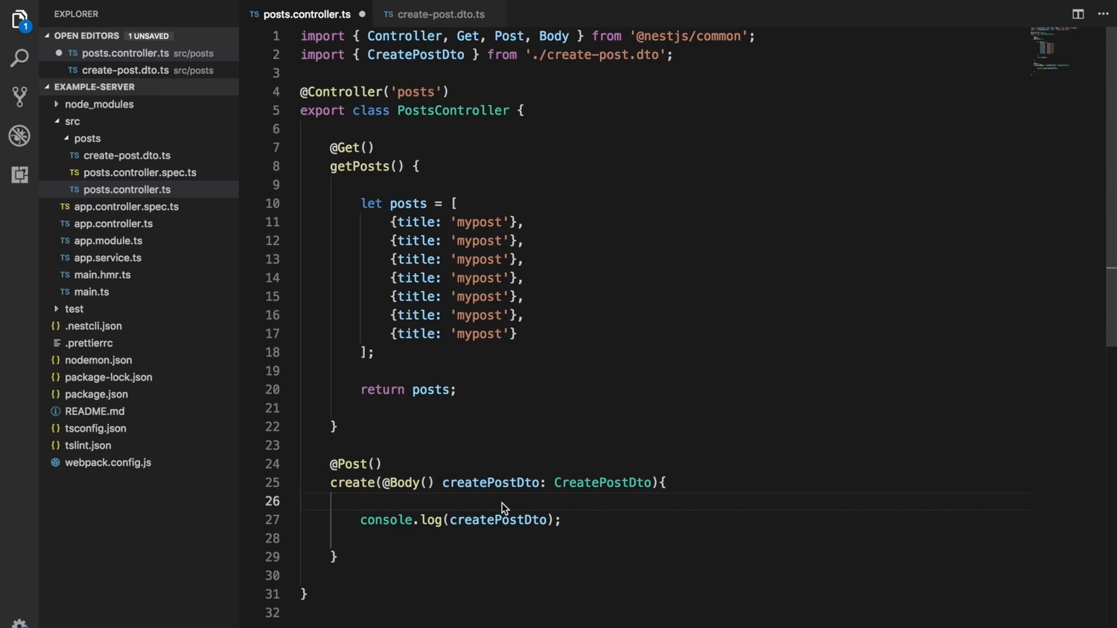
mouse_move(491, 512)
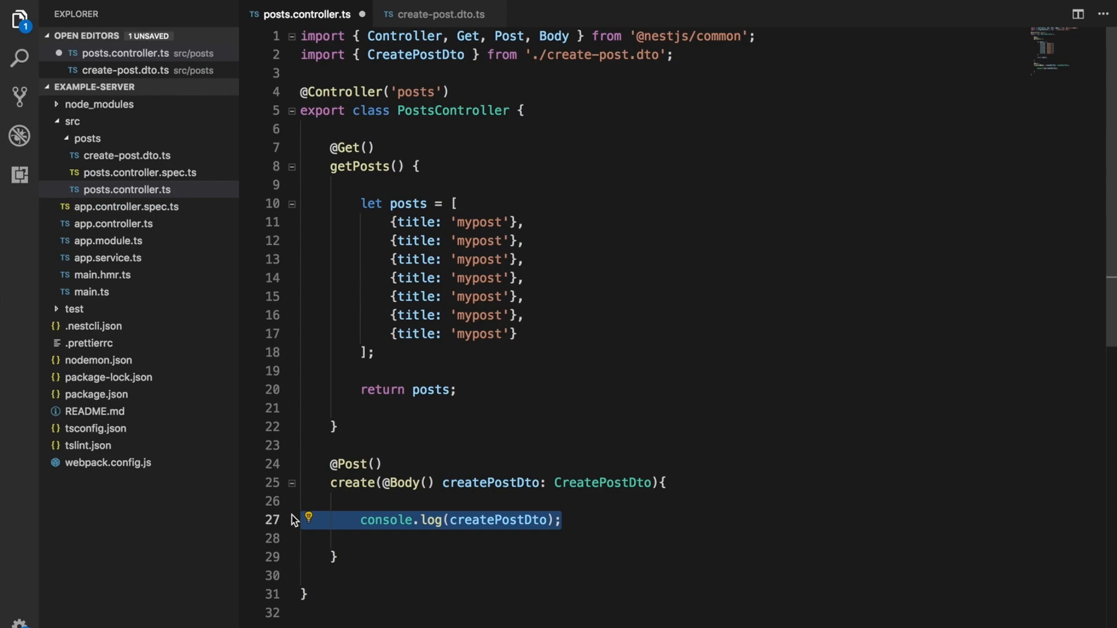
- Save posts.controller.ts and switch to the example-server terminal
click(562, 520)
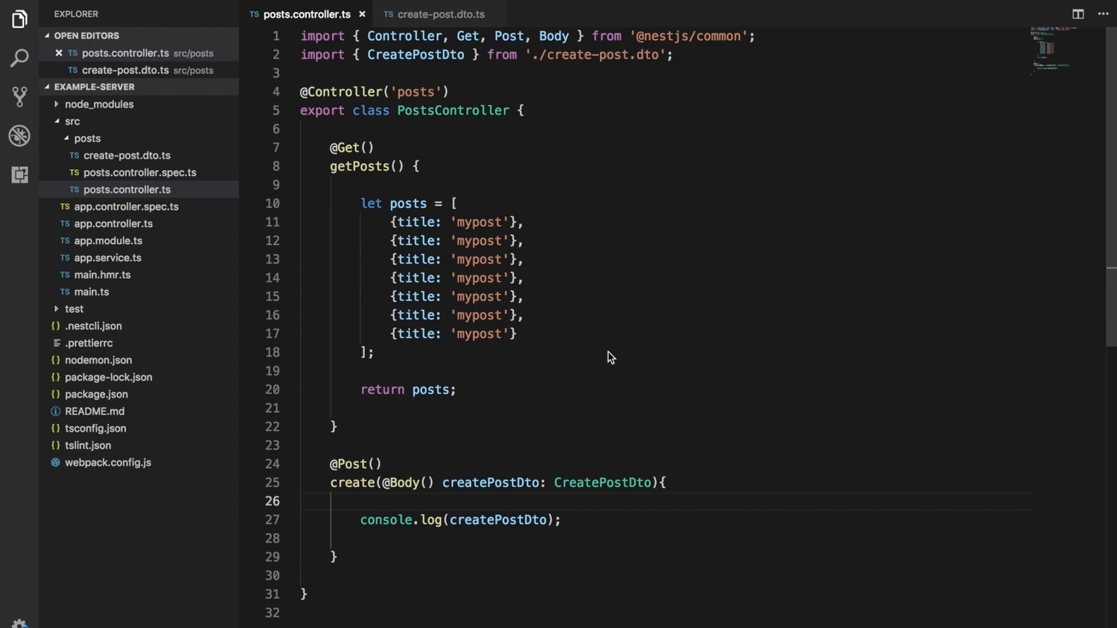
mouse_move(824, 387)
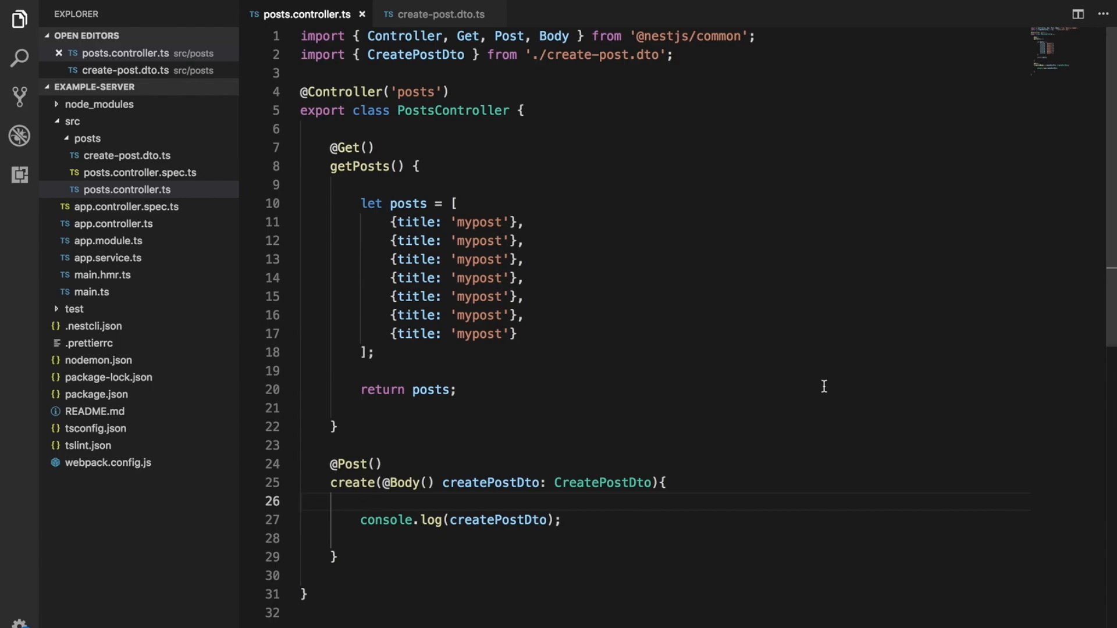
mouse_move(500, 511)
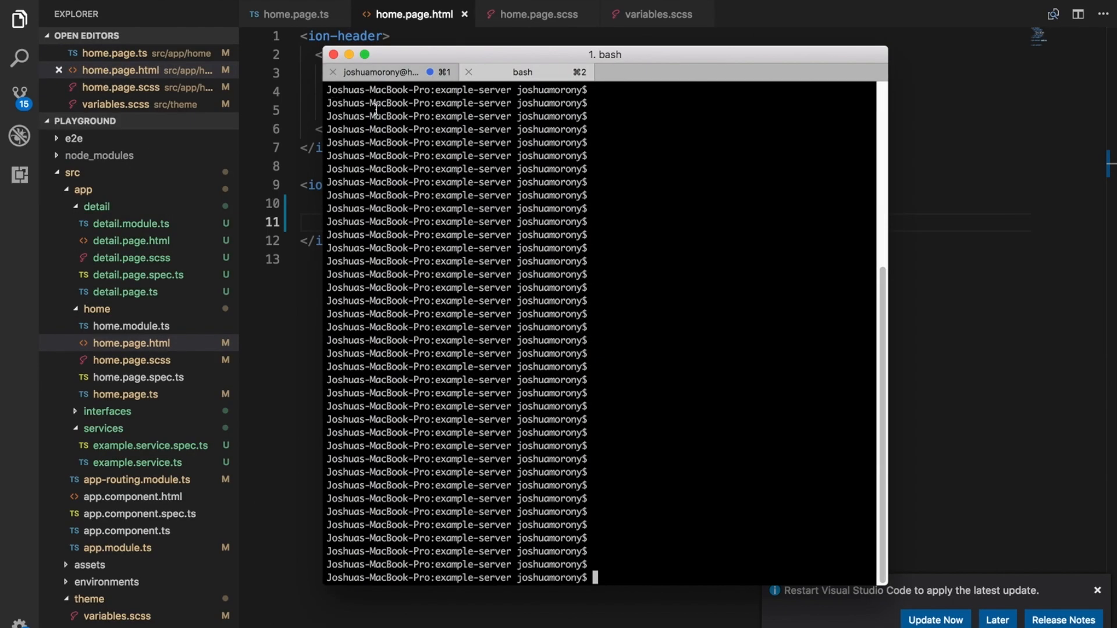
- Run npm run start in the example-server terminal
click(333, 54)
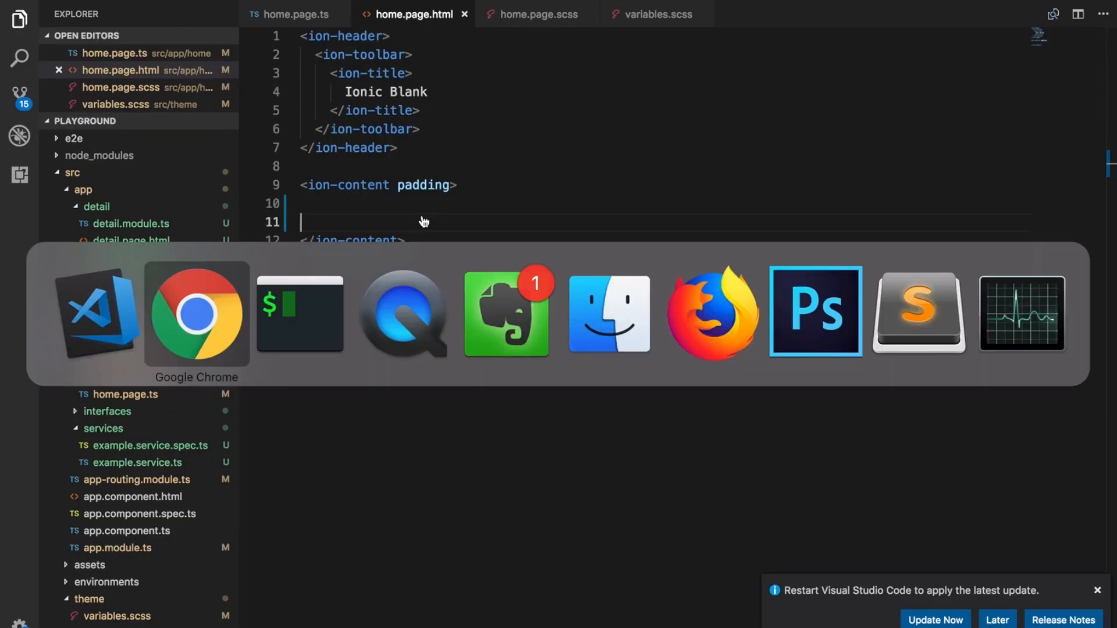
click(299, 313)
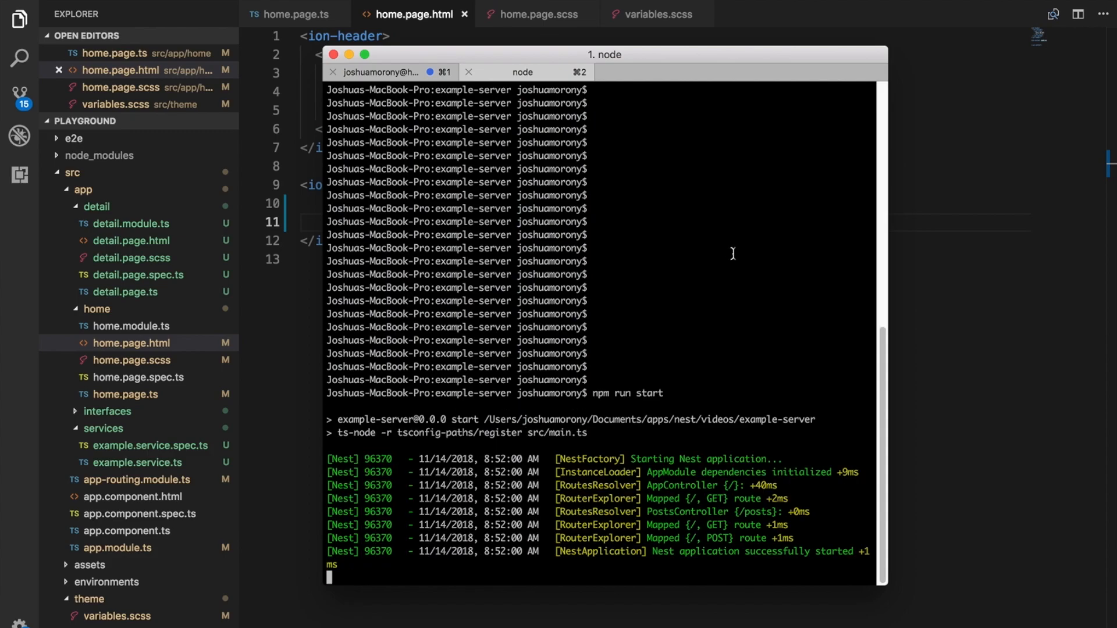
mouse_move(695, 515)
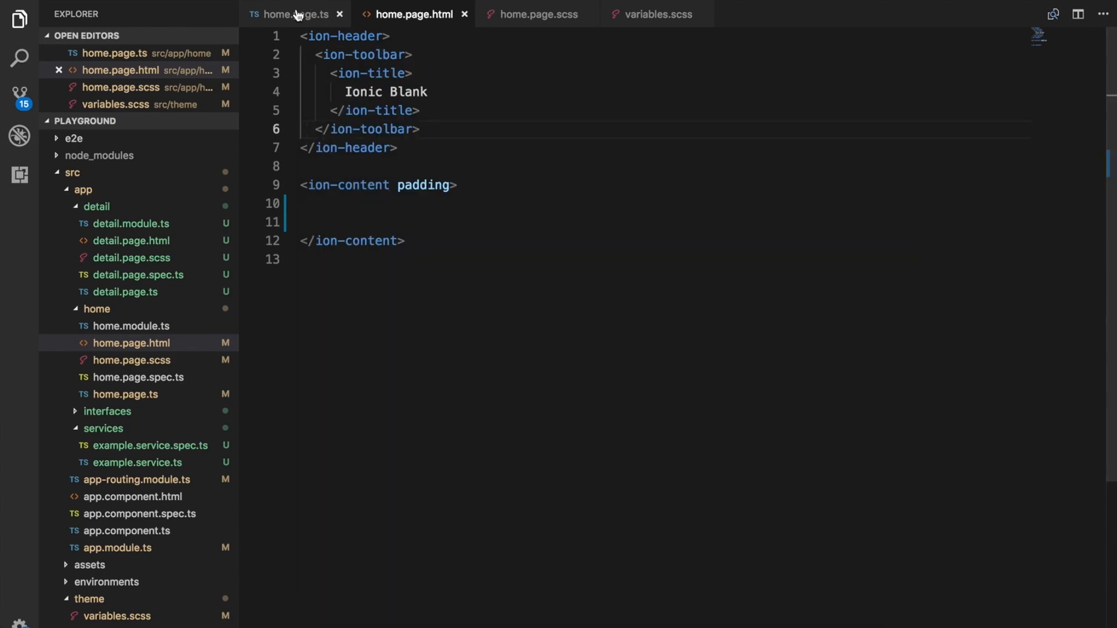
- Open home.page.ts and add an empty line inside ngAfterViewInit
click(292, 14)
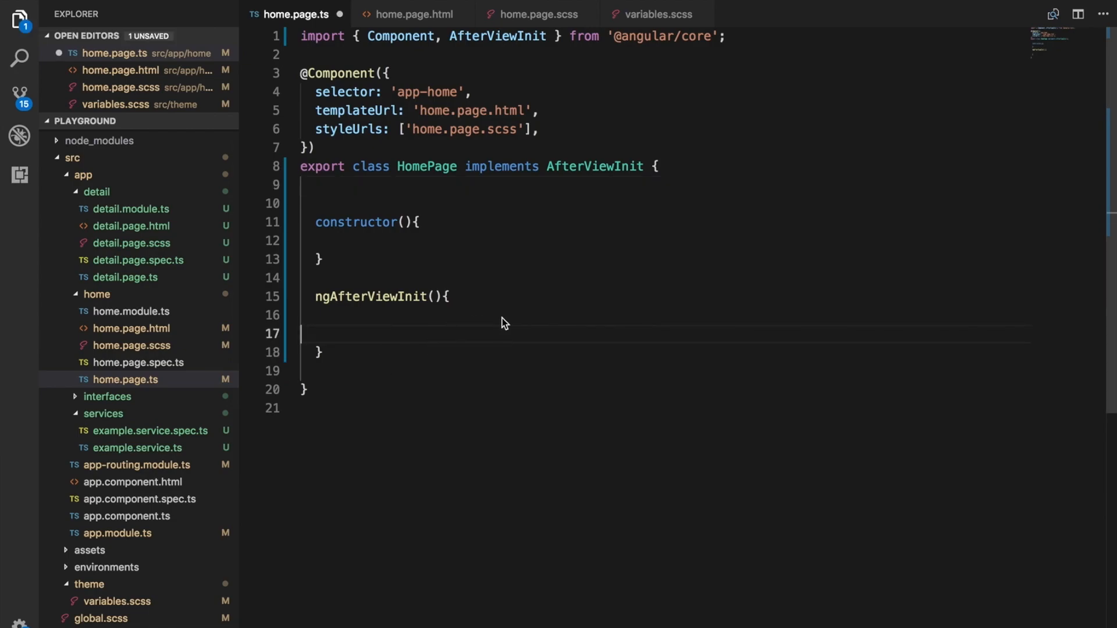
mouse_move(500, 223)
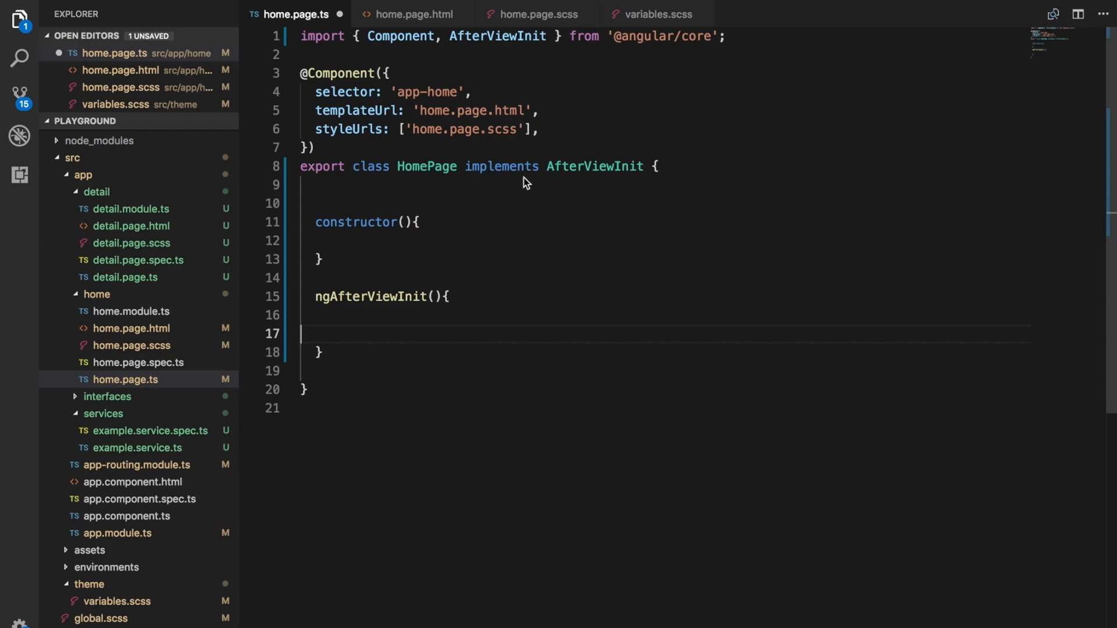
mouse_move(904, 437)
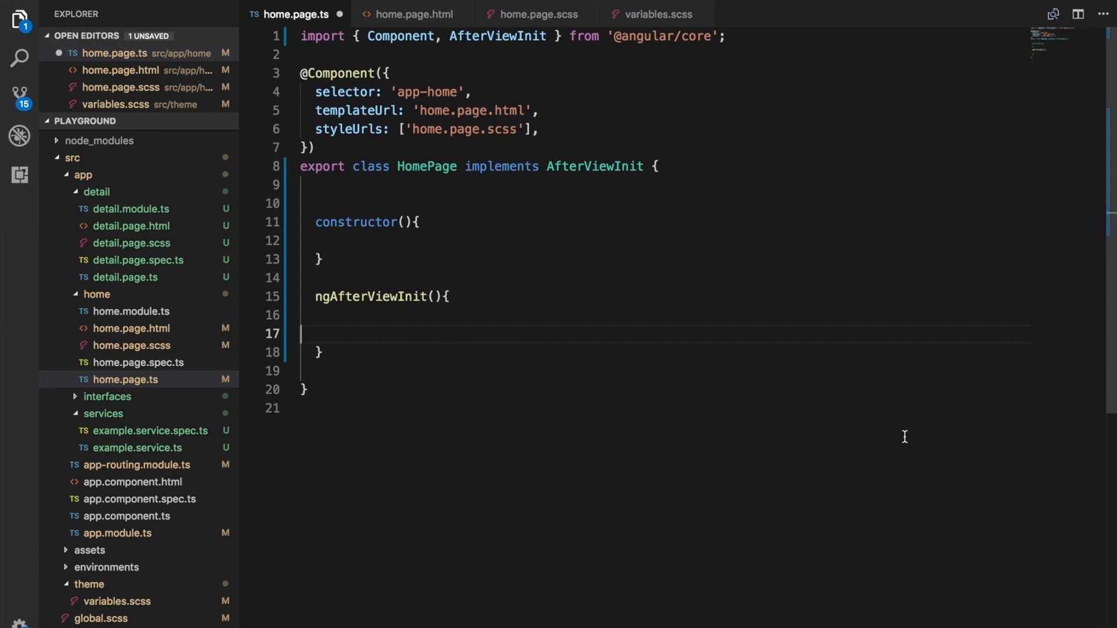
click(319, 259)
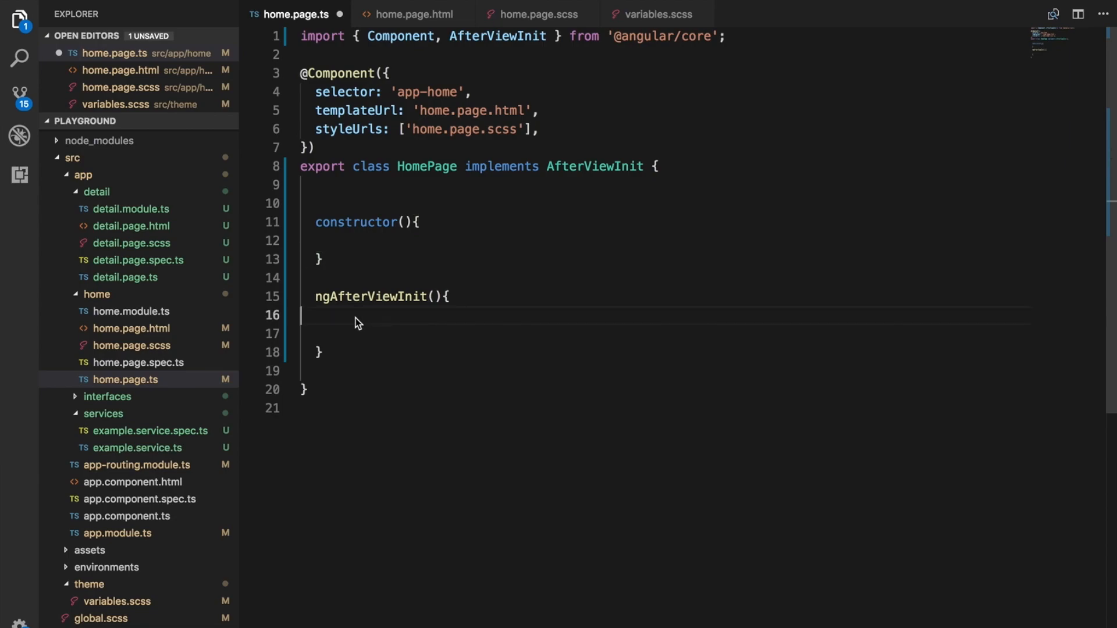
key(enter)
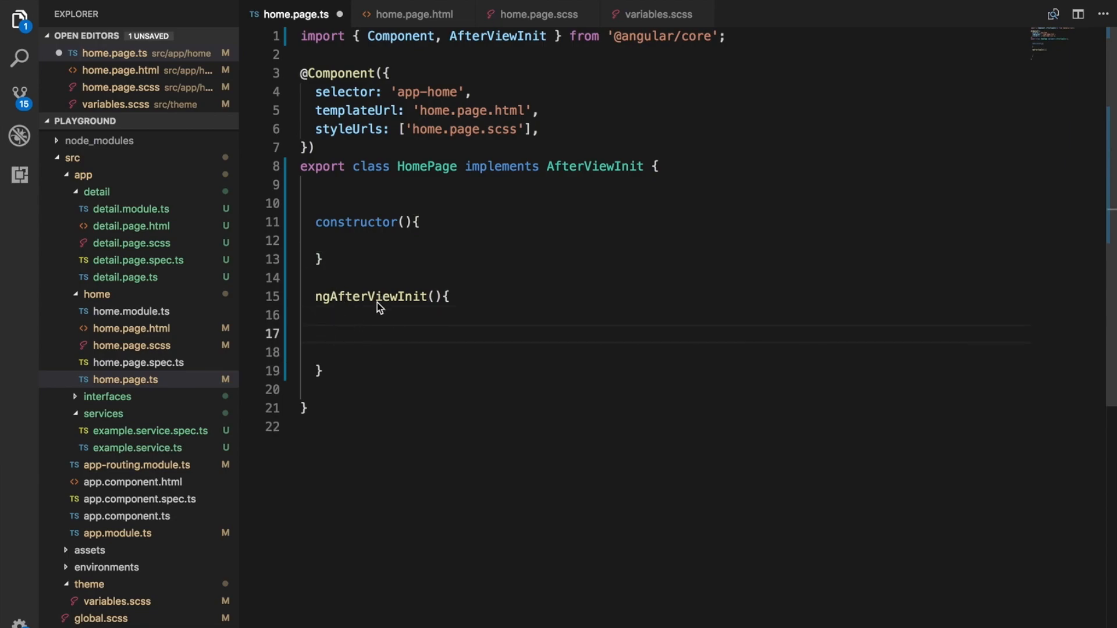
mouse_move(436, 342)
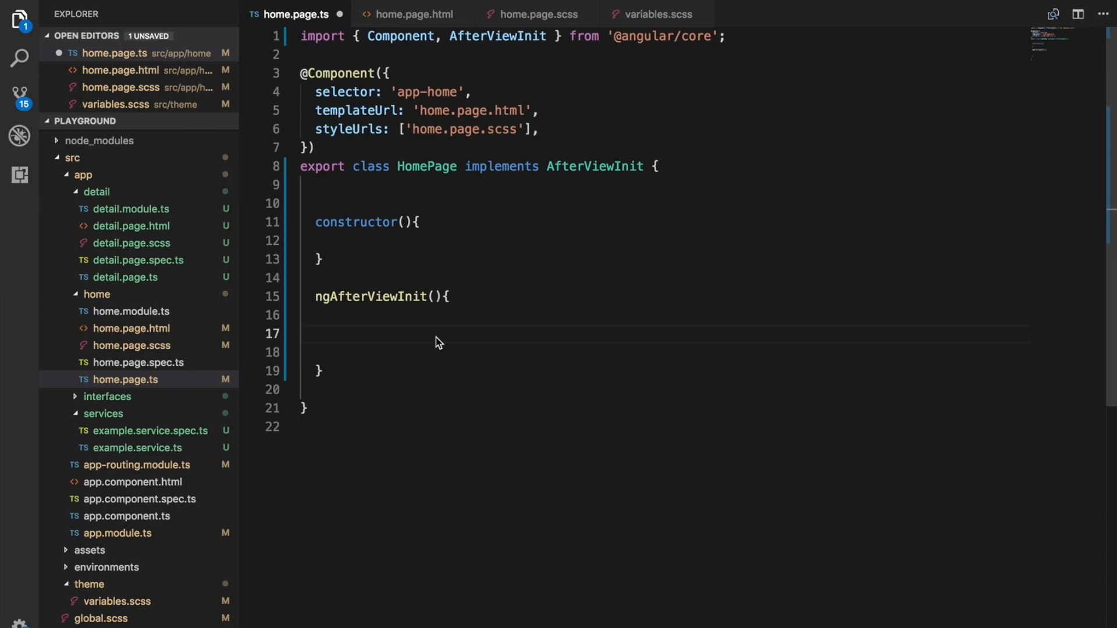
- Verify app.module.ts imports HttpClientModule, then return to home.page.ts
click(136, 465)
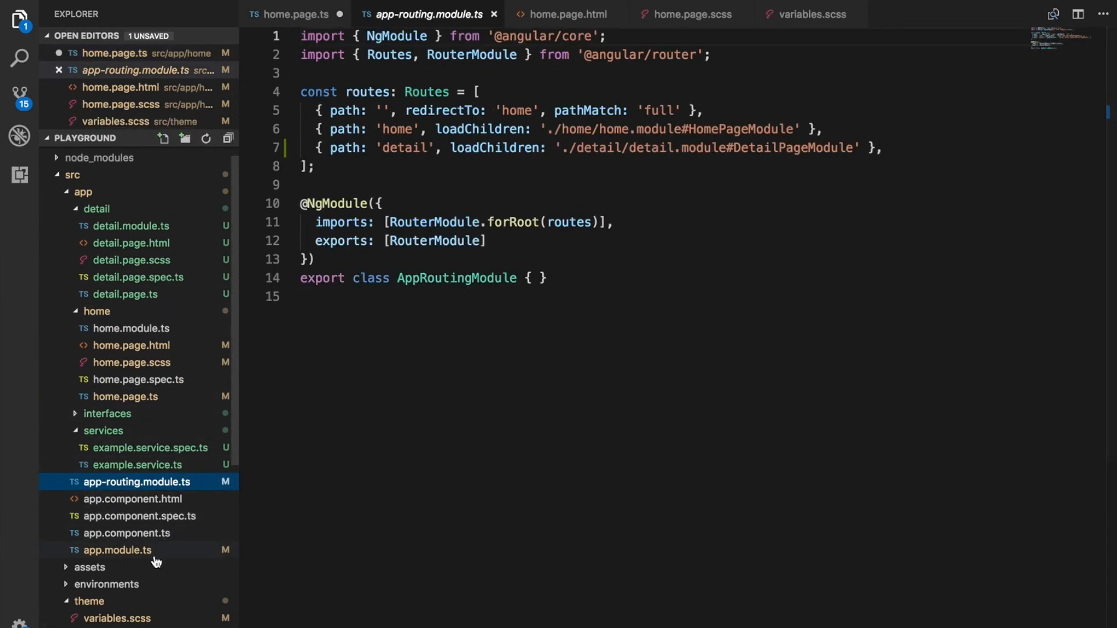
click(117, 549)
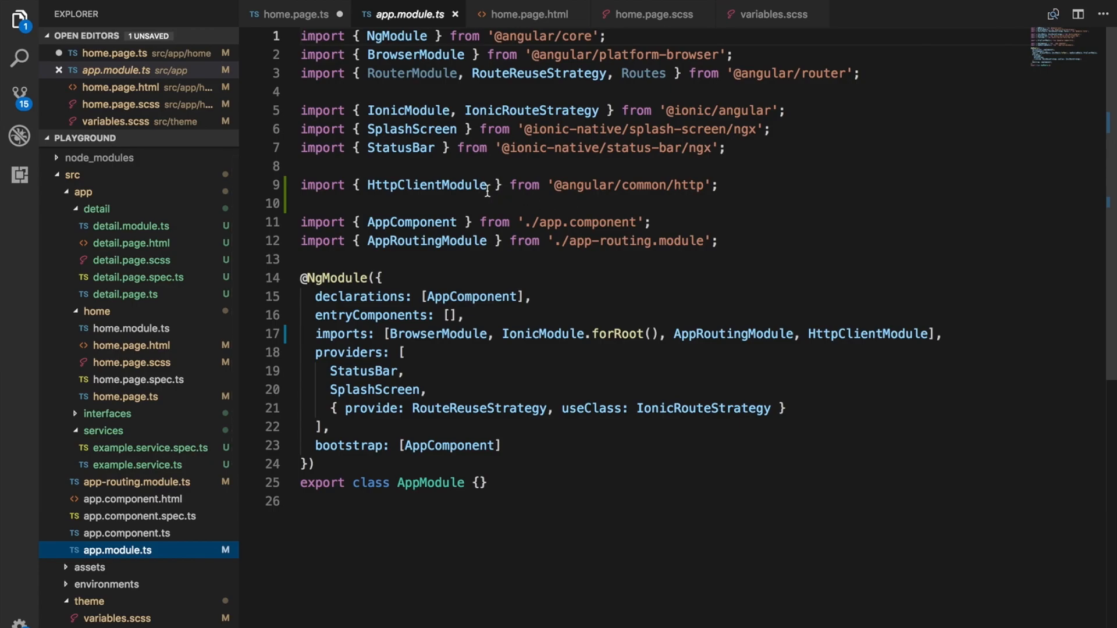
drag(348, 185, 654, 185)
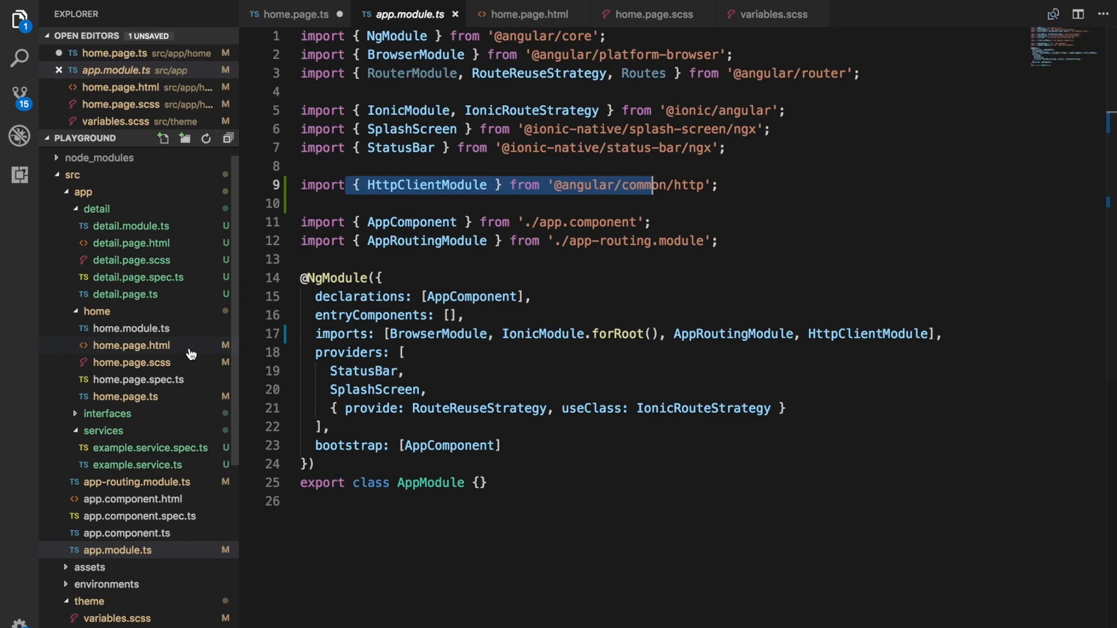
click(292, 14)
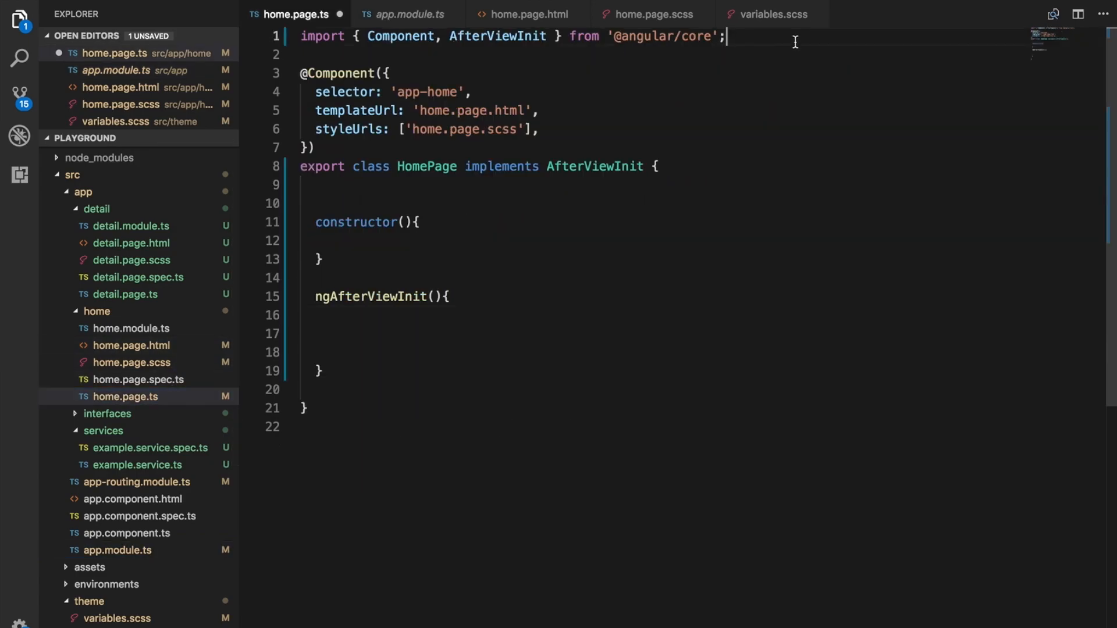
text(import { HttpCl)
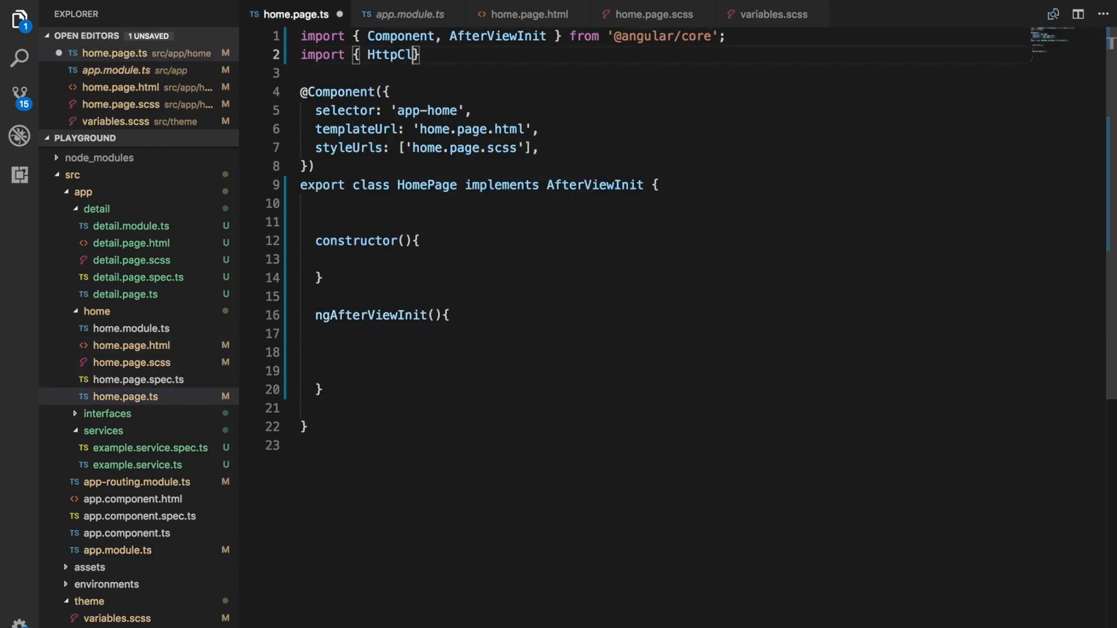
text(ient } from '@angular/common/http';)
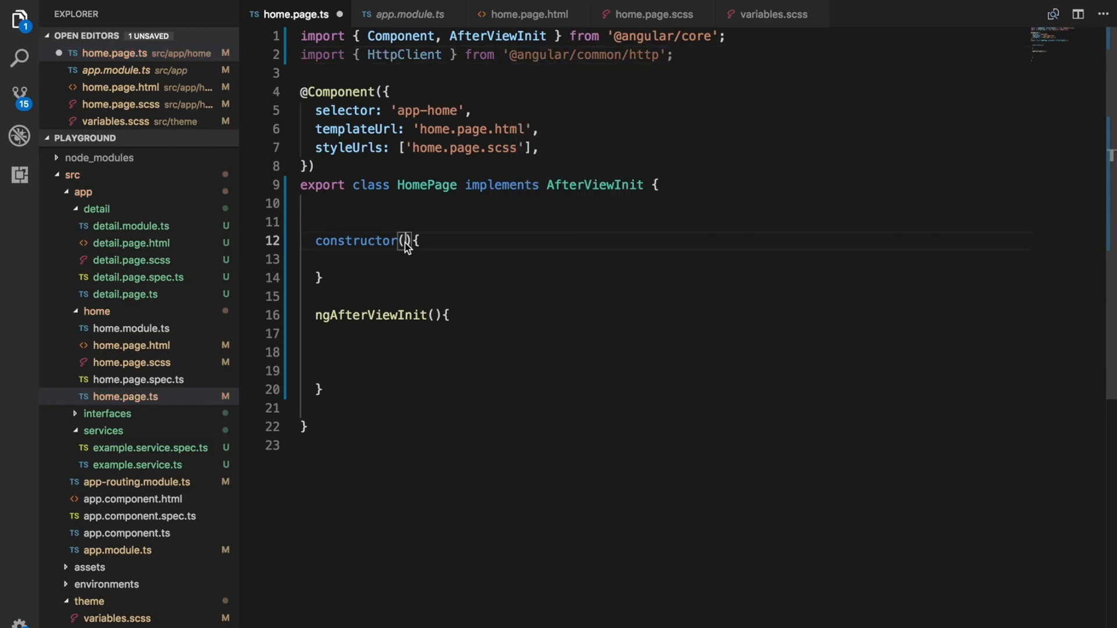
text(private http)
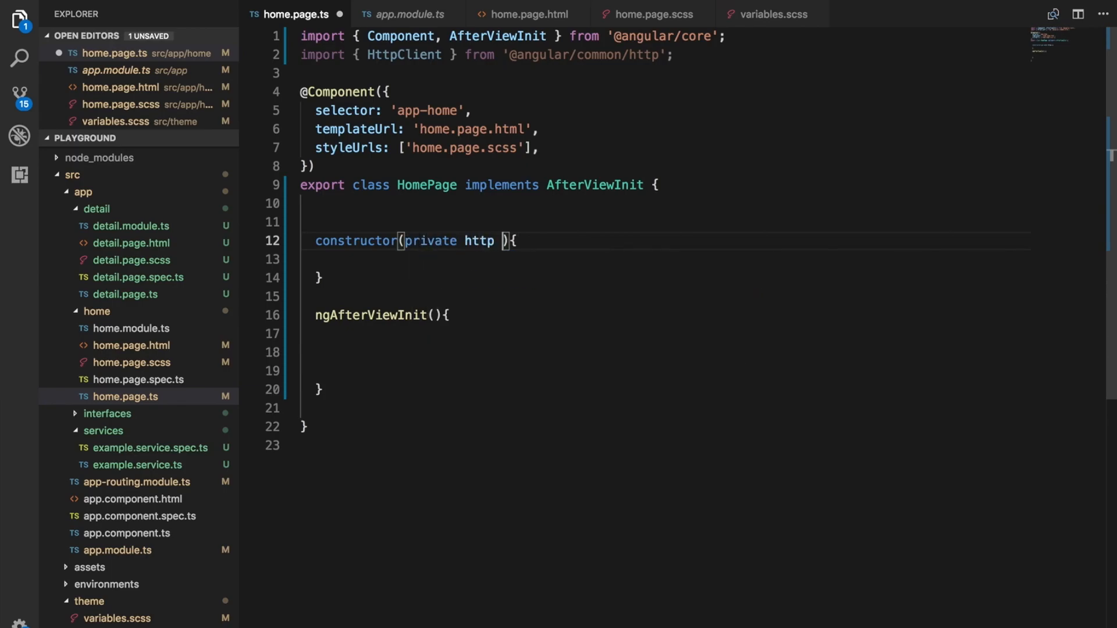
text(: HttpClien)
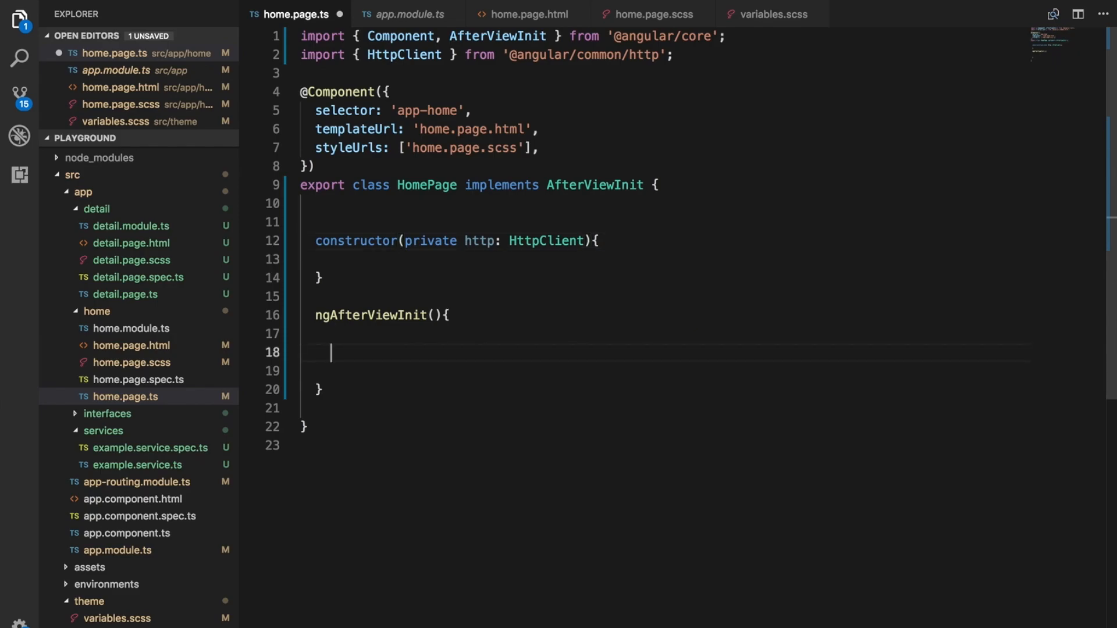
text(this)
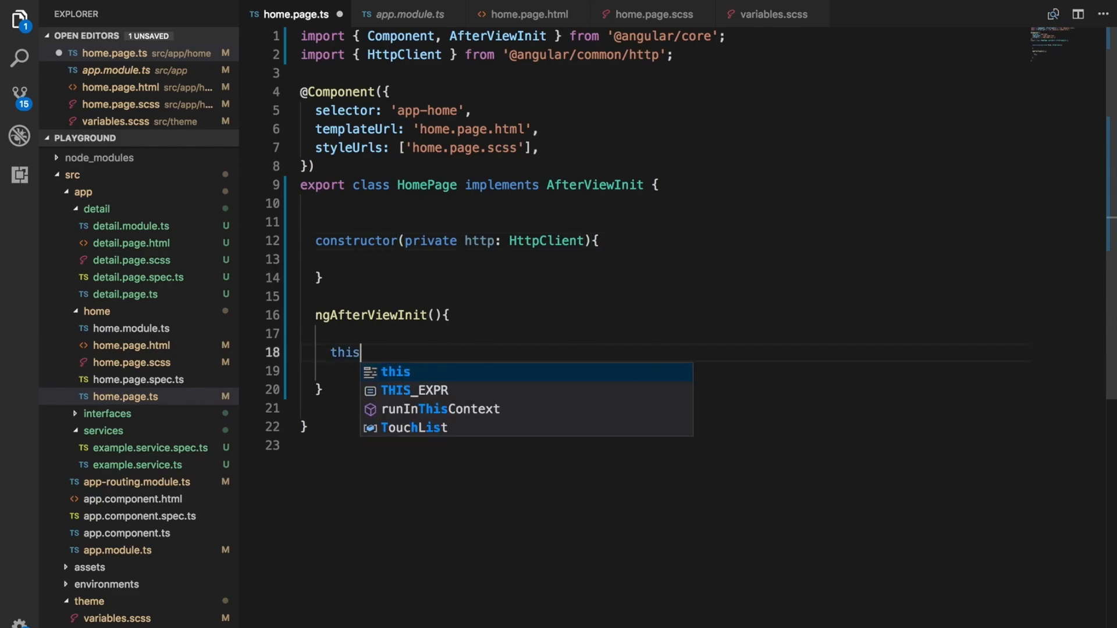
text(.http.)
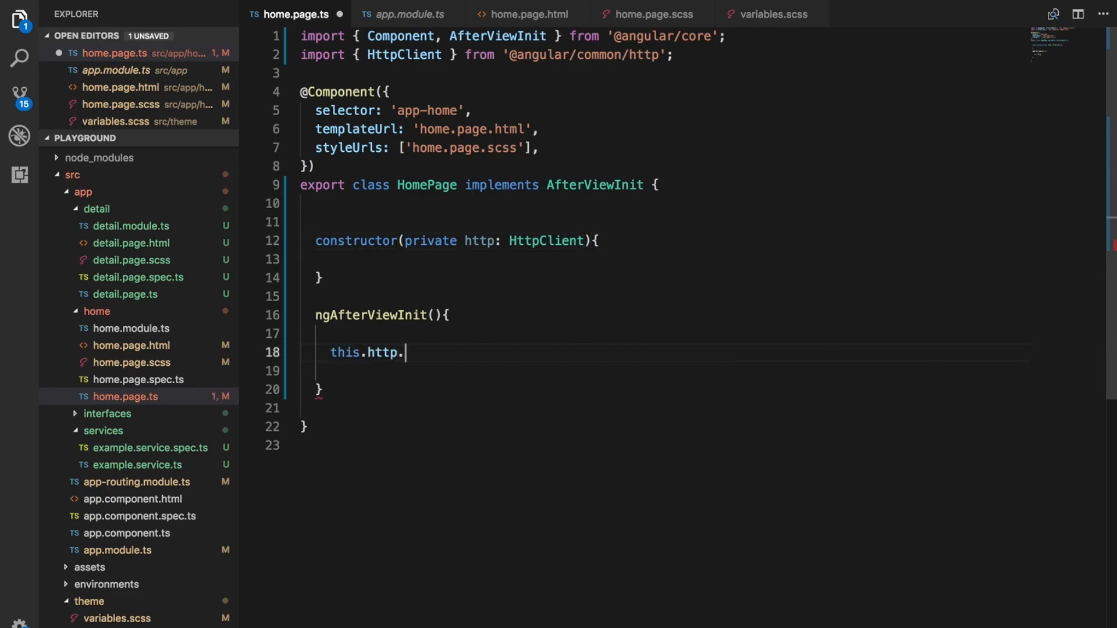
text(post('')
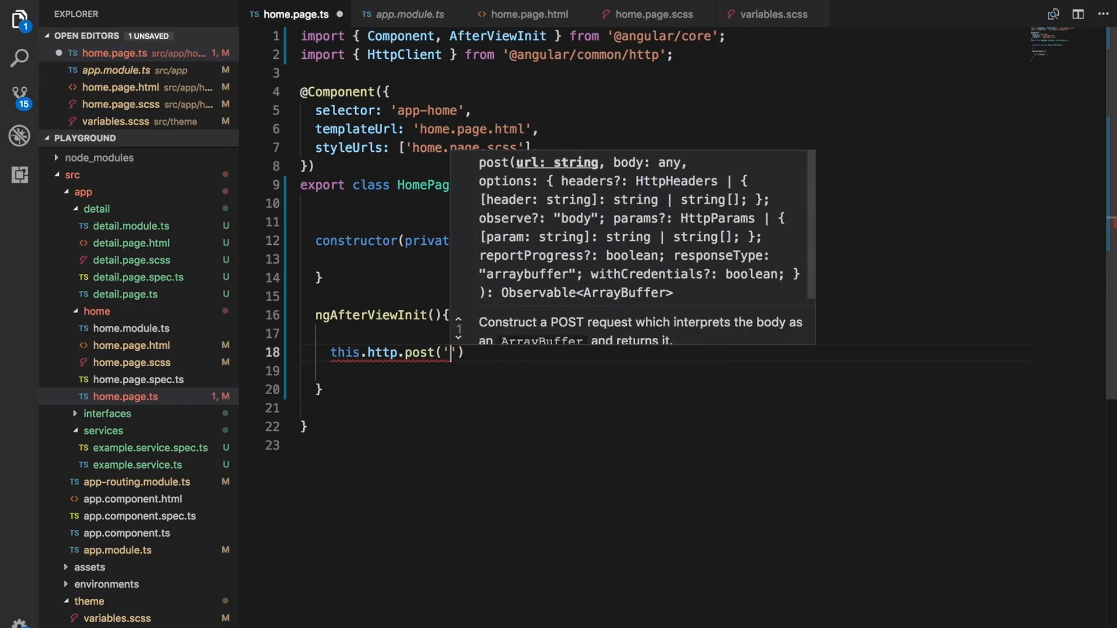
text(http://localhost:)
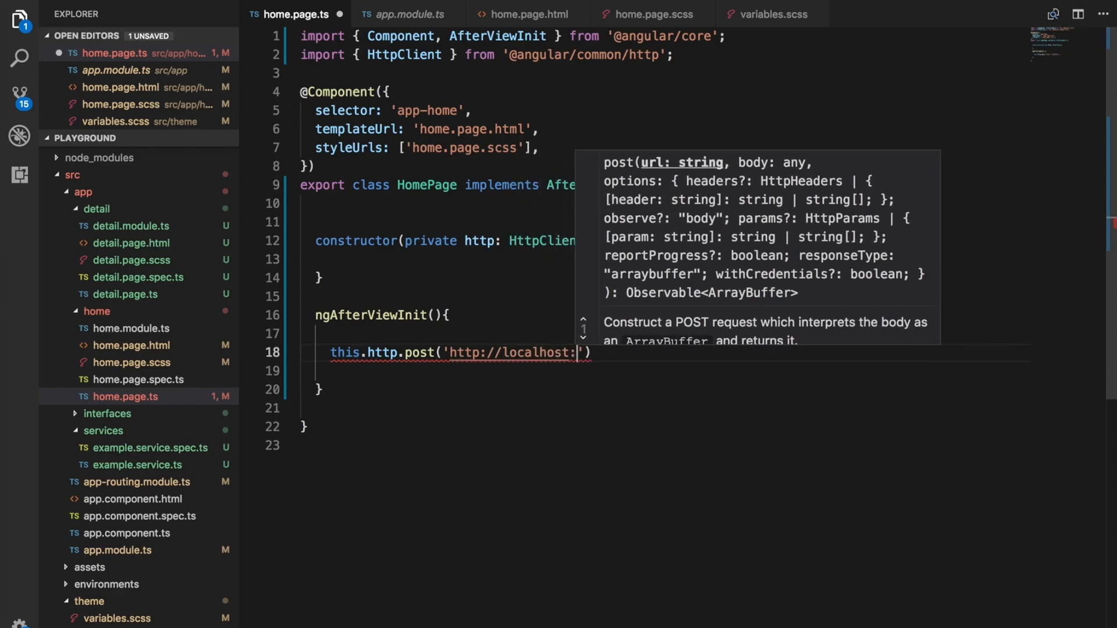
text(3000)
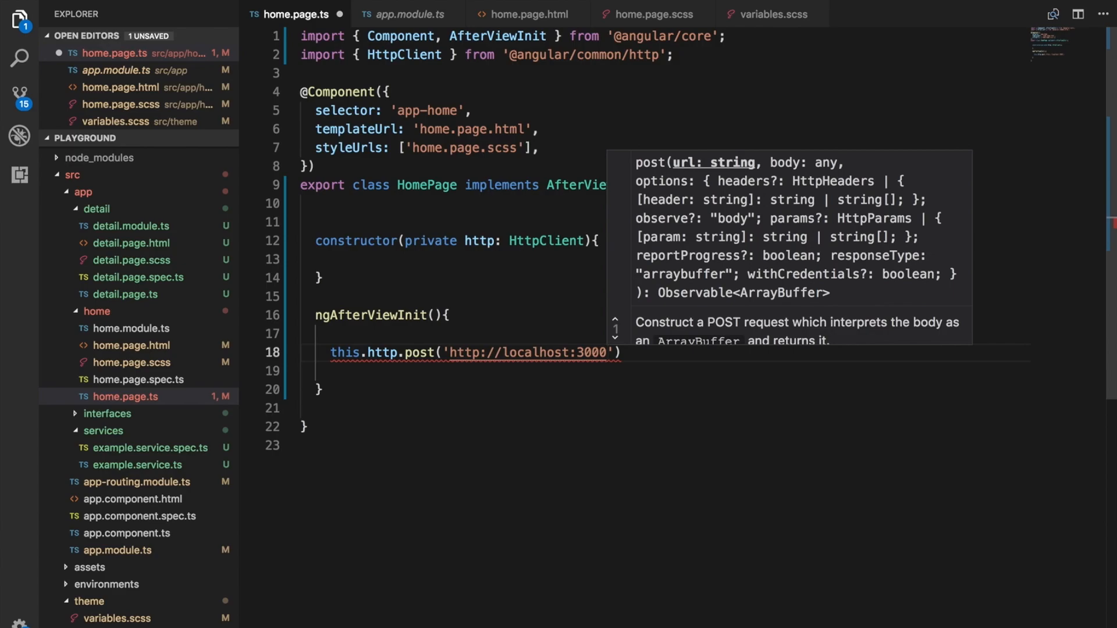
text(/posts)
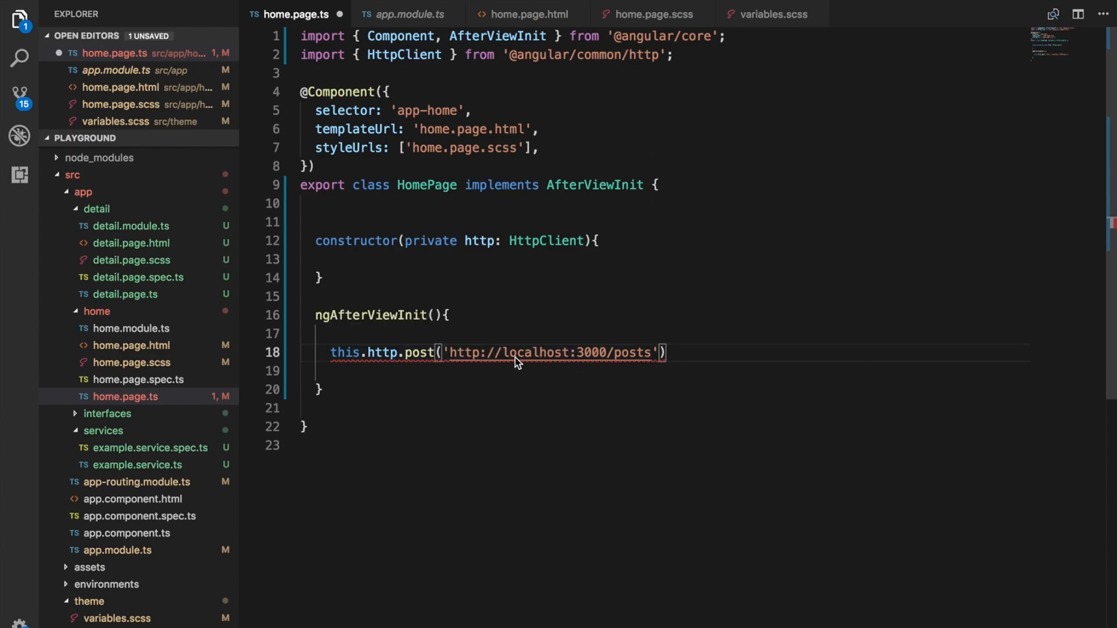
mouse_move(628, 367)
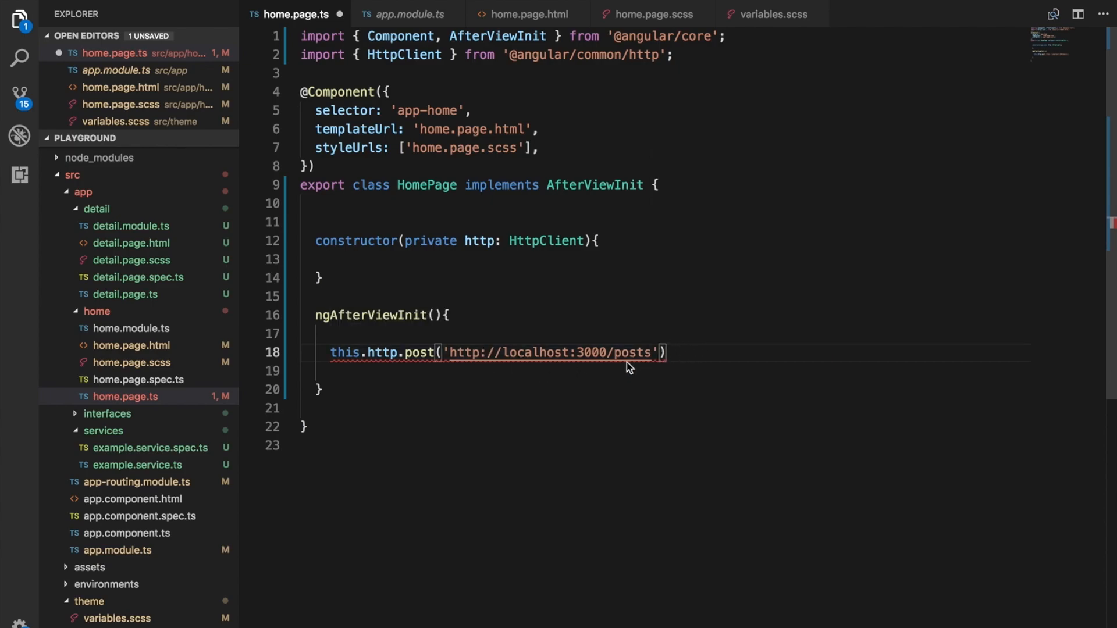
mouse_move(768, 339)
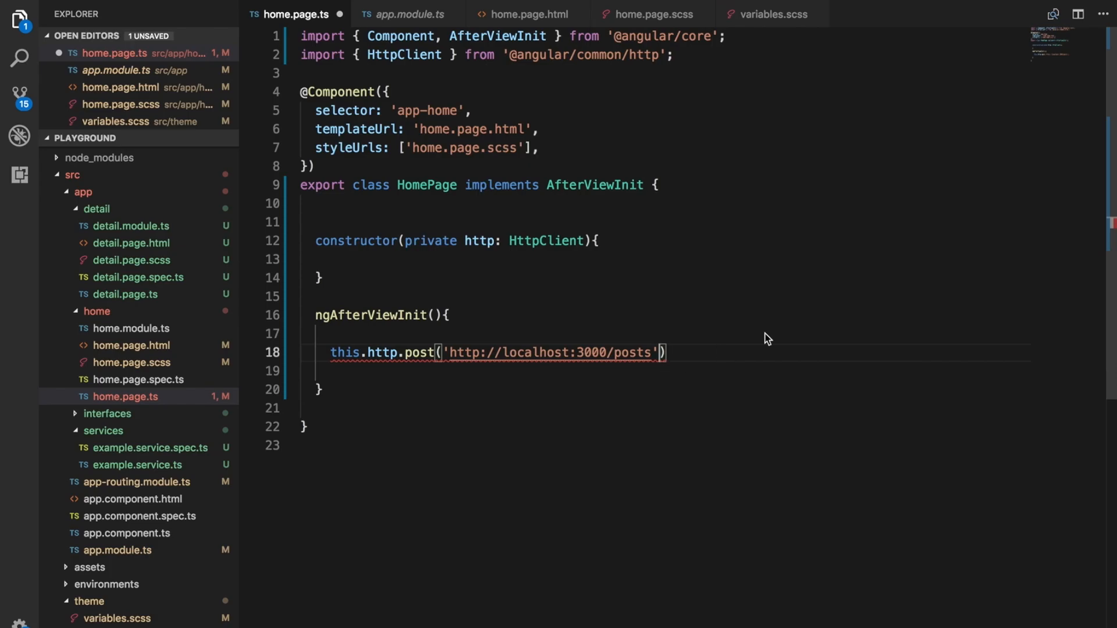
text(, {})
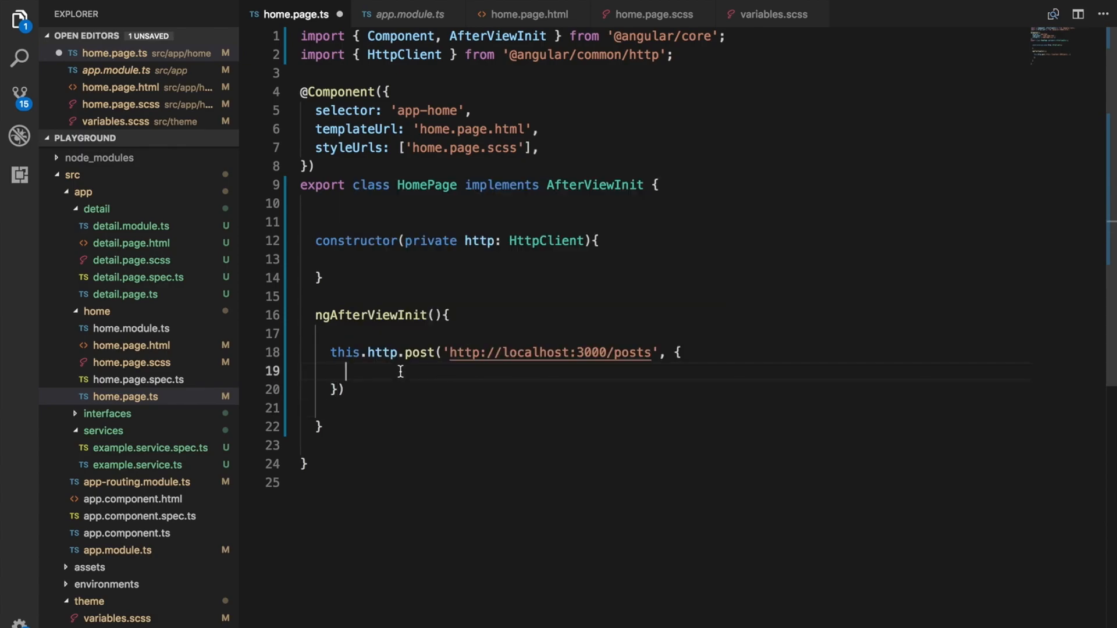
- Put message: 'Hello' in the POST body and subscribe, logging the response with console.log(res)
text(mes)
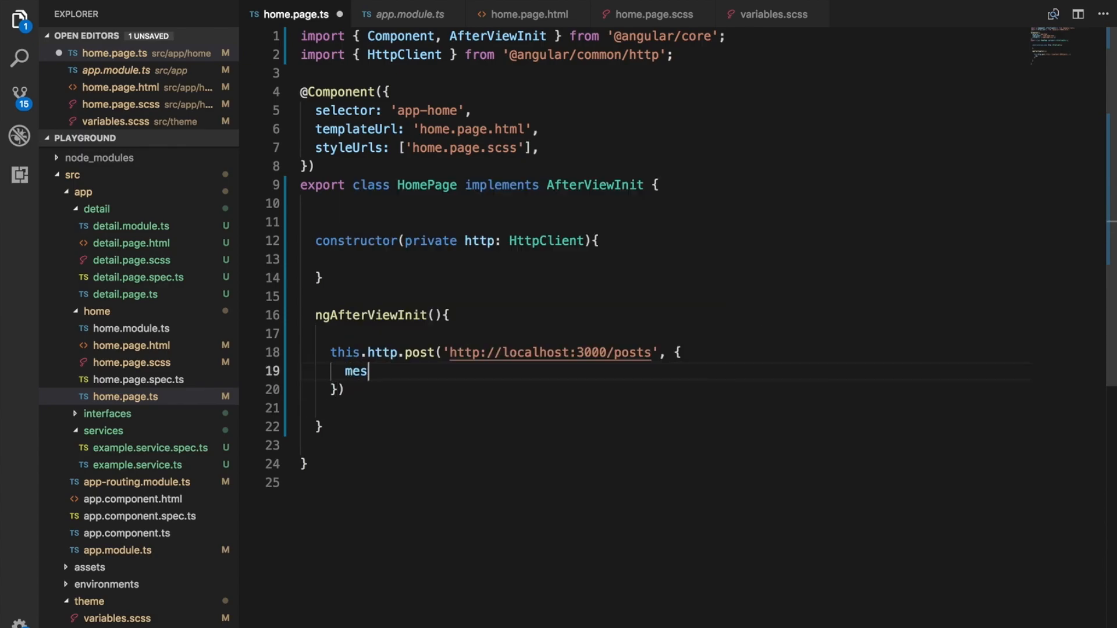
text(s)
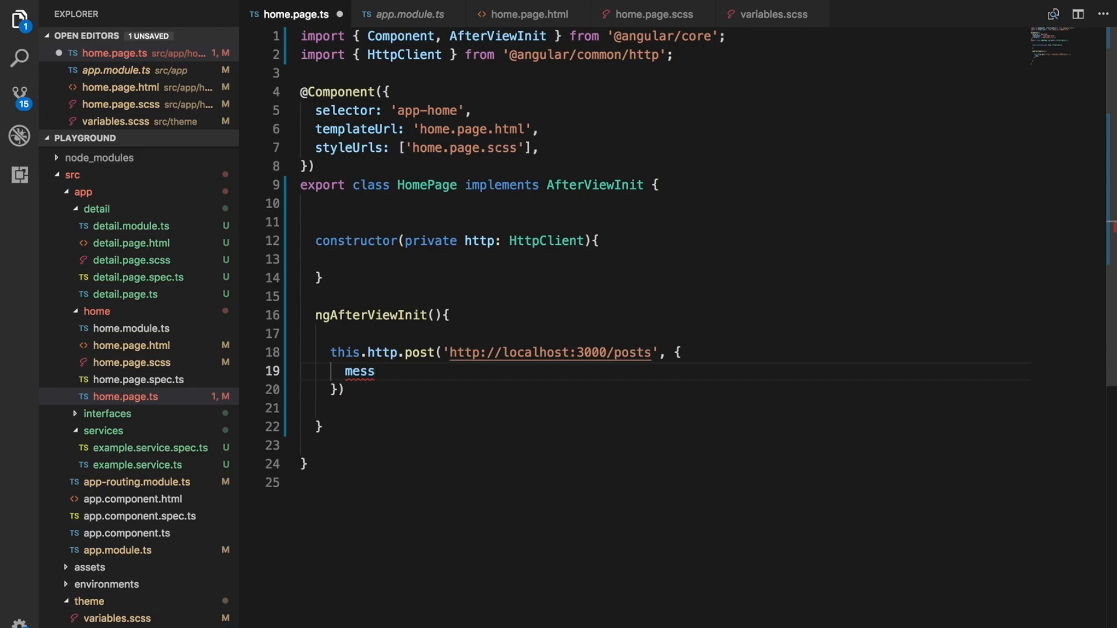
text(age:)
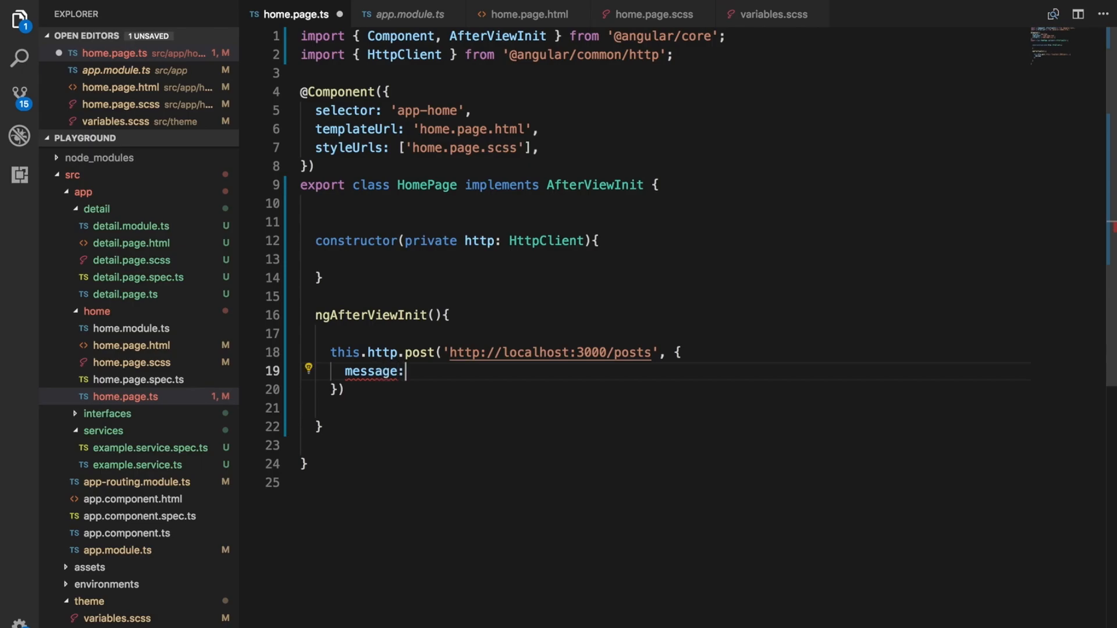
text('Hello')
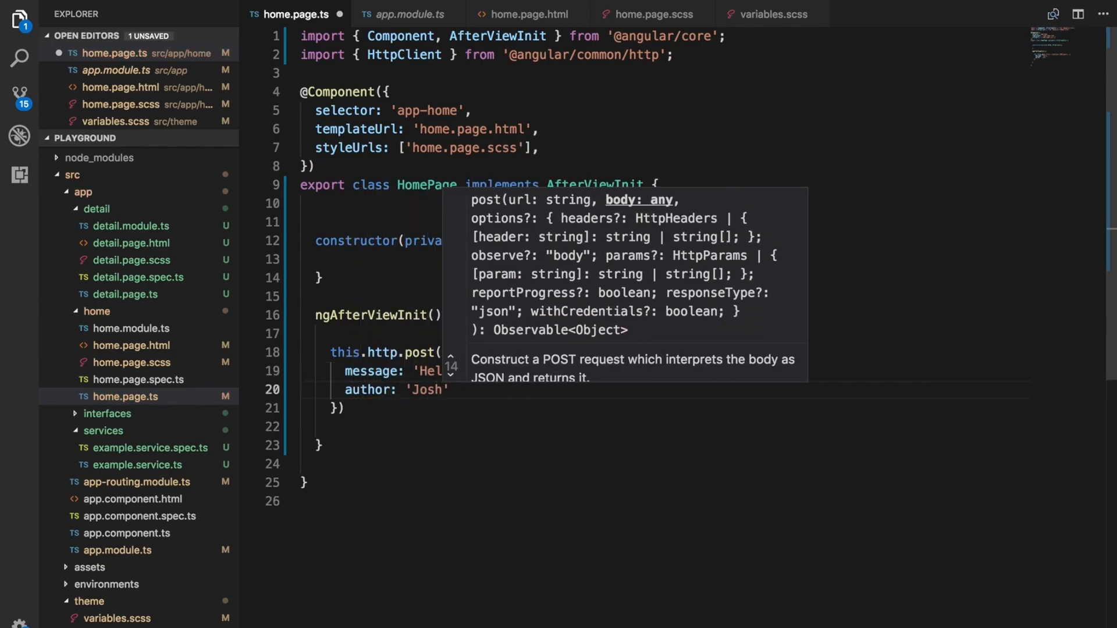
text(.subscribe((res) => {)
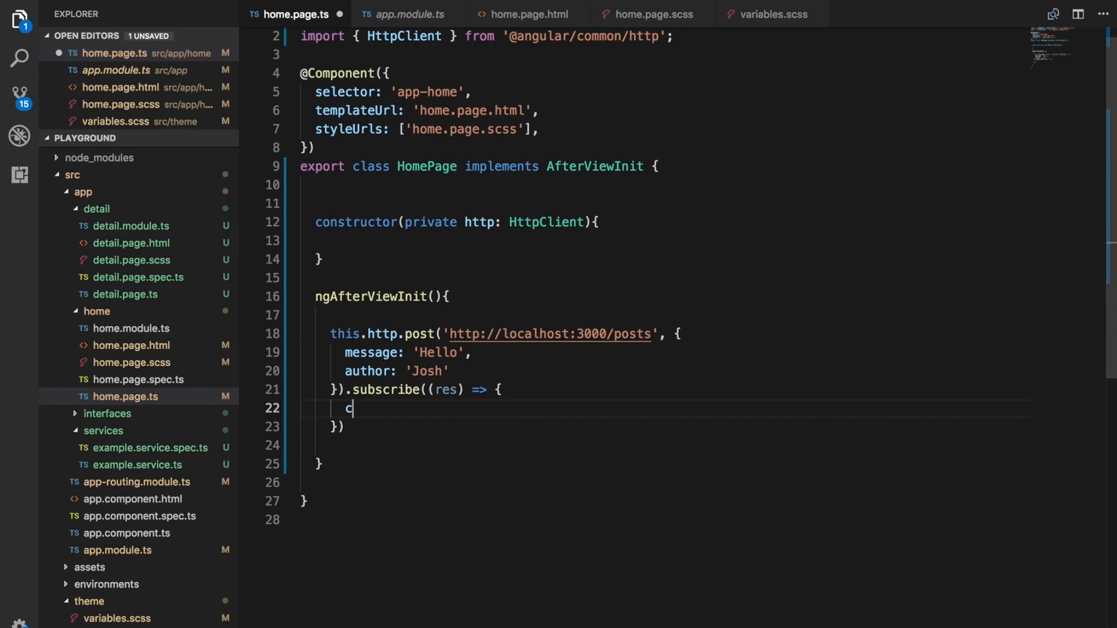
text(onsole.log)
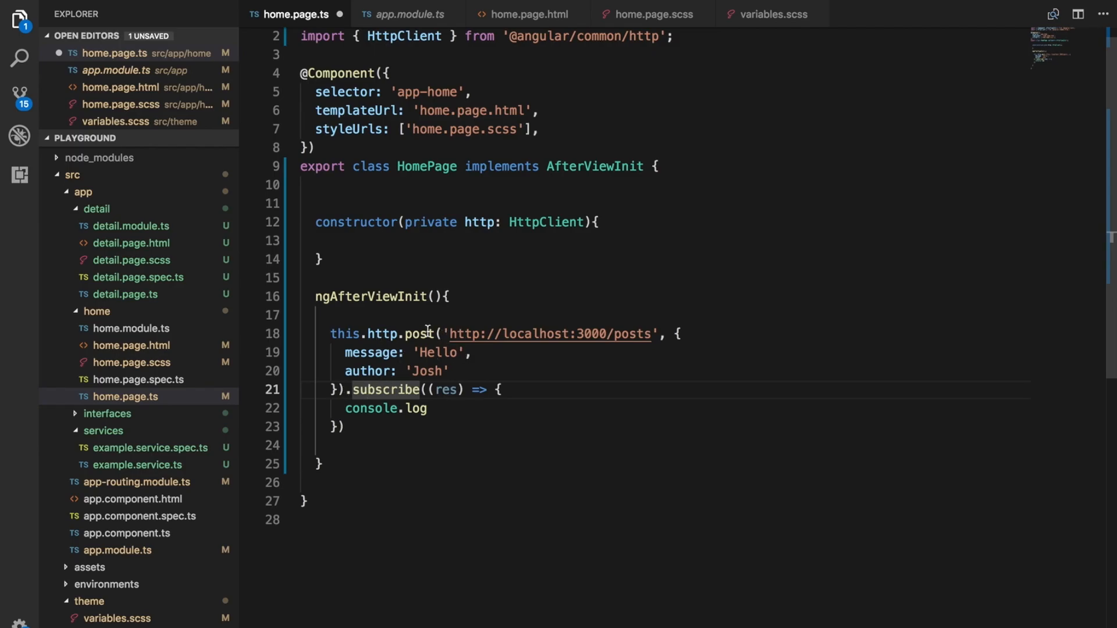
mouse_move(429, 424)
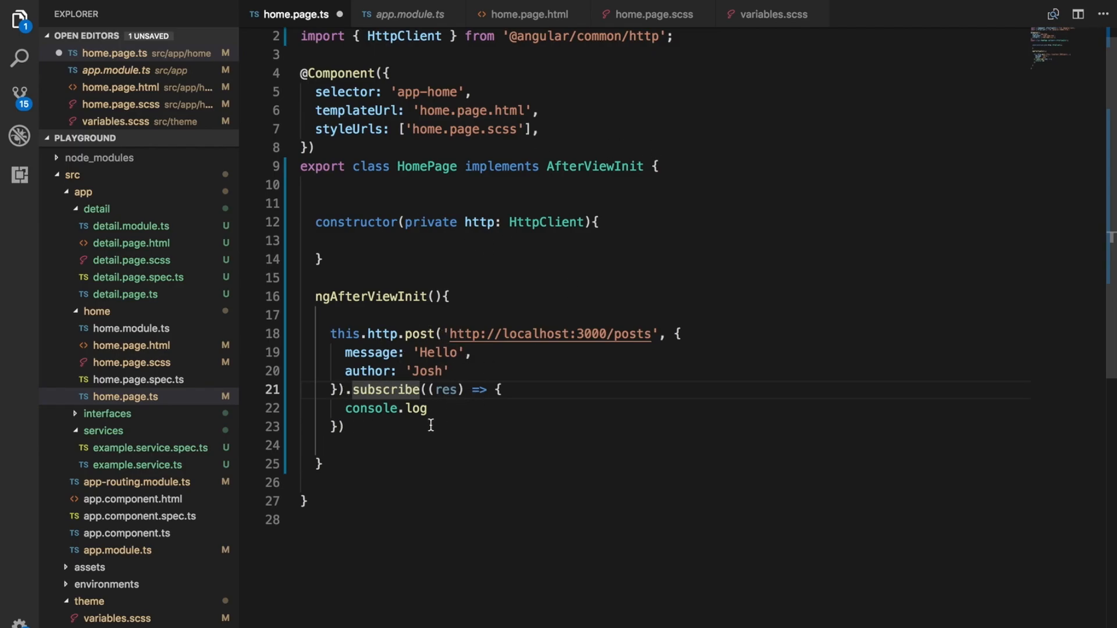
text((res);)
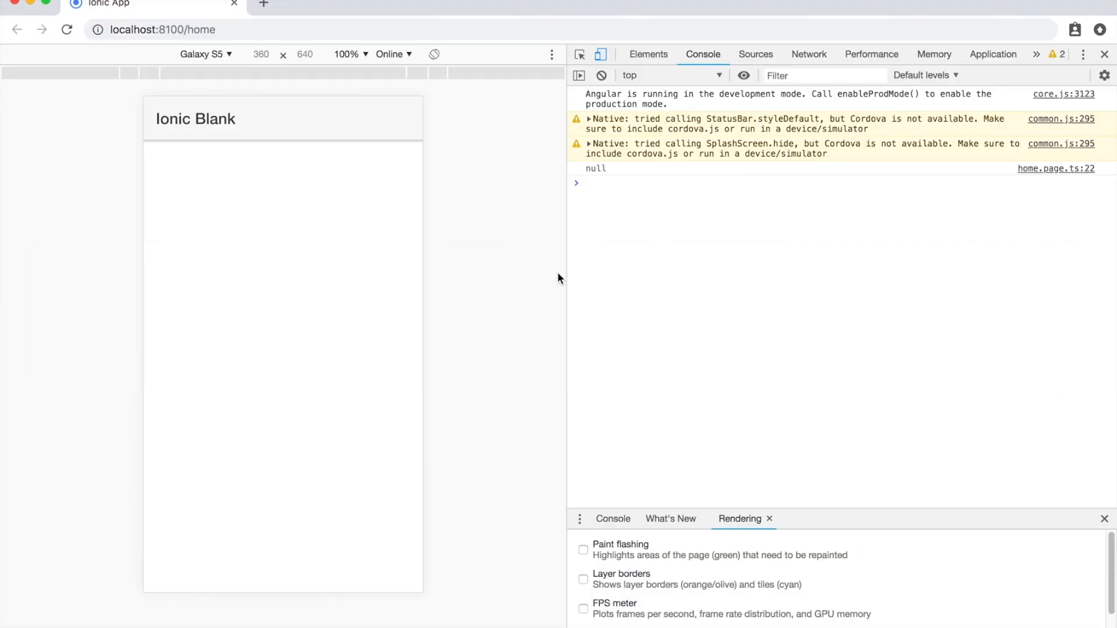
mouse_move(608, 177)
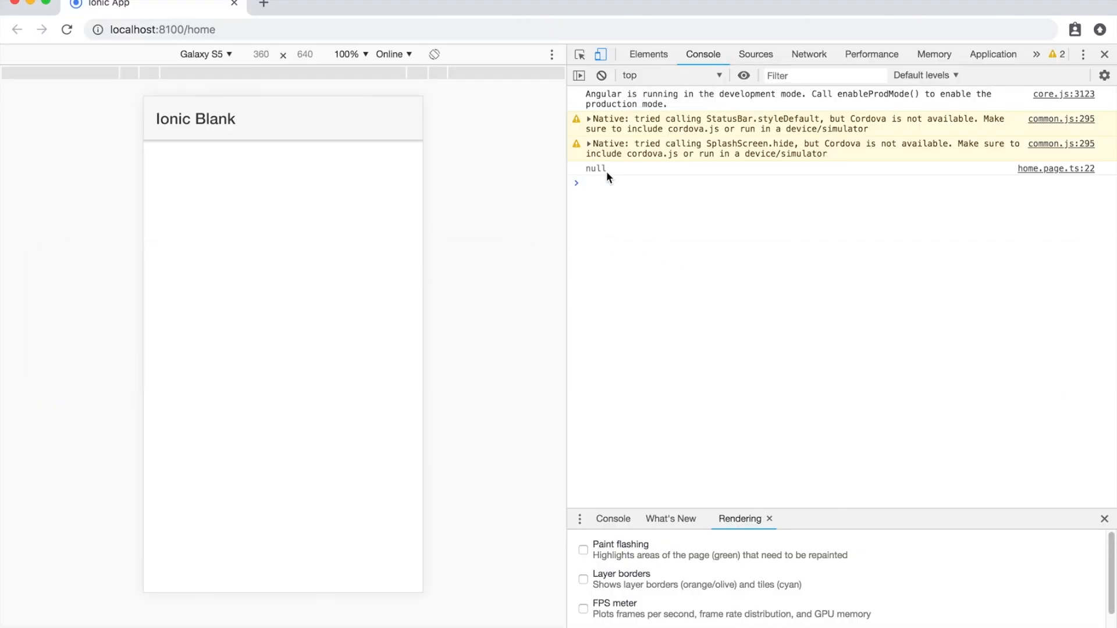
mouse_move(425, 243)
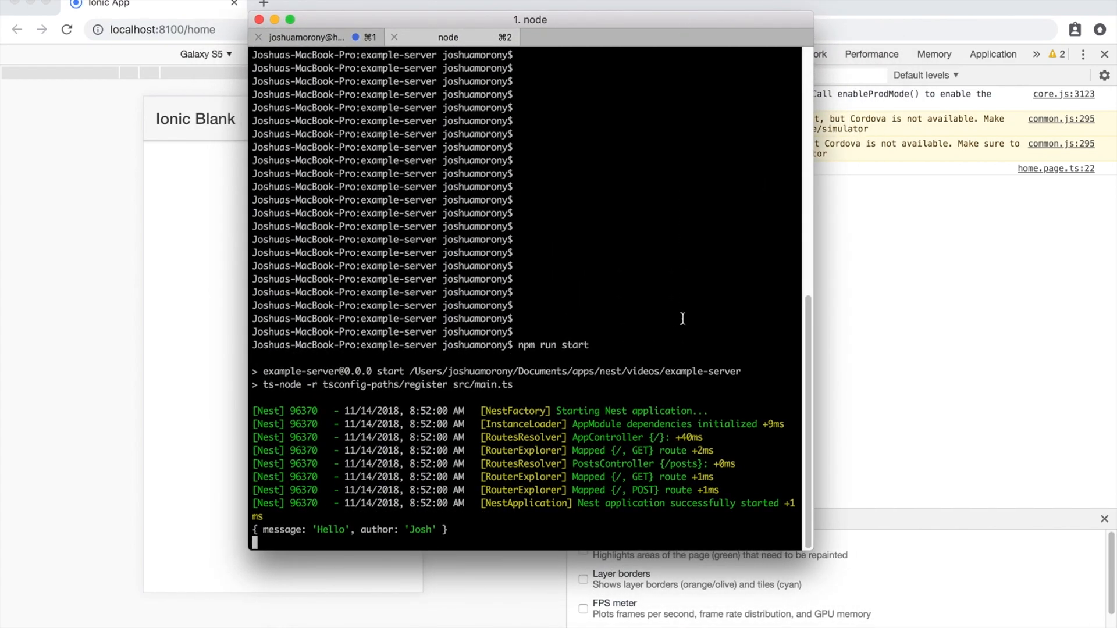
mouse_move(497, 539)
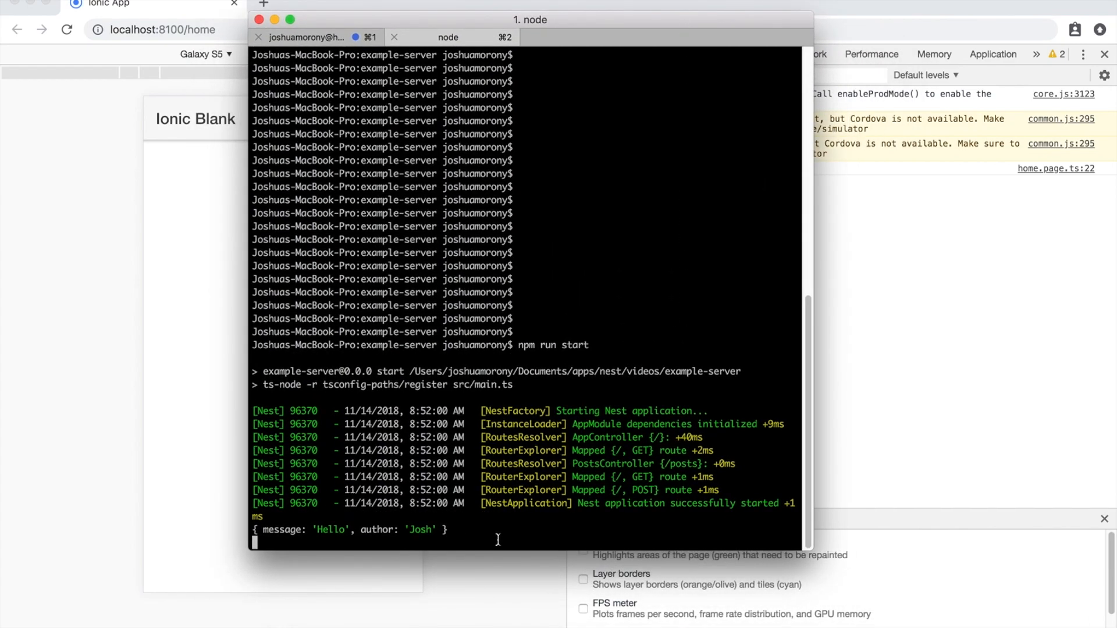
mouse_move(540, 520)
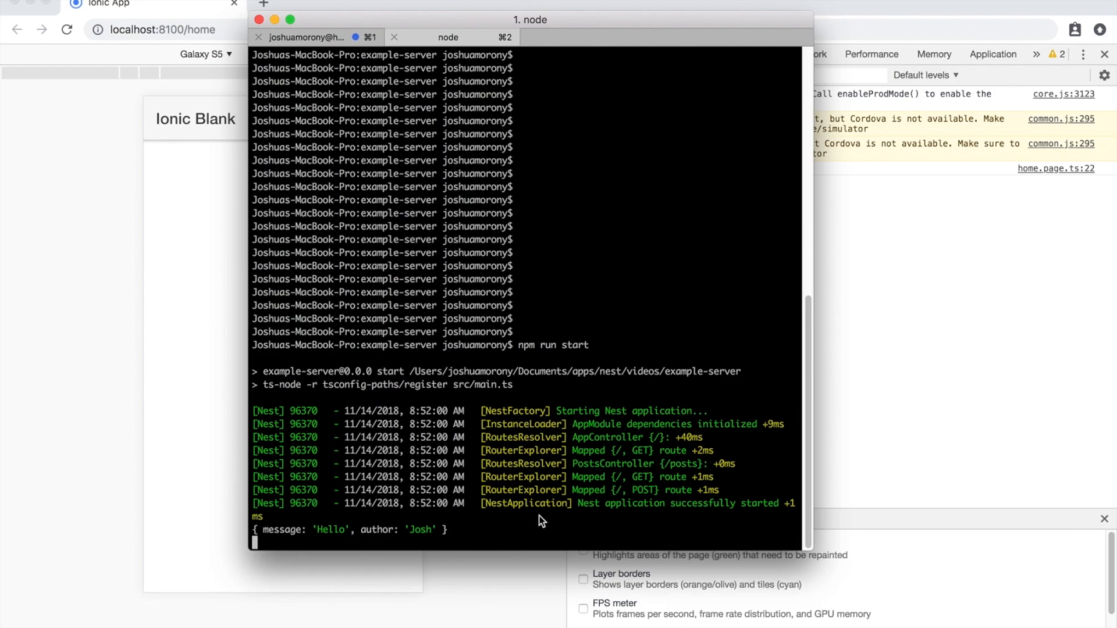
- Highlight the logged { message: 'Hello', author: 'Josh' } body in the Nest server terminal
double_click(349, 529)
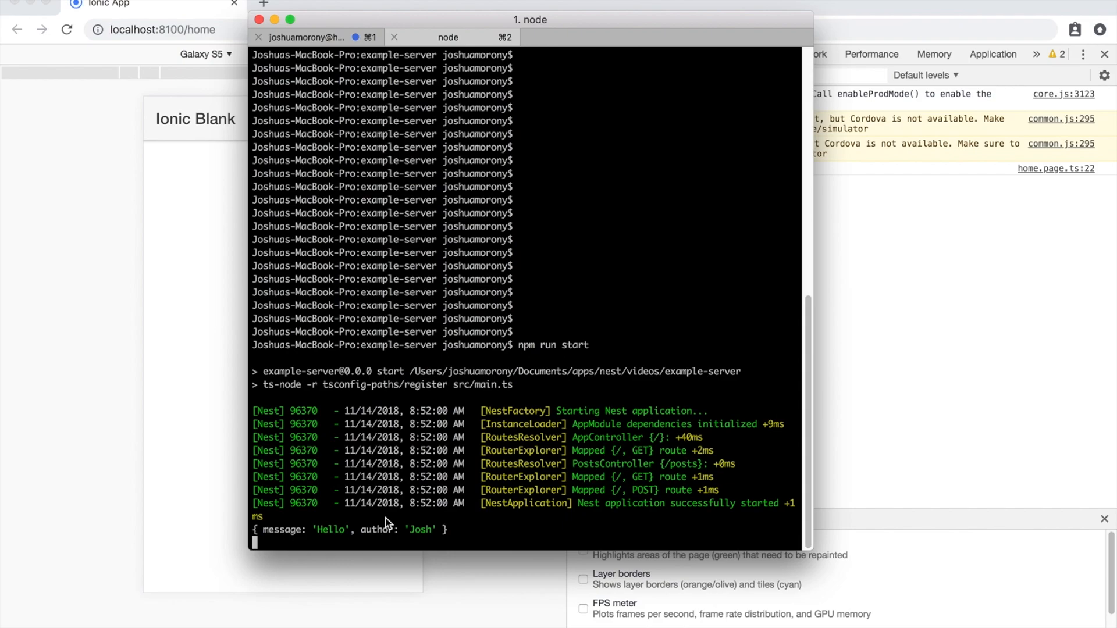
mouse_move(451, 521)
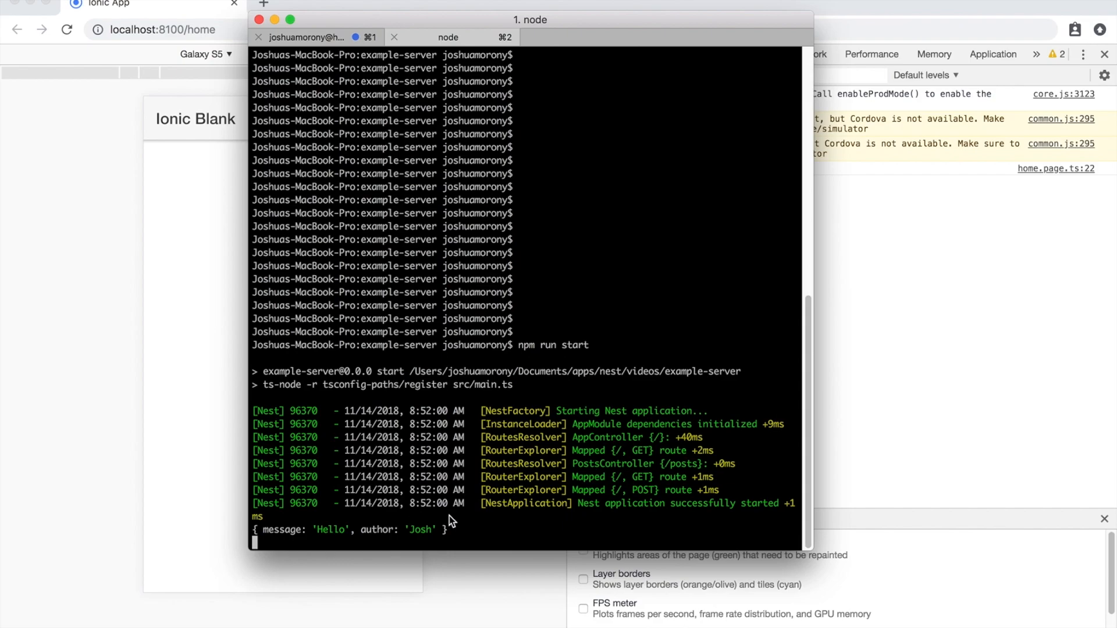
mouse_move(450, 520)
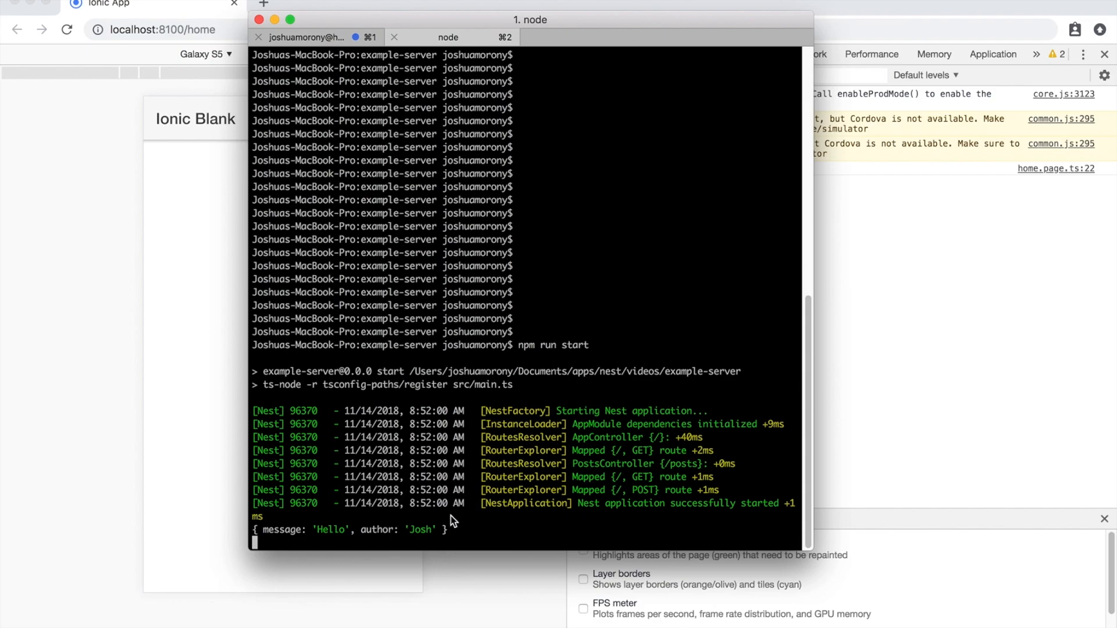
mouse_move(464, 537)
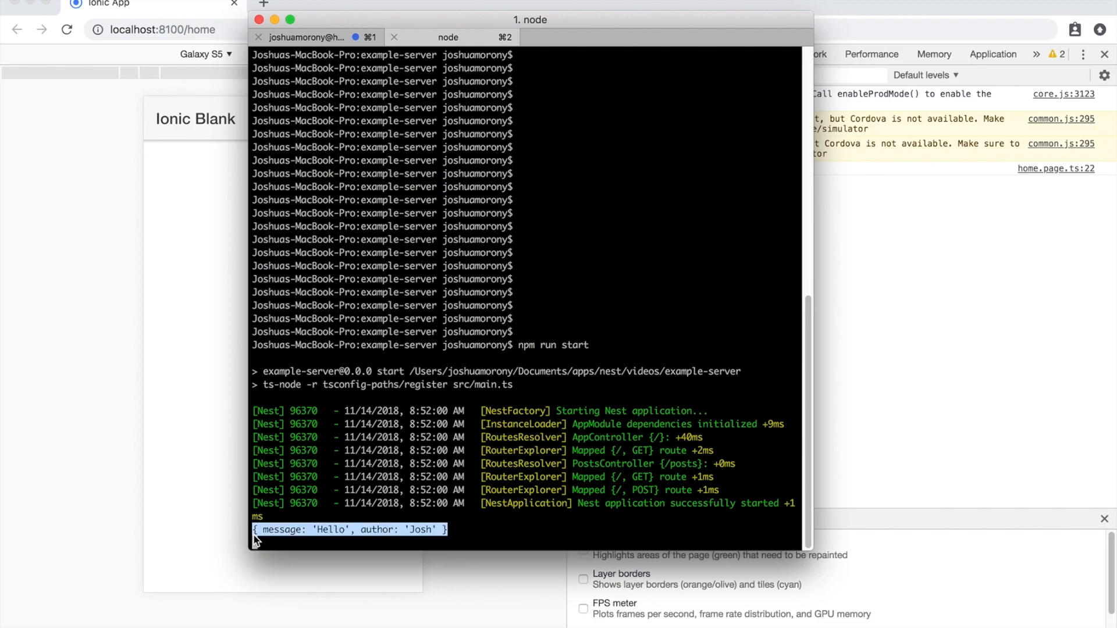
mouse_move(374, 546)
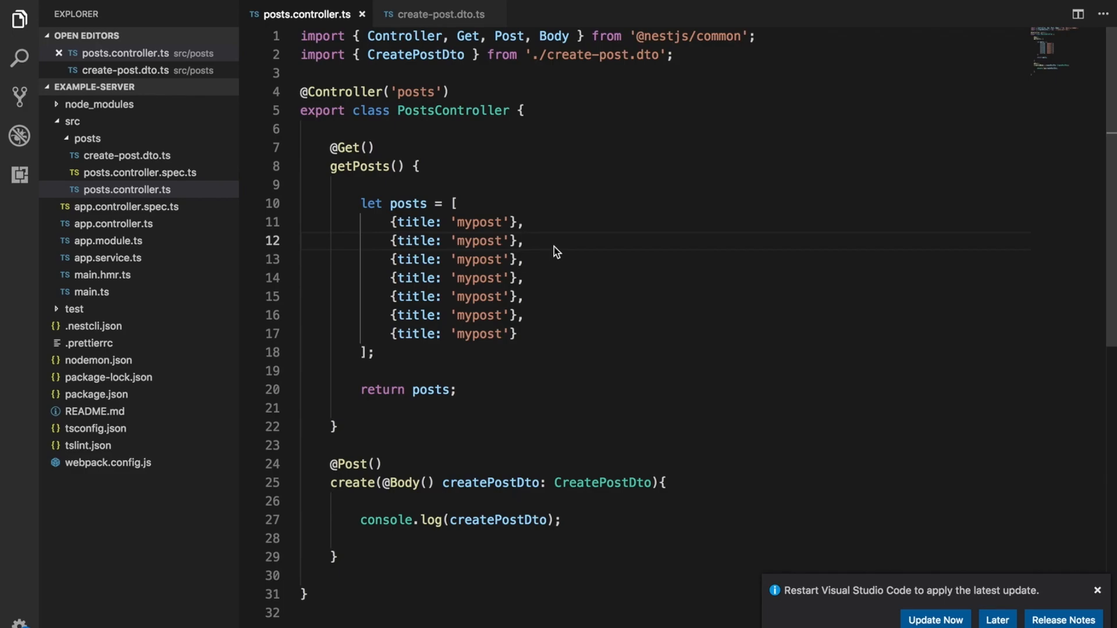
mouse_move(1100, 558)
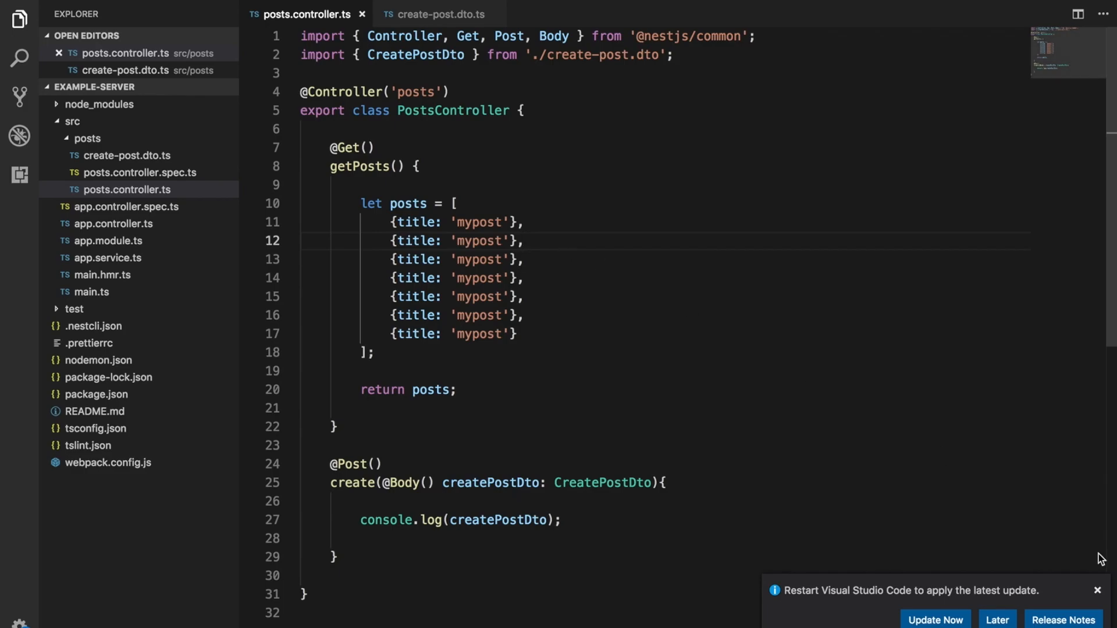
mouse_move(1096, 592)
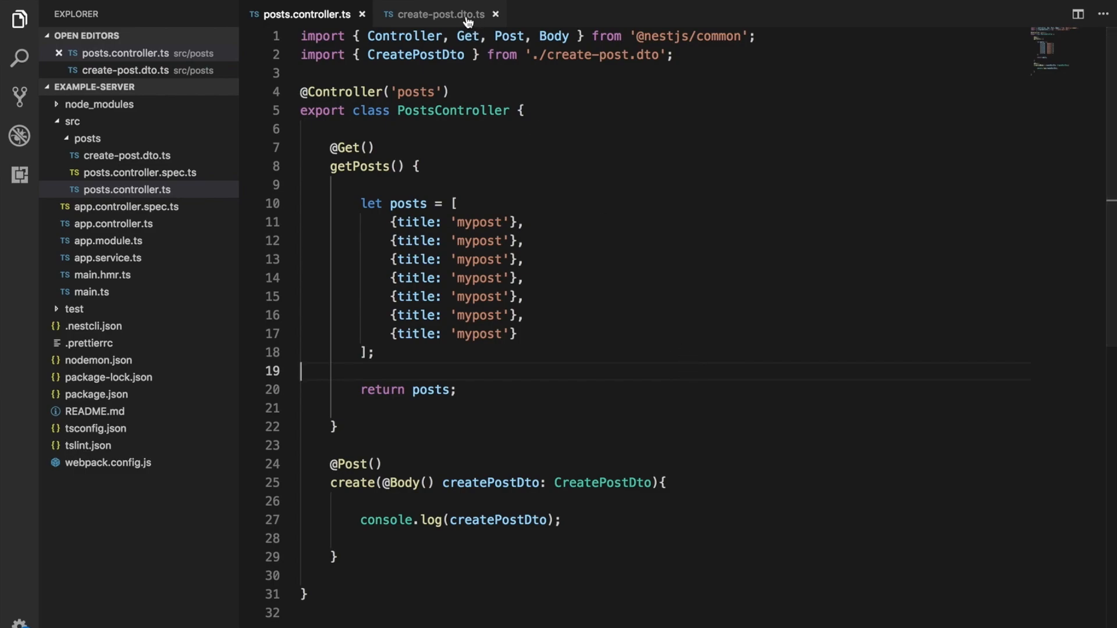
click(436, 13)
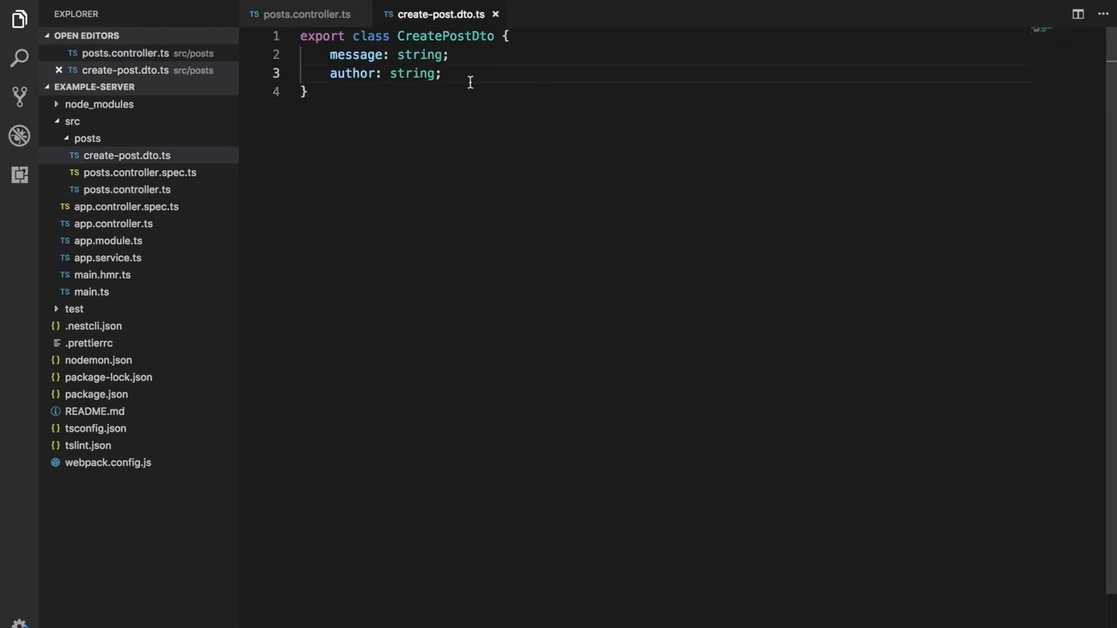
mouse_move(302, 14)
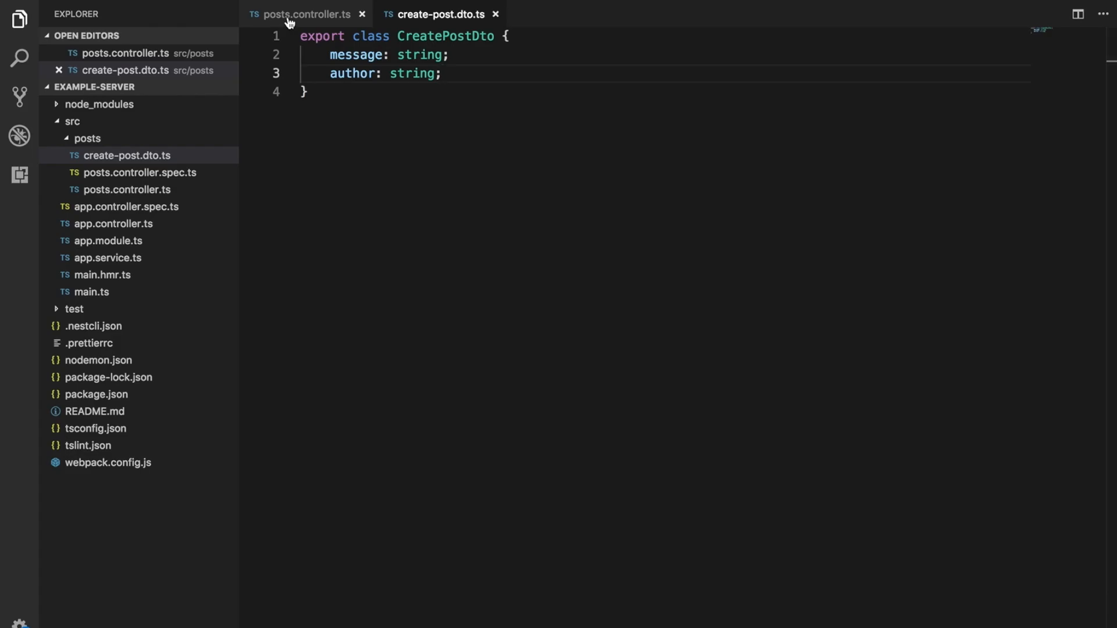
click(307, 14)
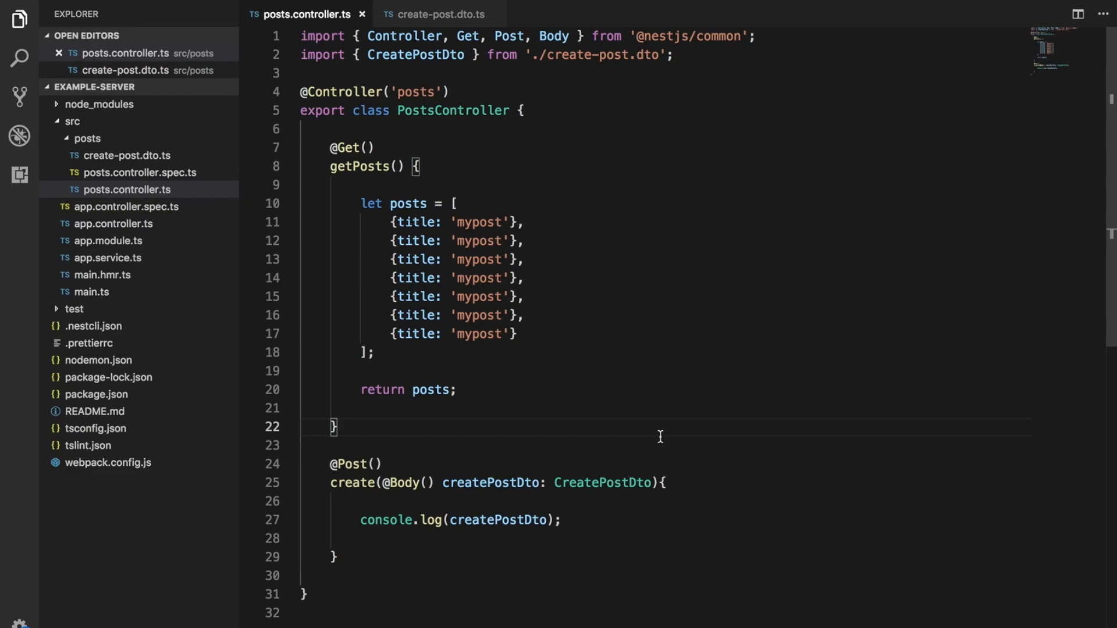
mouse_move(662, 442)
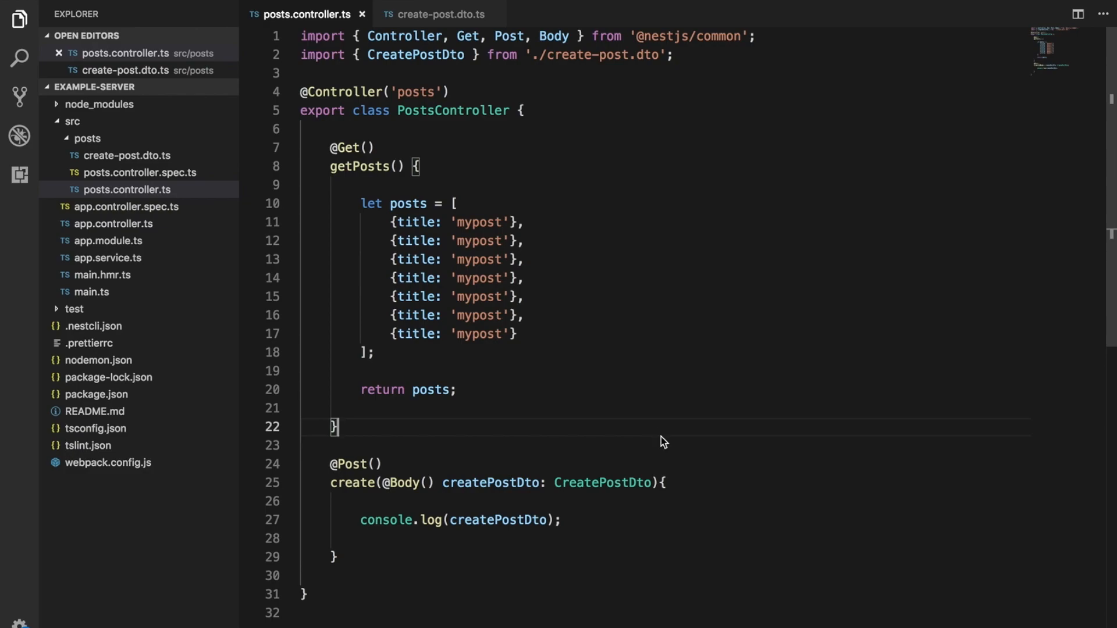